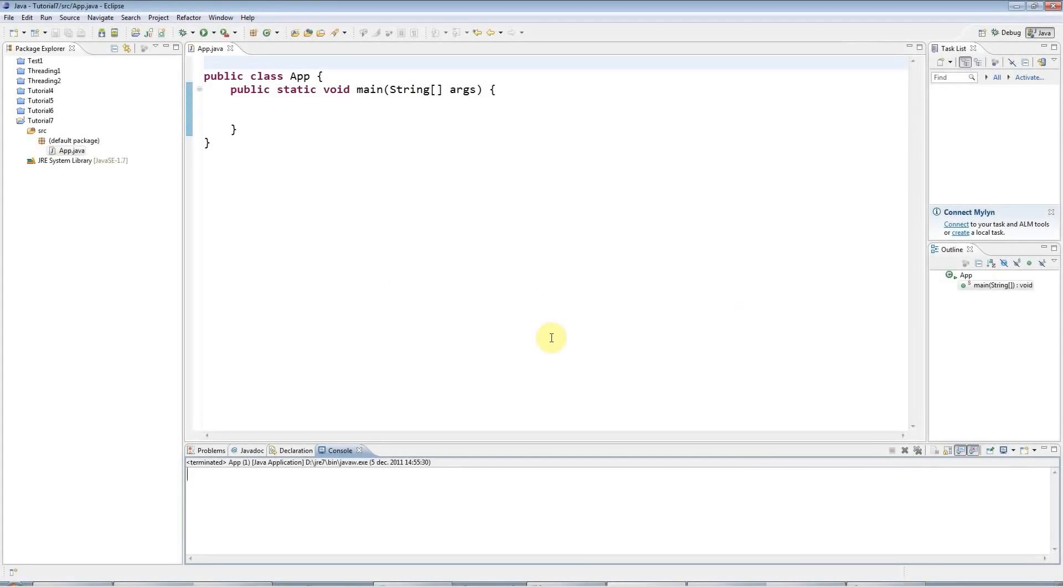
{"action": "mouse_move", "coordinate": [319, 154]}
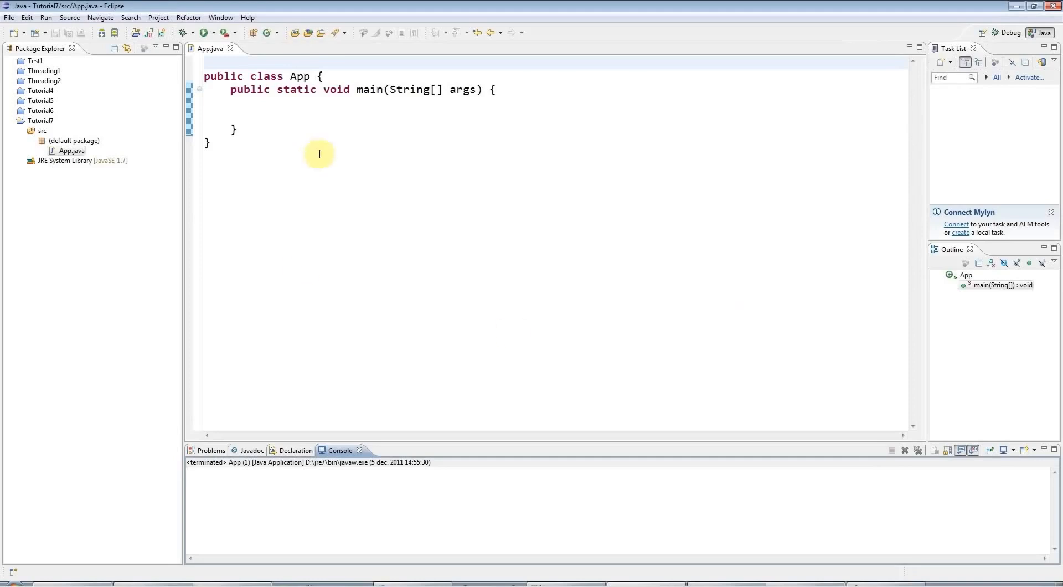
{"action": "mouse_move", "coordinate": [288, 115]}
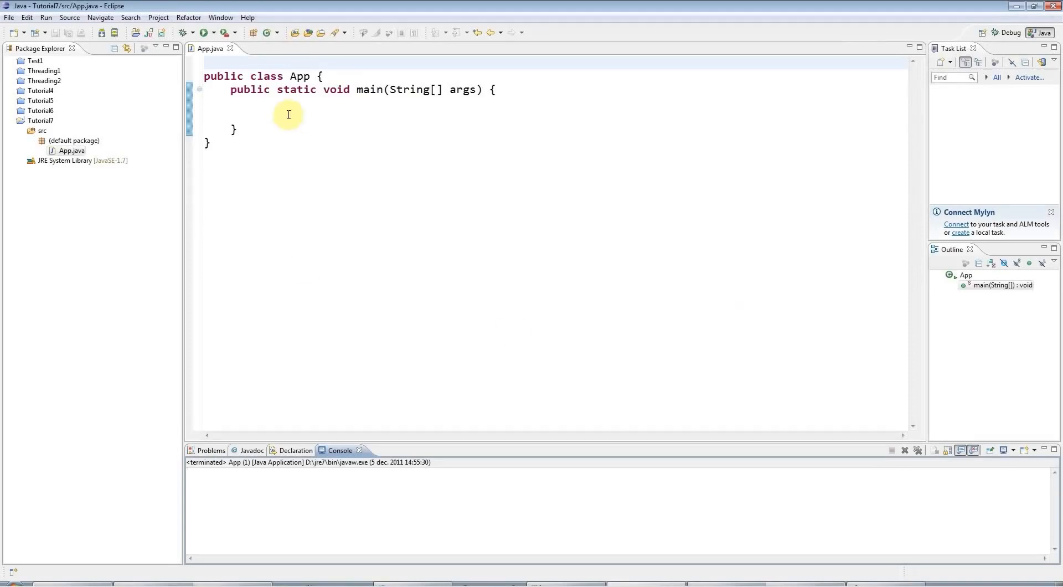
Declare 'Scanner input;' inside main, correcting the misspelled variable name
{"action": "left_click", "coordinate": [288, 115]}
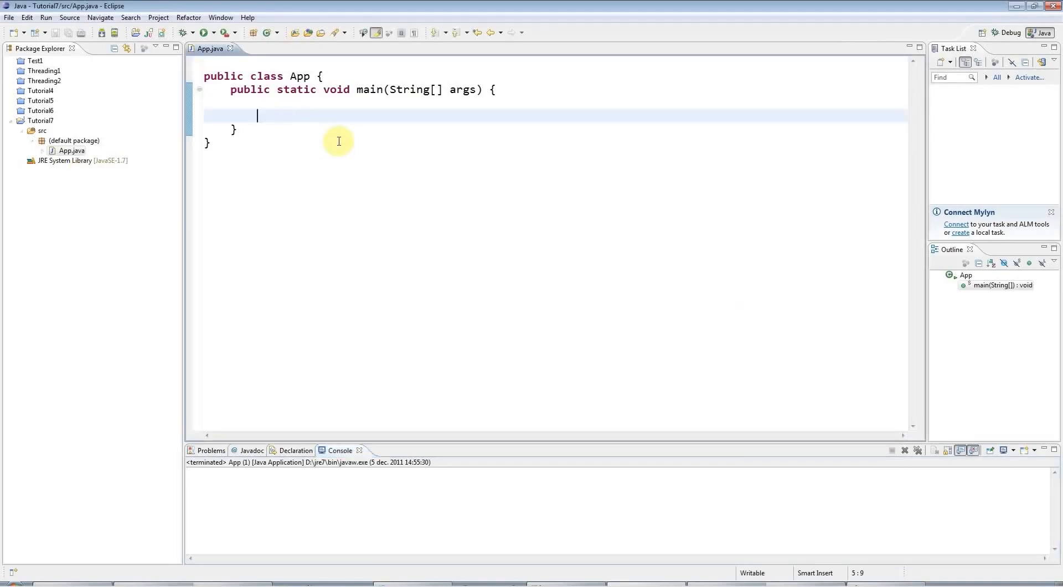
{"action": "mouse_move", "coordinate": [271, 92]}
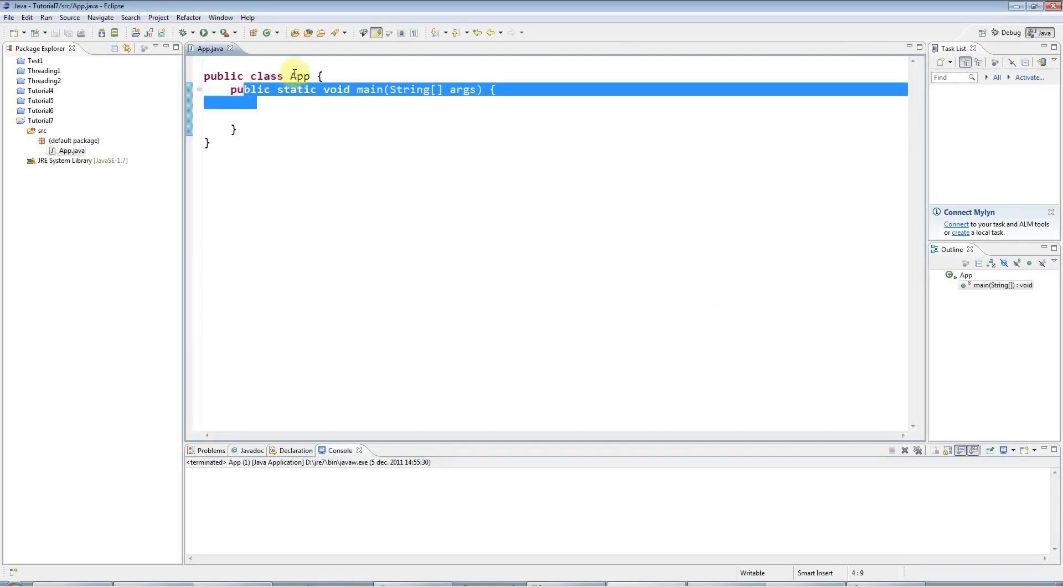
{"action": "left_click", "coordinate": [257, 115]}
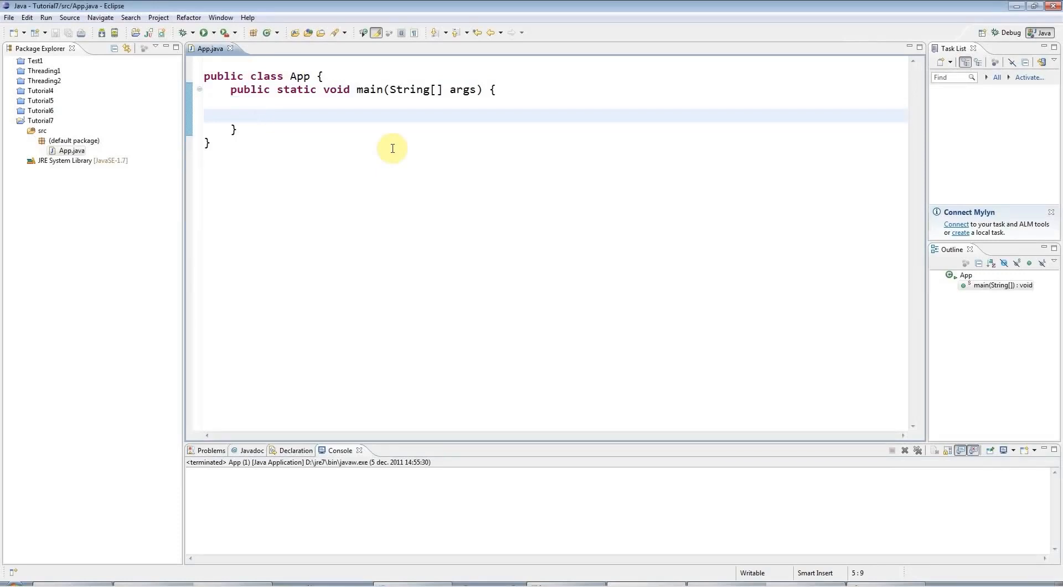
{"action": "type", "text": "Scanner"}
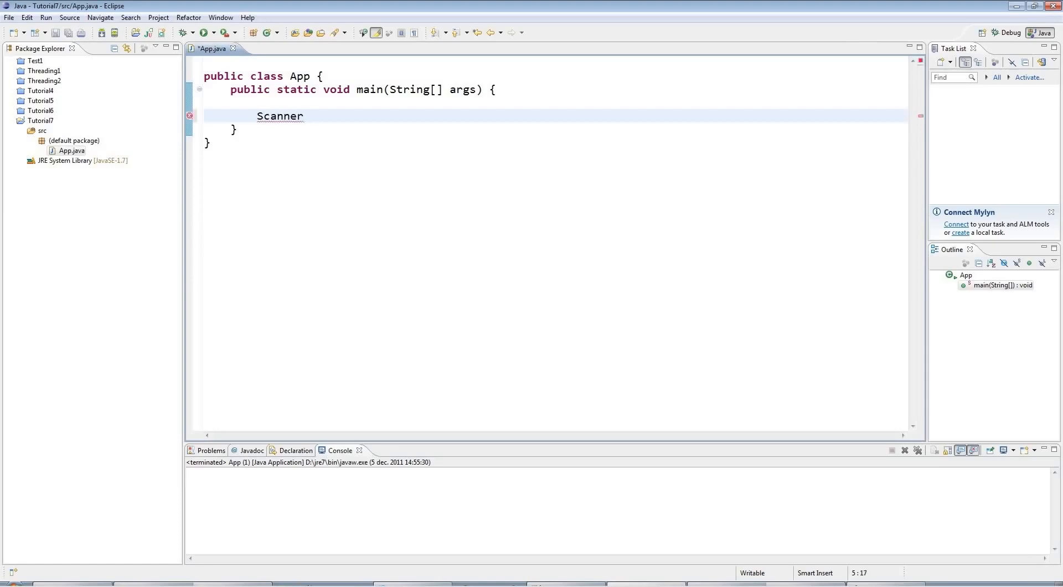
{"action": "left_click", "coordinate": [272, 90]}
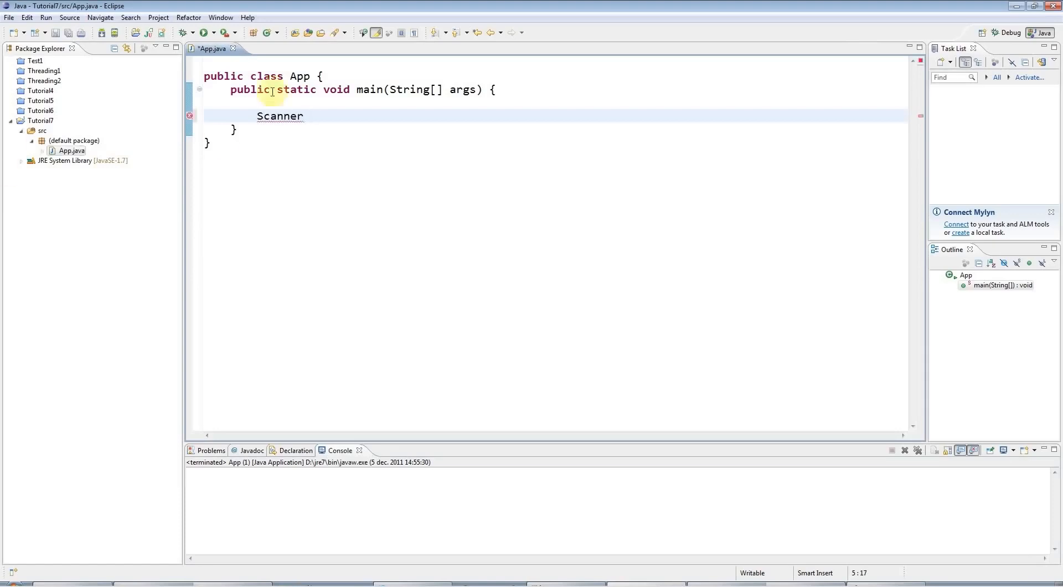
{"action": "mouse_move", "coordinate": [339, 146]}
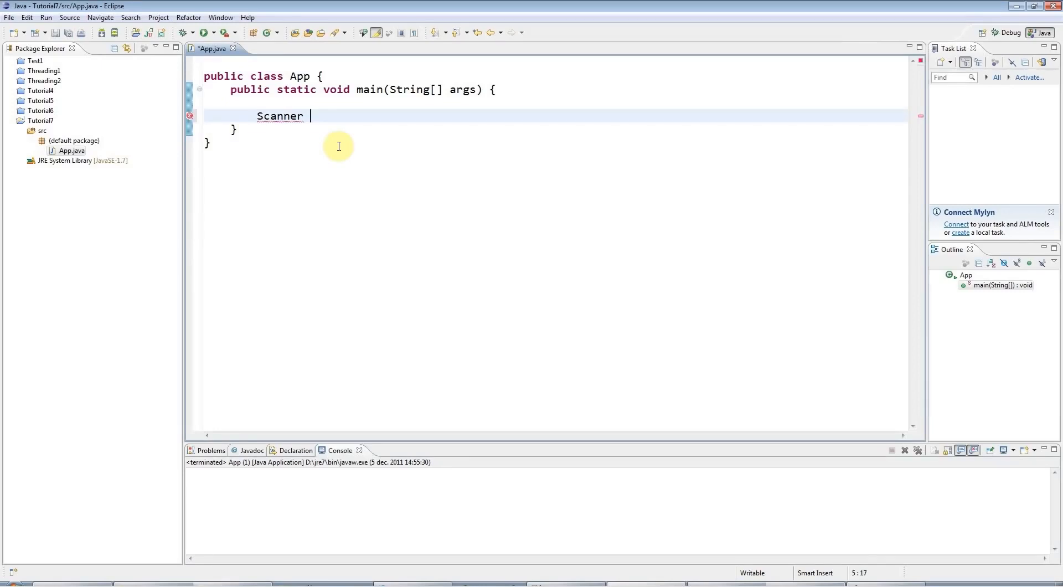
{"action": "type", "text": "input;"}
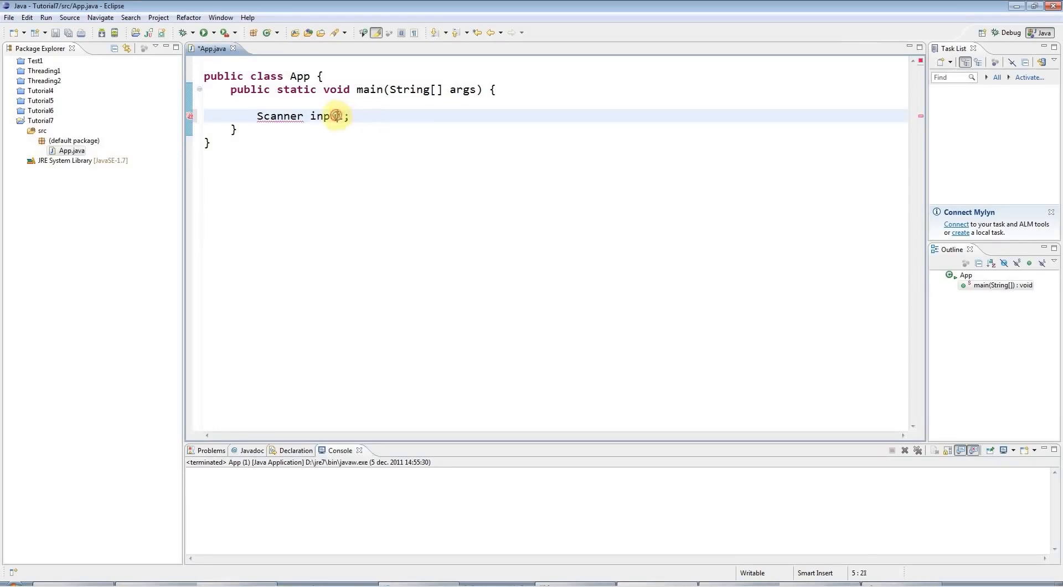
{"action": "type", "text": "ut"}
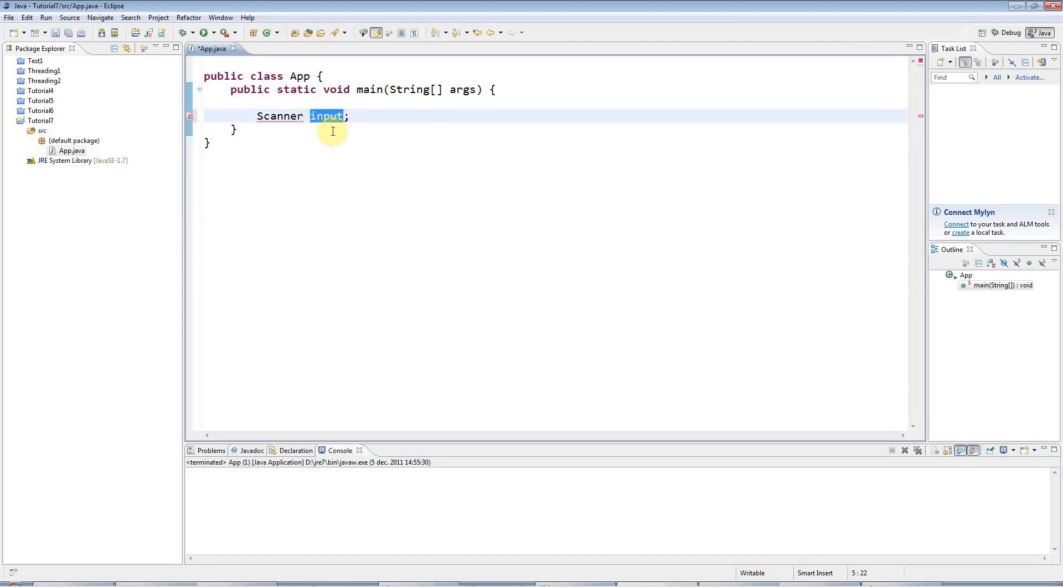
{"action": "type", "text": "nut"}
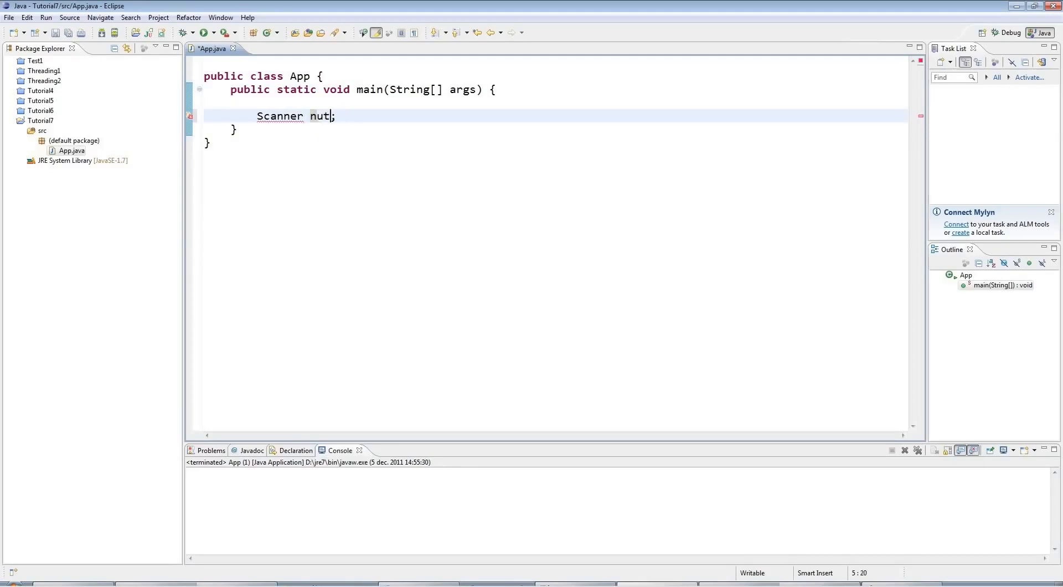
{"action": "double_click", "coordinate": [319, 116]}
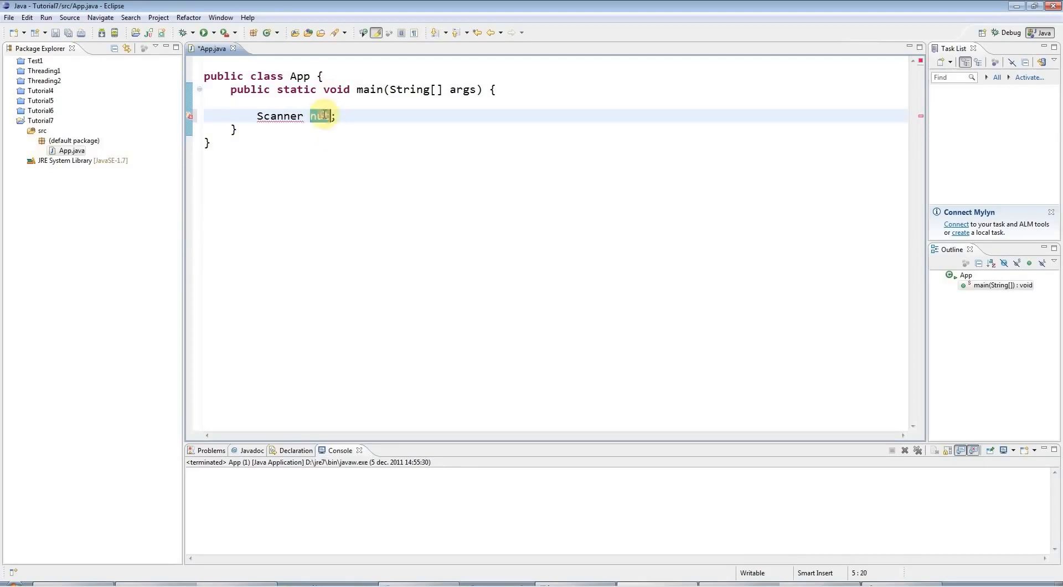
{"action": "type", "text": "input"}
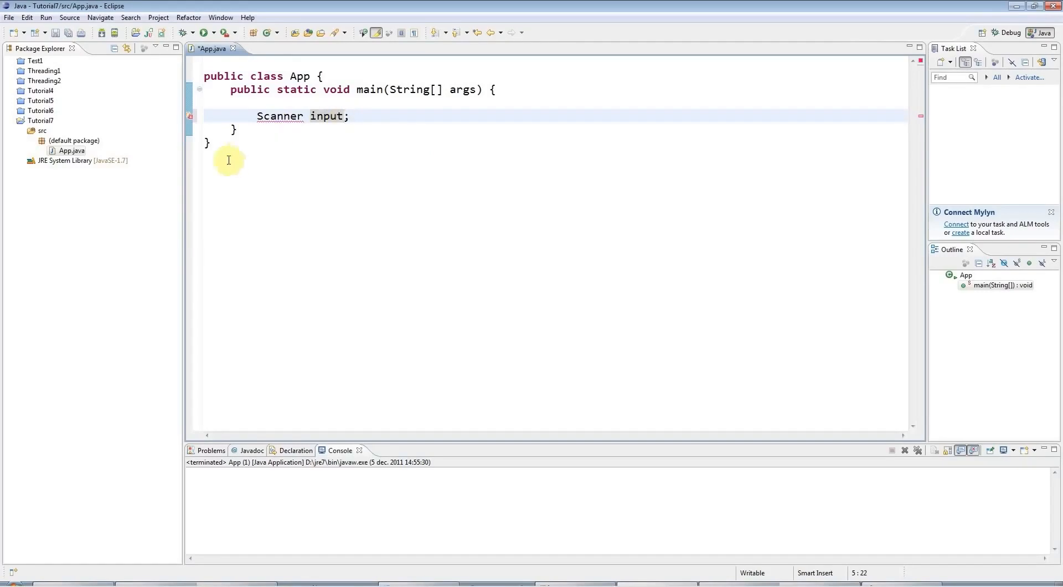
Bring up Quick Fix suggestions for the unresolved Scanner type
{"action": "left_click", "coordinate": [229, 156]}
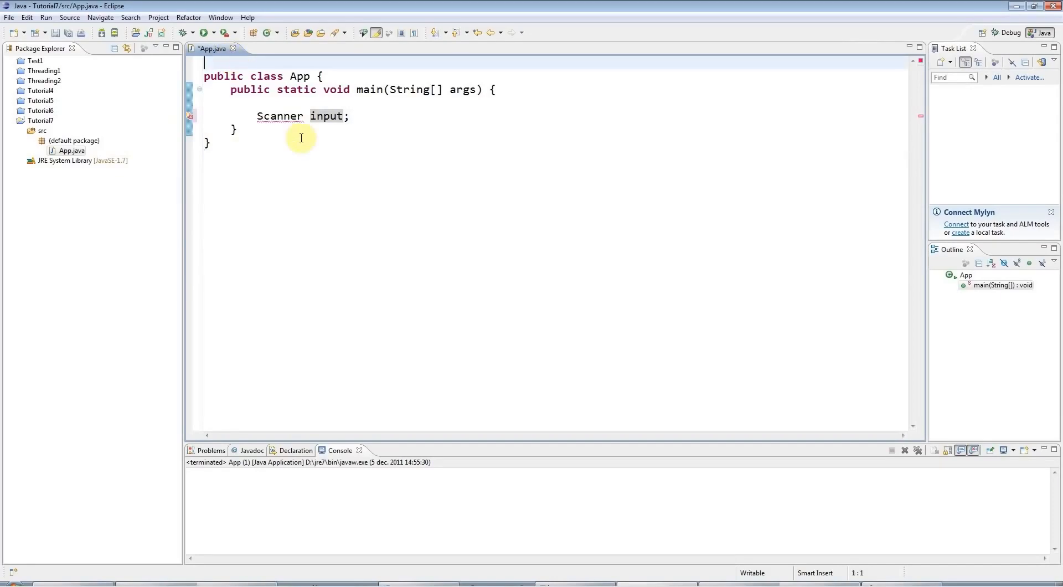
{"action": "mouse_move", "coordinate": [323, 139]}
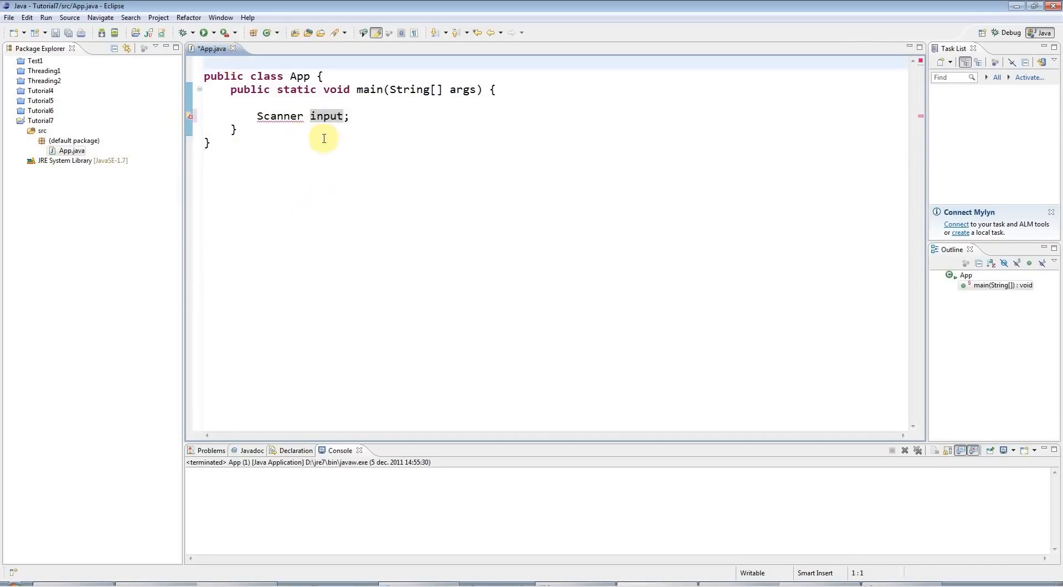
{"action": "mouse_move", "coordinate": [279, 116]}
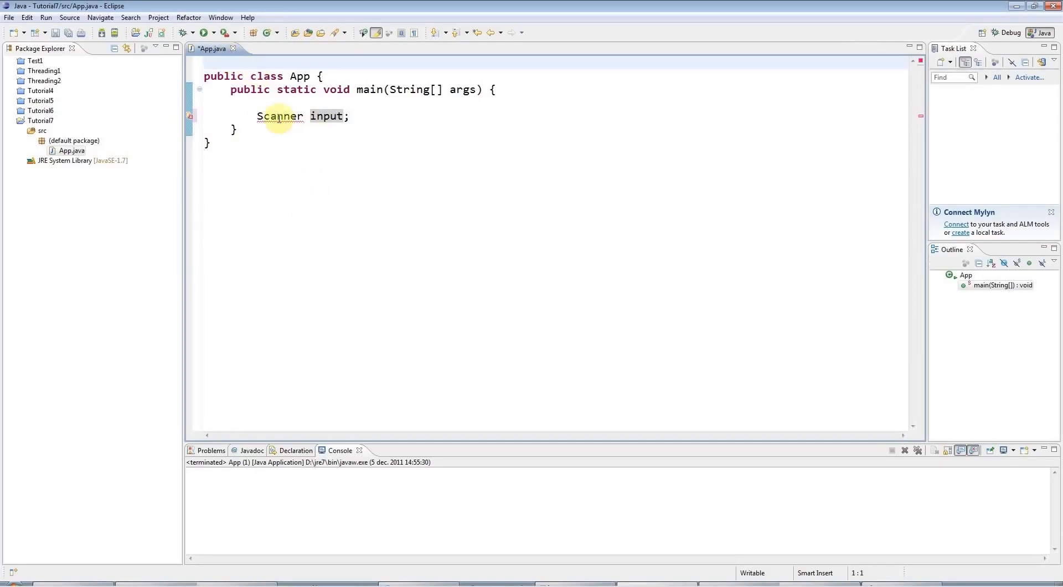
{"action": "double_click", "coordinate": [280, 115]}
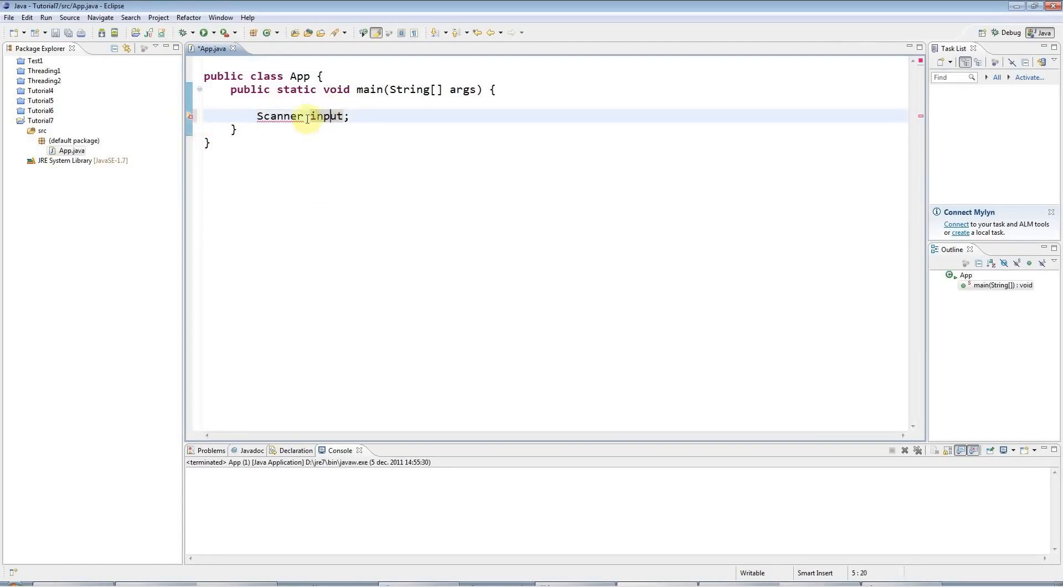
{"action": "left_click", "coordinate": [306, 167]}
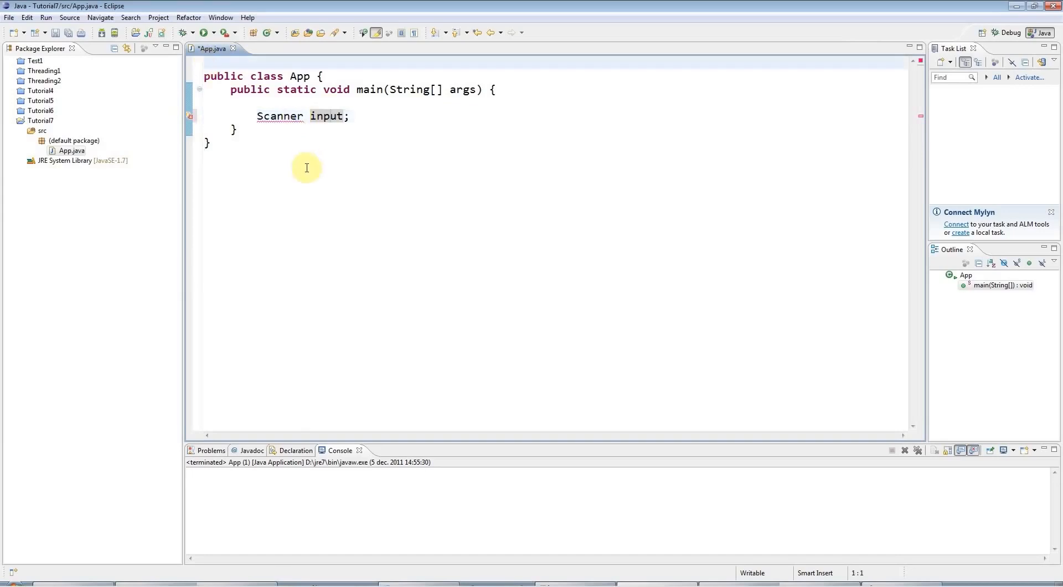
{"action": "mouse_move", "coordinate": [191, 115]}
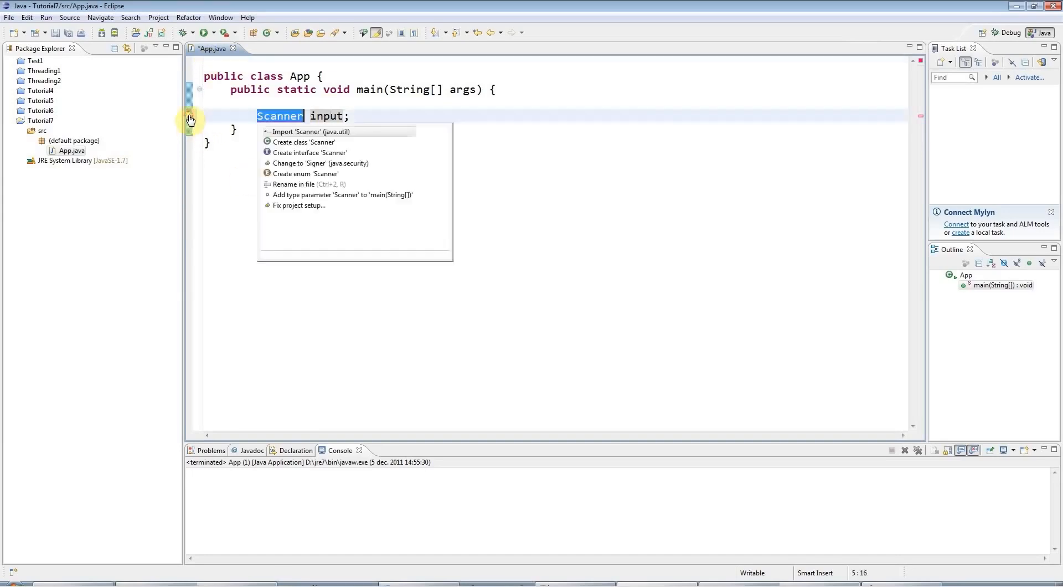
{"action": "mouse_move", "coordinate": [308, 131]}
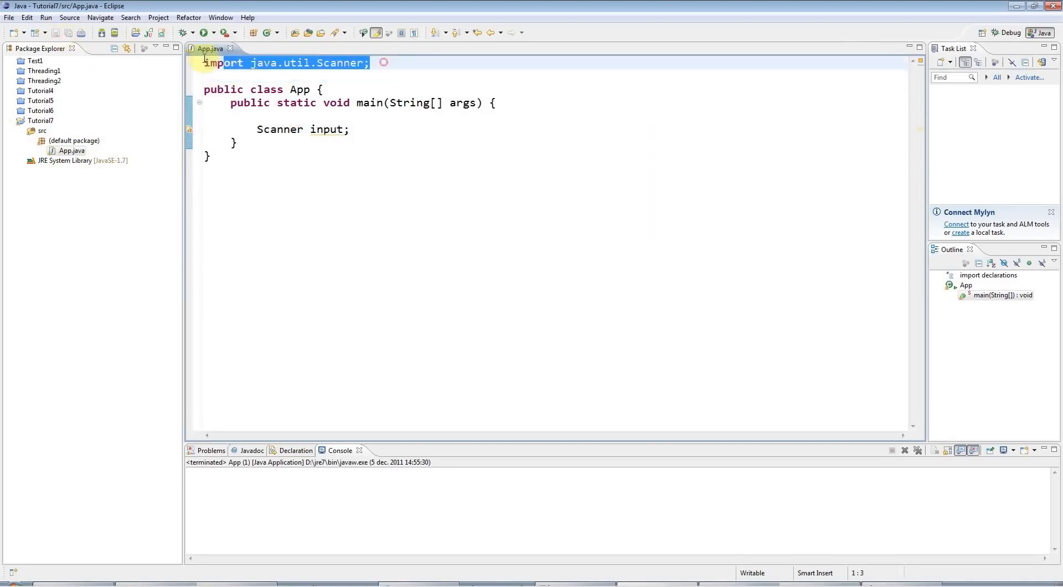
Add the java.util.Scanner import from Quick Fix and save App.java
{"action": "left_click", "coordinate": [256, 115]}
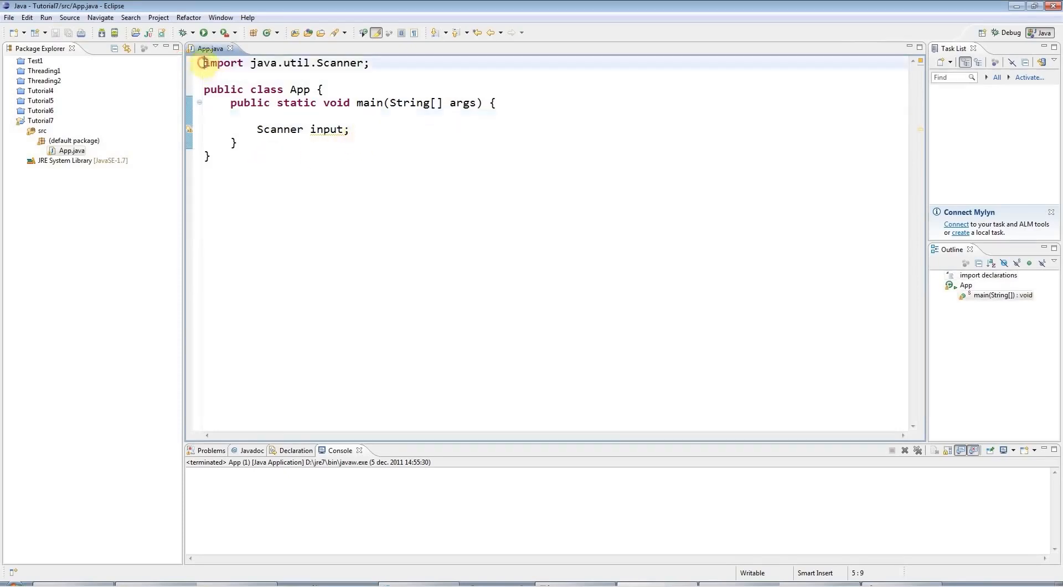
{"action": "left_click", "coordinate": [350, 130]}
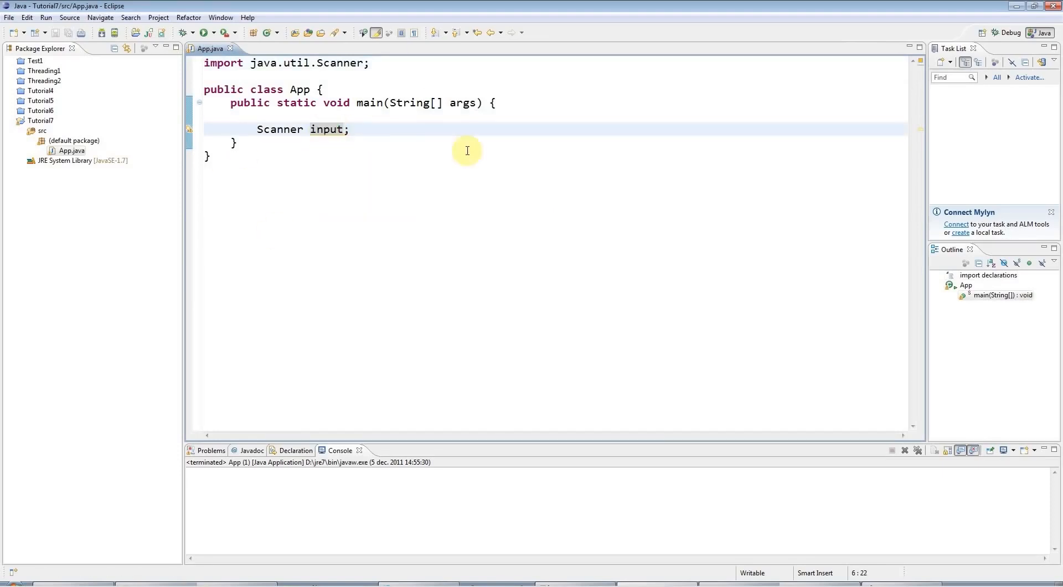
Initialise the declaration as 'Scanner input = new Scanner(System.in);' and start a new line
{"action": "left_click", "coordinate": [322, 130]}
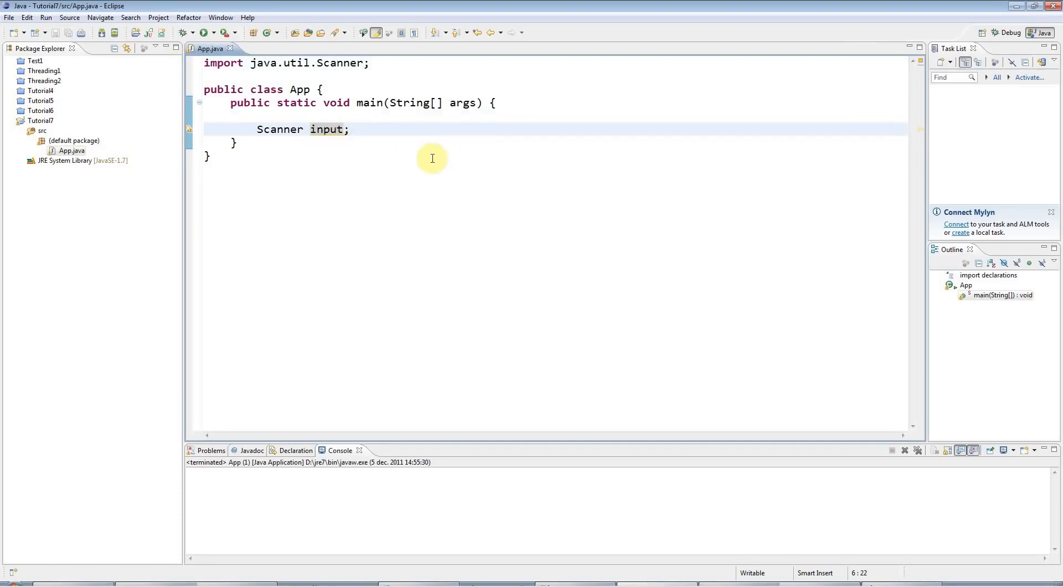
{"action": "type", "text": "= new Scanner(Syste"}
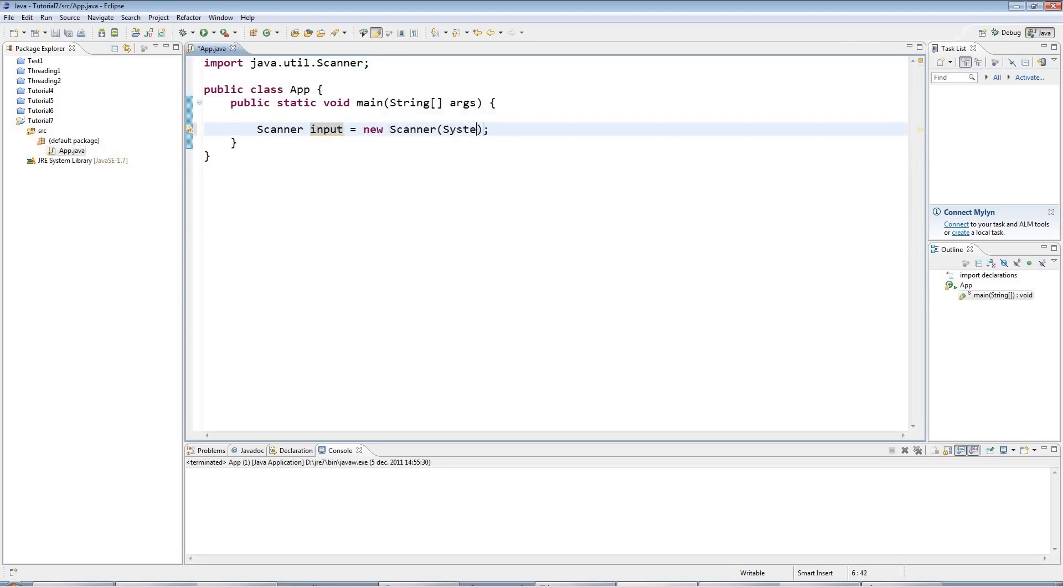
{"action": "type", "text": ".in"}
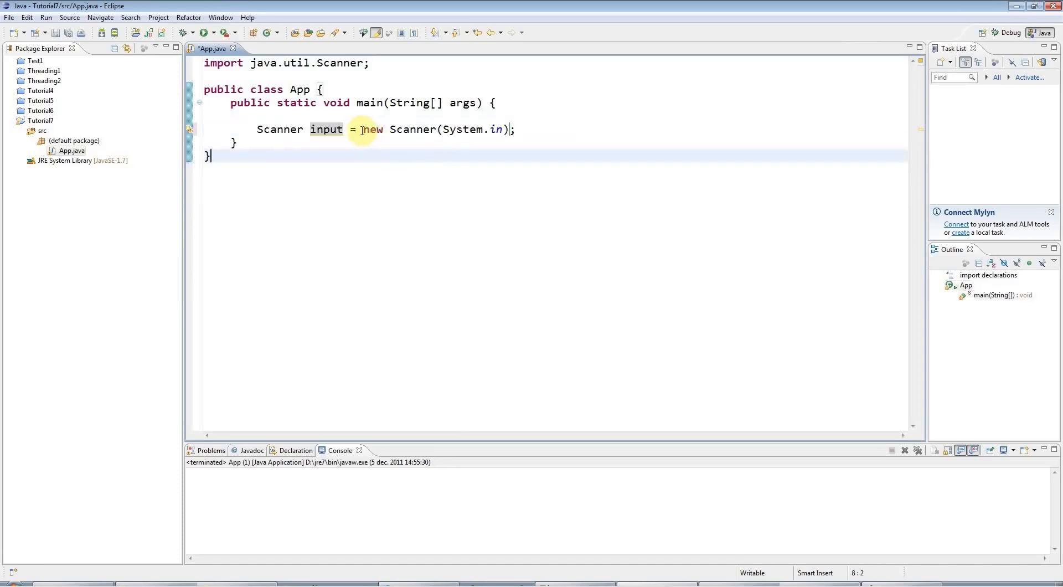
{"action": "mouse_move", "coordinate": [277, 151]}
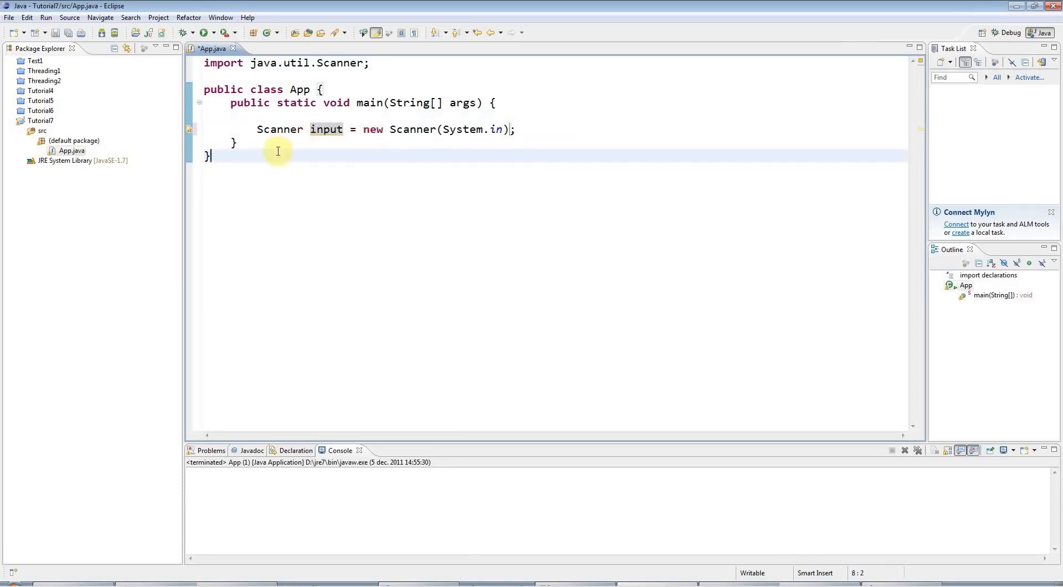
{"action": "mouse_move", "coordinate": [521, 162]}
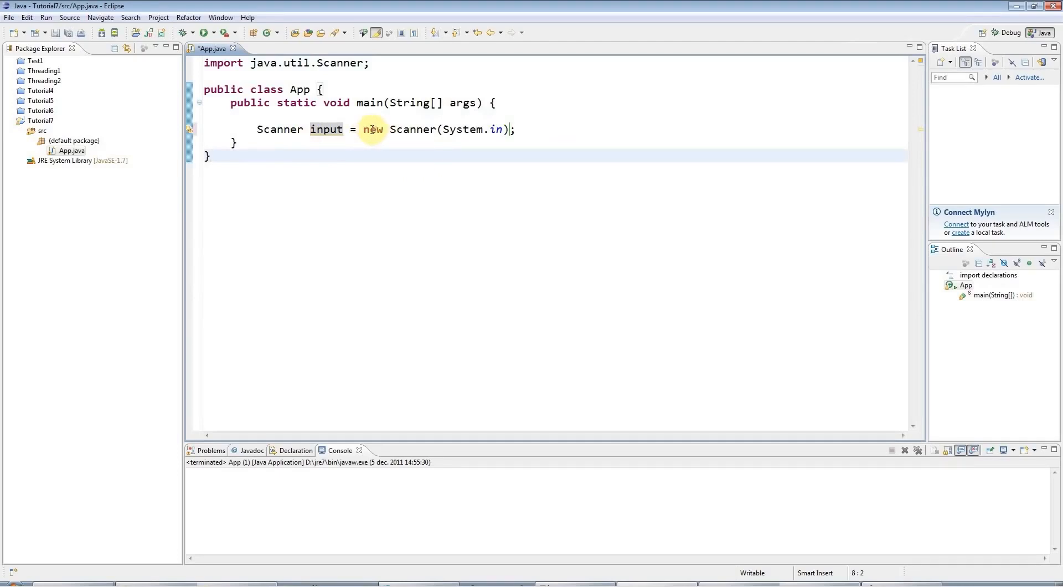
{"action": "double_click", "coordinate": [372, 130]}
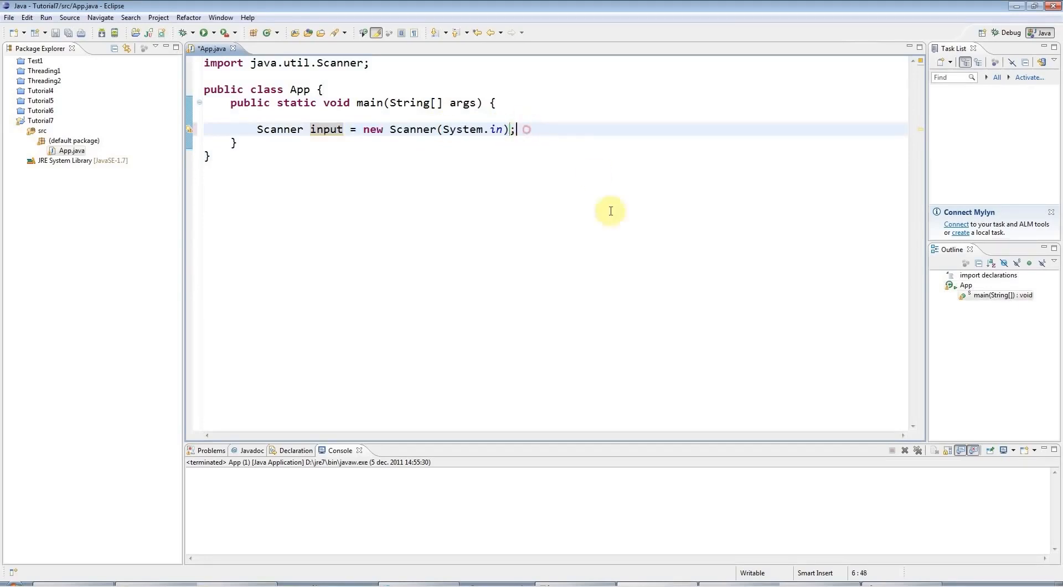
{"action": "key", "text": "Return"}
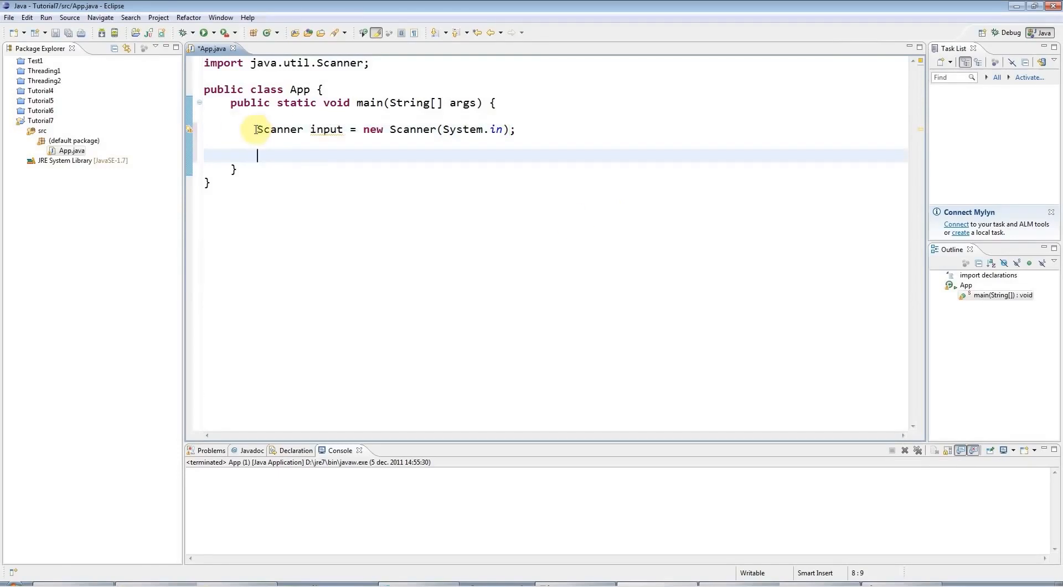
{"action": "mouse_move", "coordinate": [477, 211]}
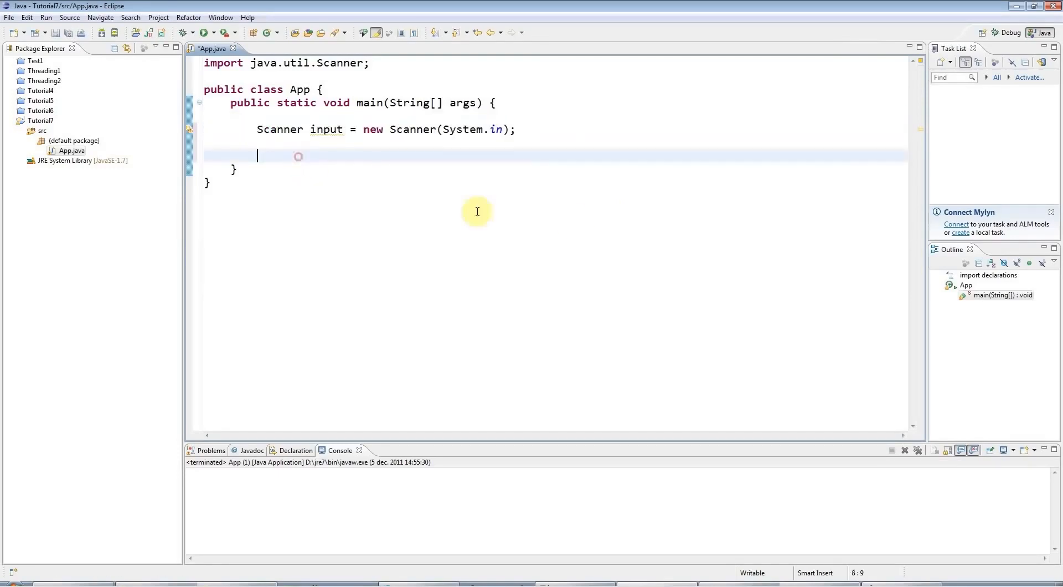
{"action": "mouse_move", "coordinate": [658, 215]}
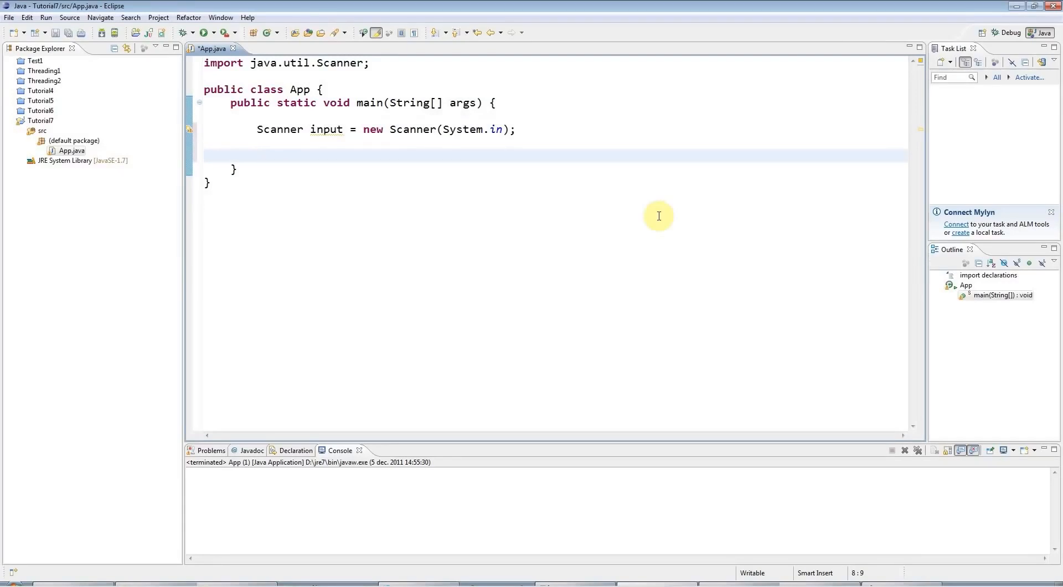
Write 'String line = input.nextLine();' using content assist
{"action": "type", "text": "Str"}
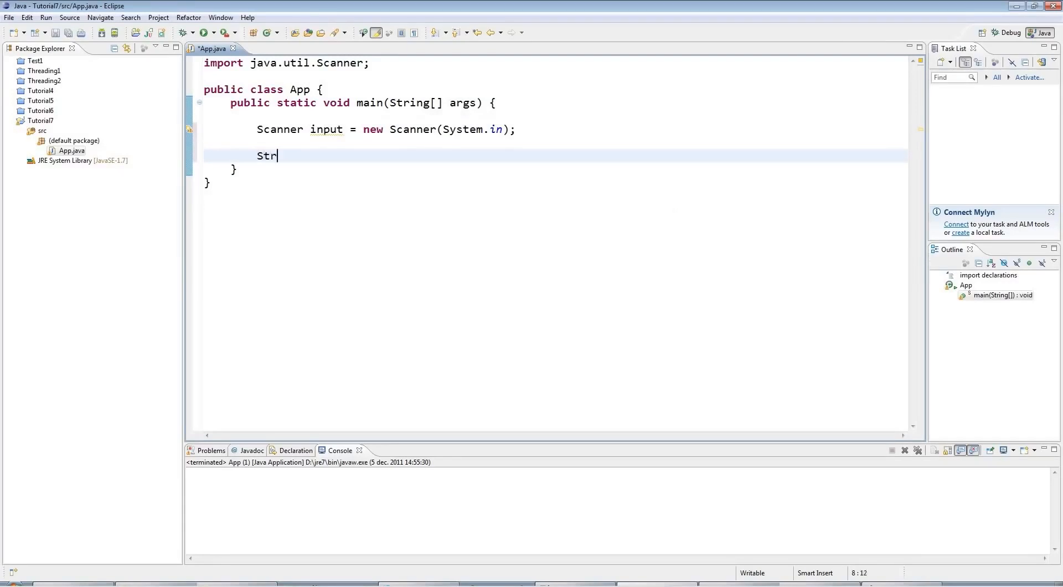
{"action": "type", "text": "ing lin"}
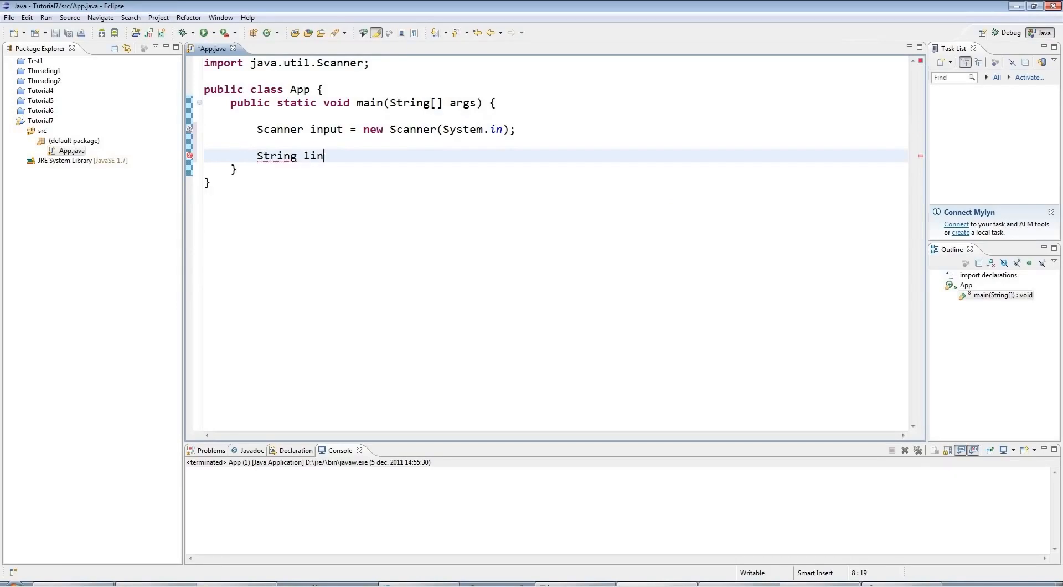
{"action": "type", "text": "e"}
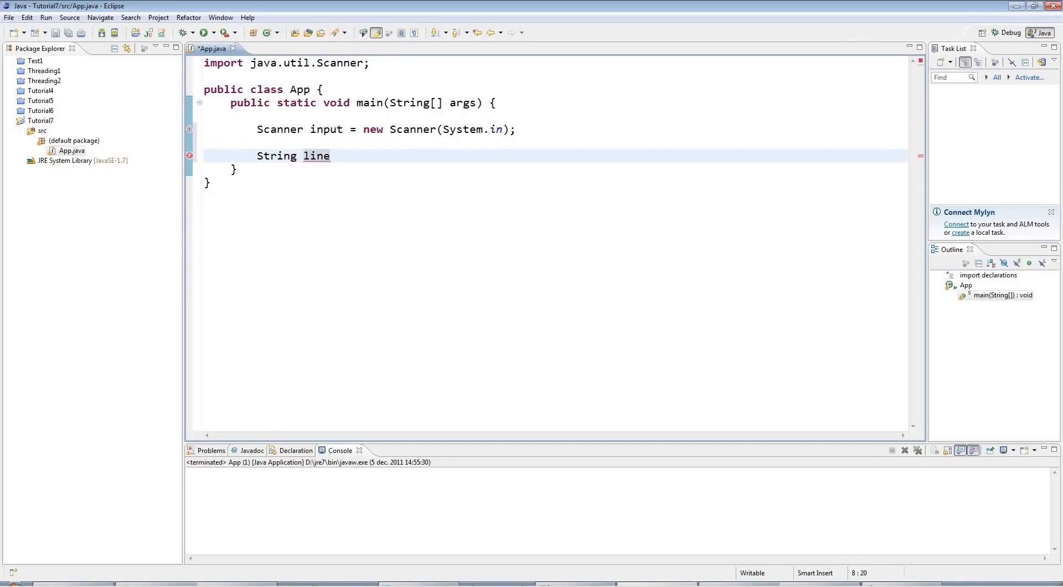
{"action": "left_click", "coordinate": [332, 156]}
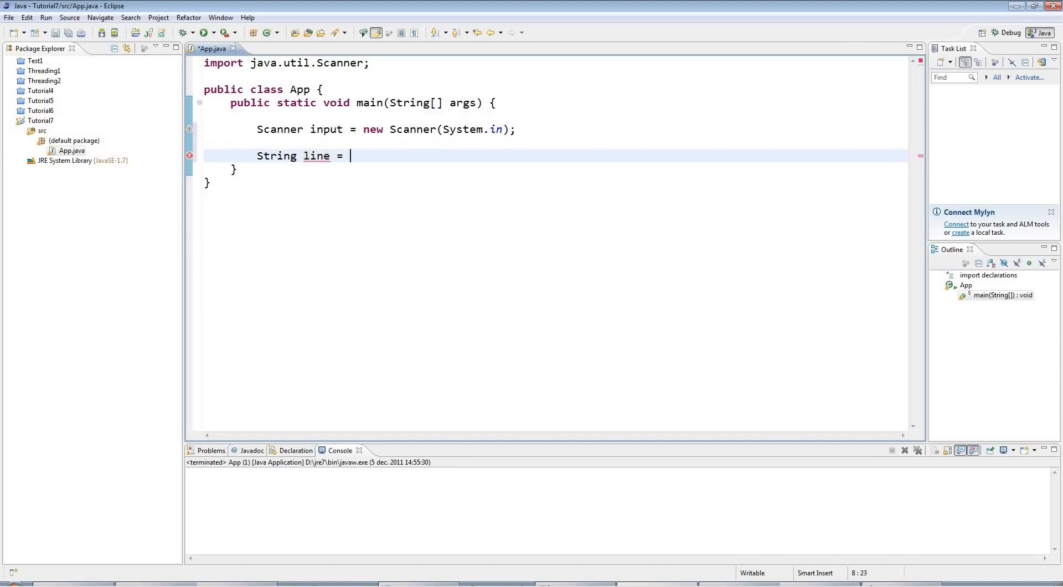
{"action": "type", "text": "input.nextLine();"}
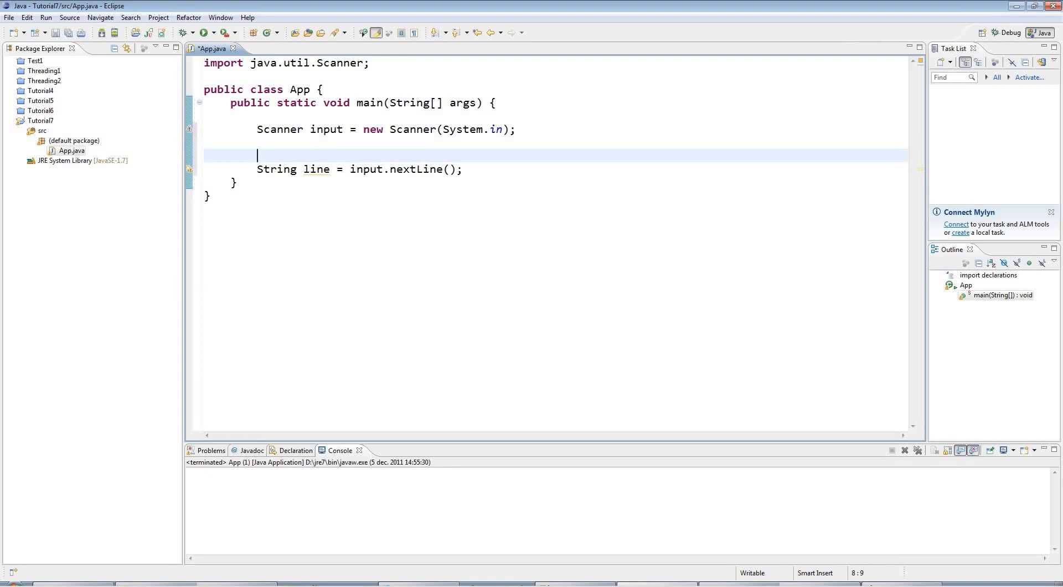
Add 'System.out.println("Enter a line of text: ");' before the nextLine read
{"action": "type", "text": "System"}
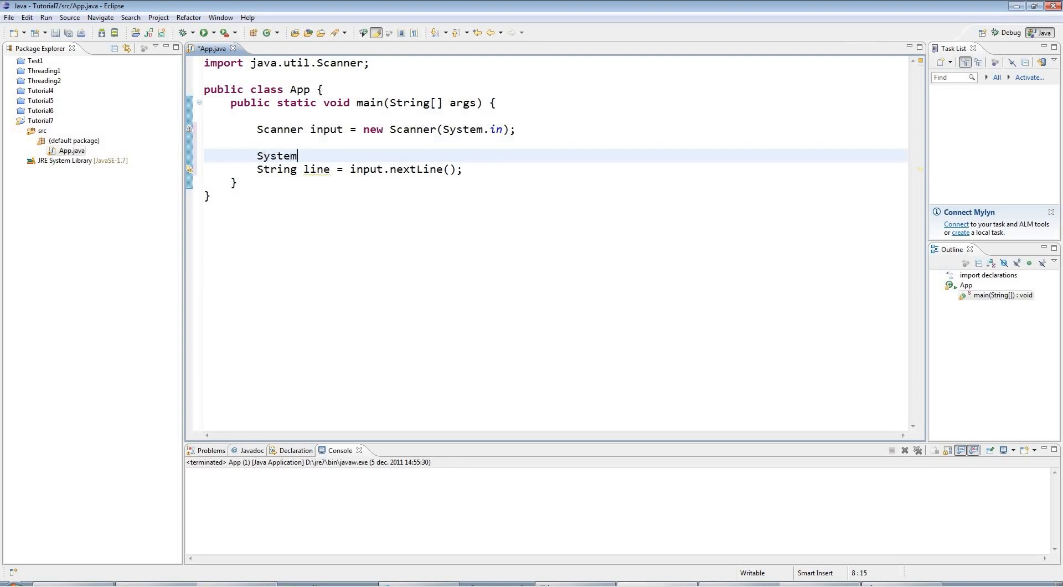
{"action": "type", "text": ".out"}
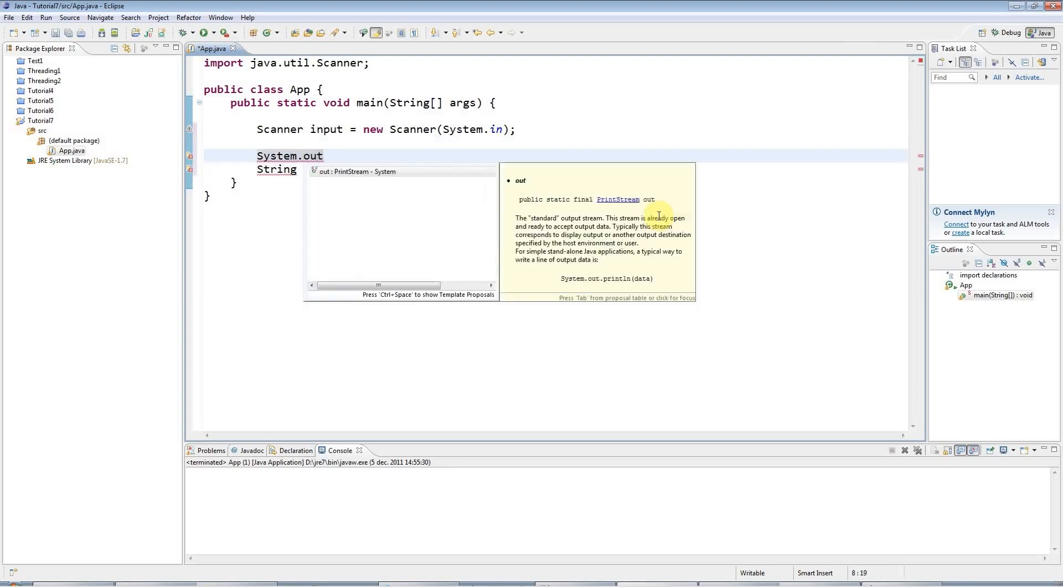
{"action": "type", "text": ".println()"}
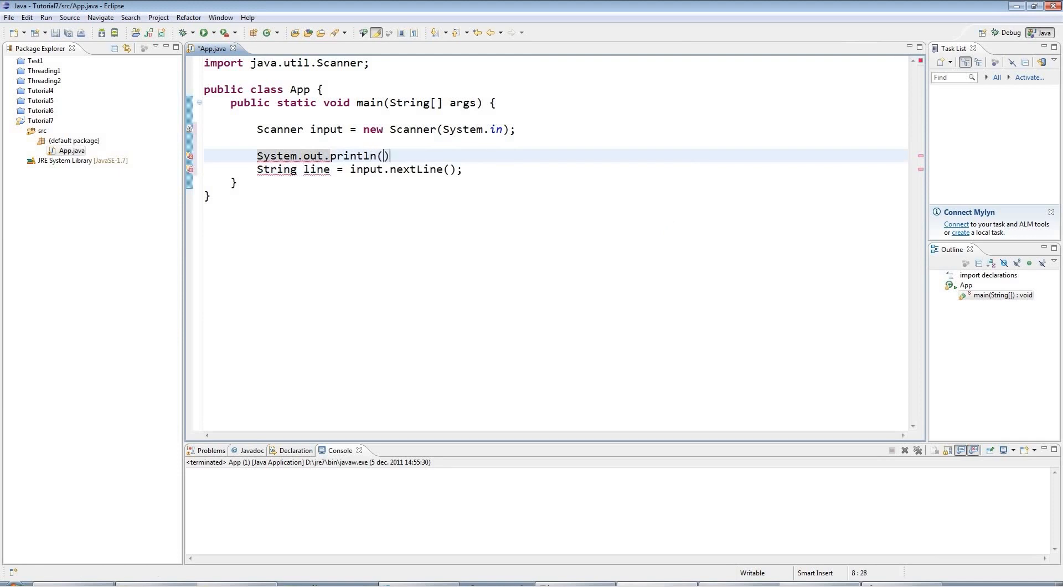
{"action": "type", "text": "\"Enter a lin"}
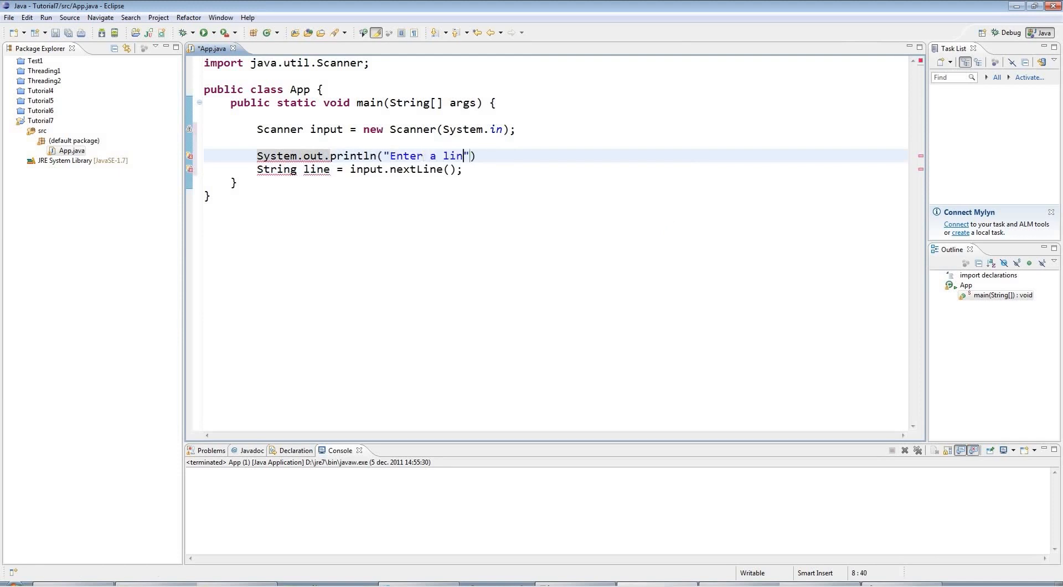
{"action": "type", "text": "e of text:"}
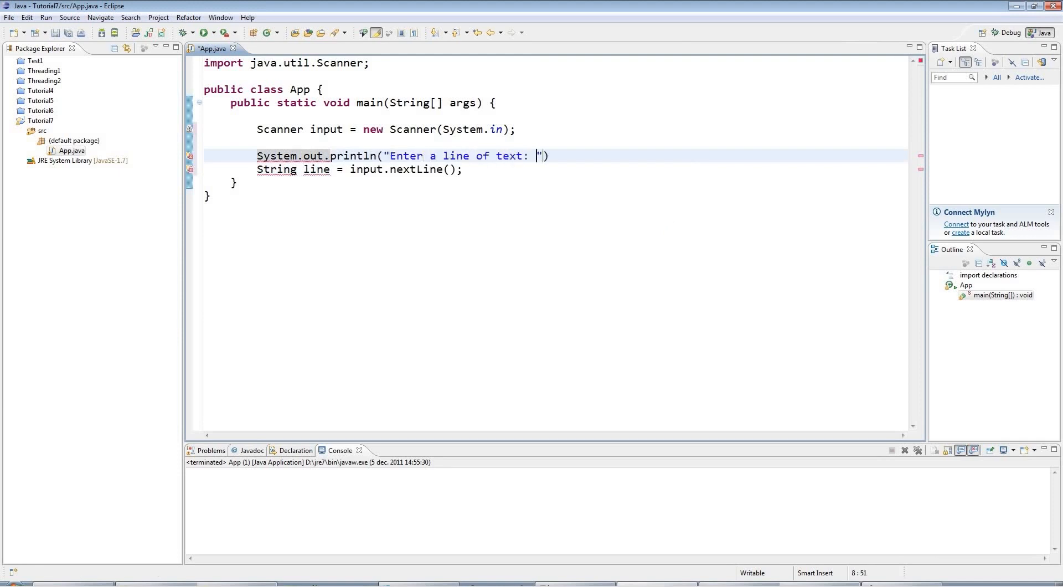
{"action": "type", "text": ");"}
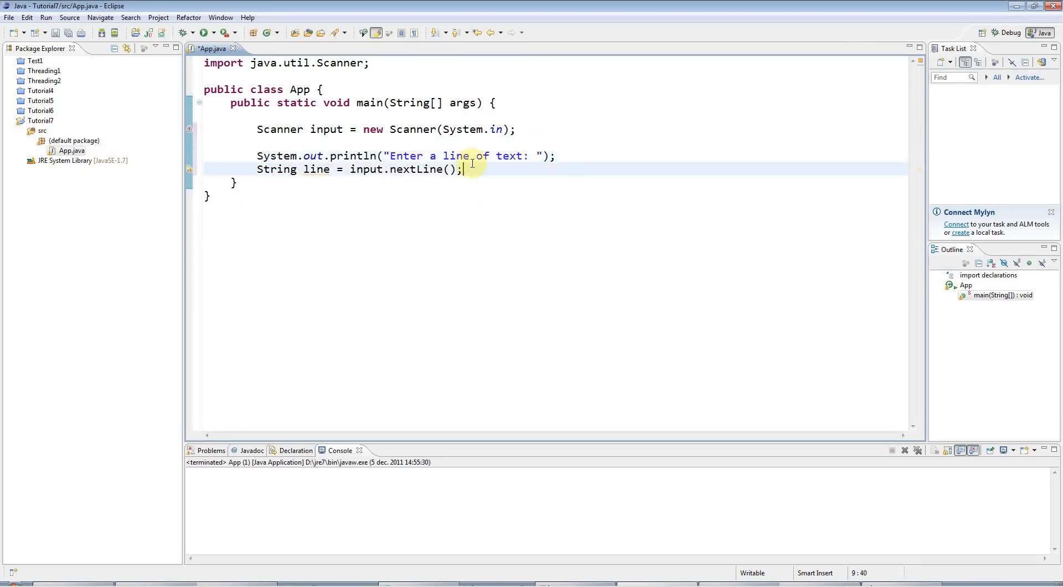
{"action": "mouse_move", "coordinate": [477, 173]}
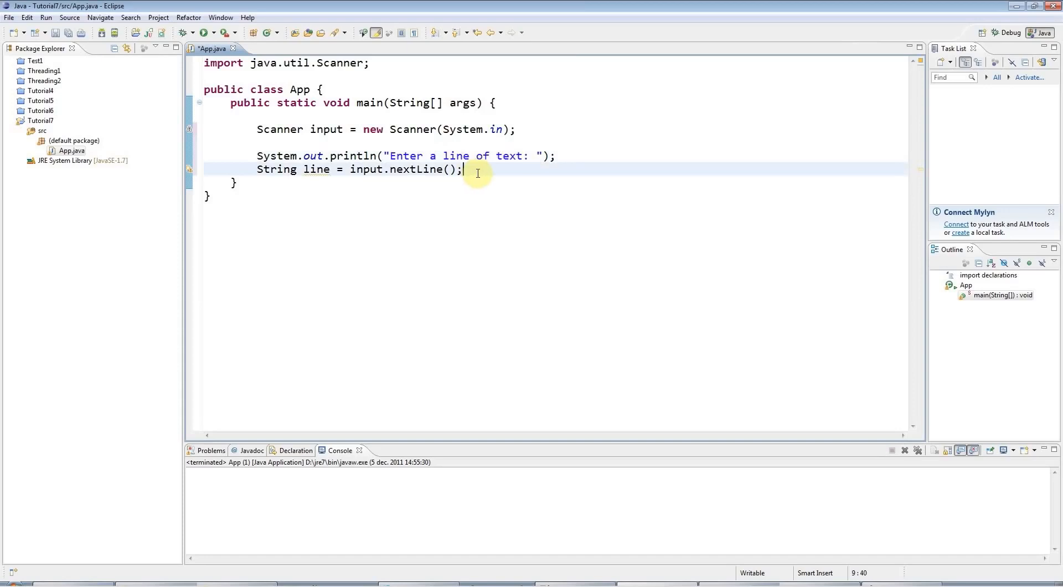
{"action": "mouse_move", "coordinate": [563, 160]}
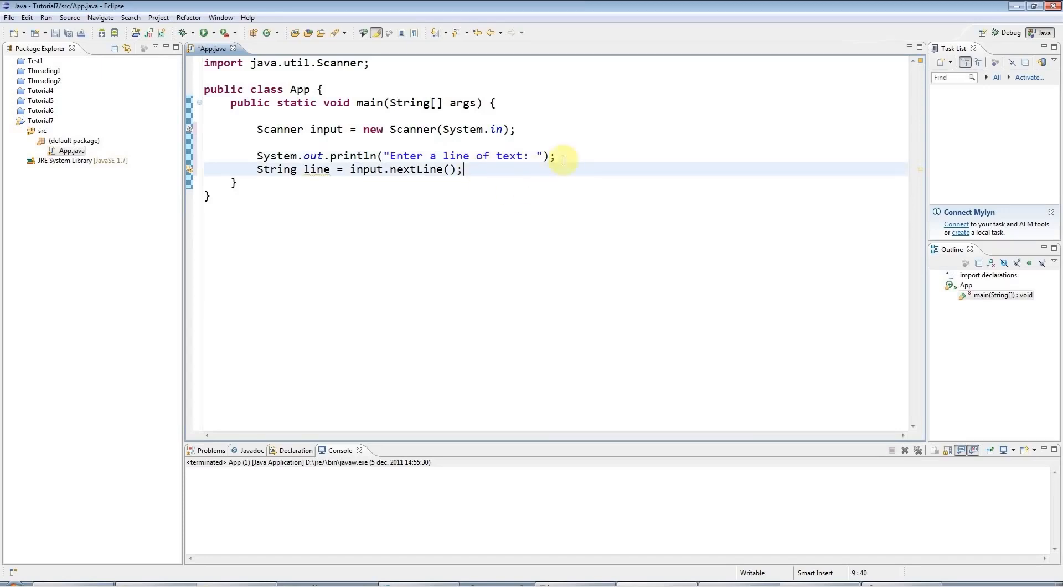
{"action": "mouse_move", "coordinate": [478, 169]}
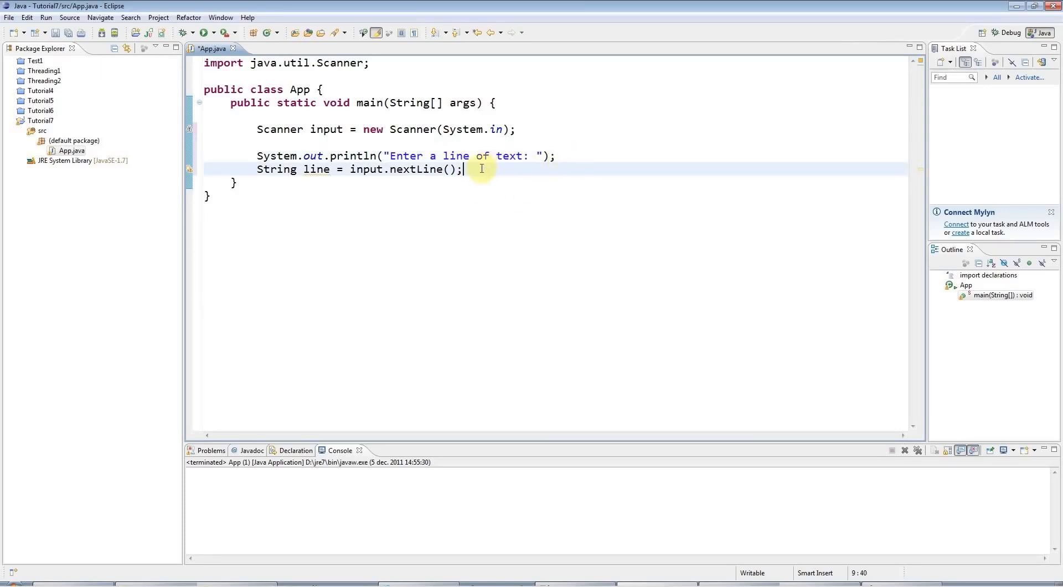
{"action": "mouse_move", "coordinate": [547, 186]}
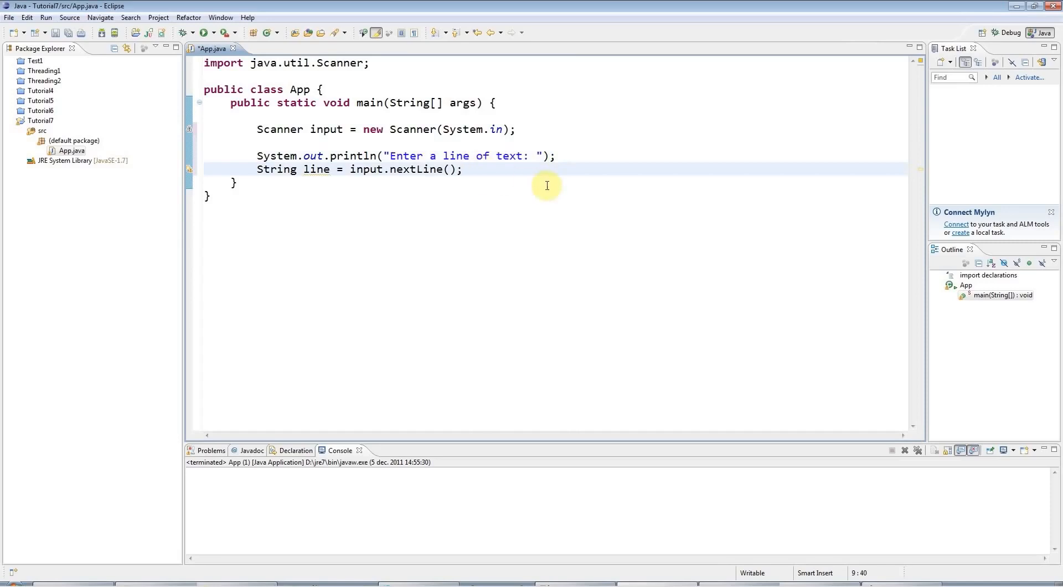
Add 'System.out.println("You entered: " + line);' and space out the statements with blank lines
{"action": "key", "text": "enter"}
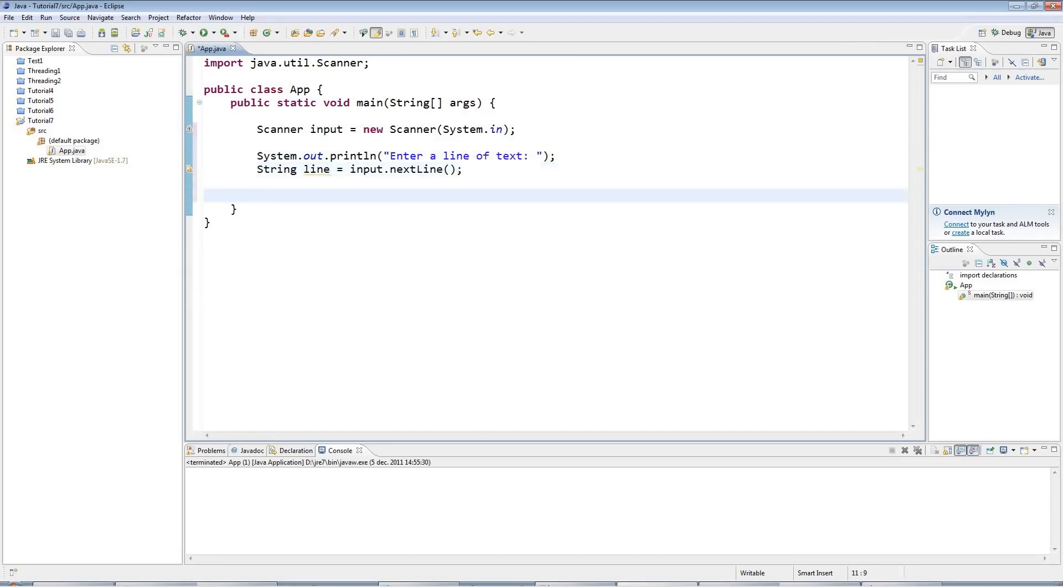
{"action": "left_click", "coordinate": [258, 195]}
{"action": "type", "text": "System.out.println();"}
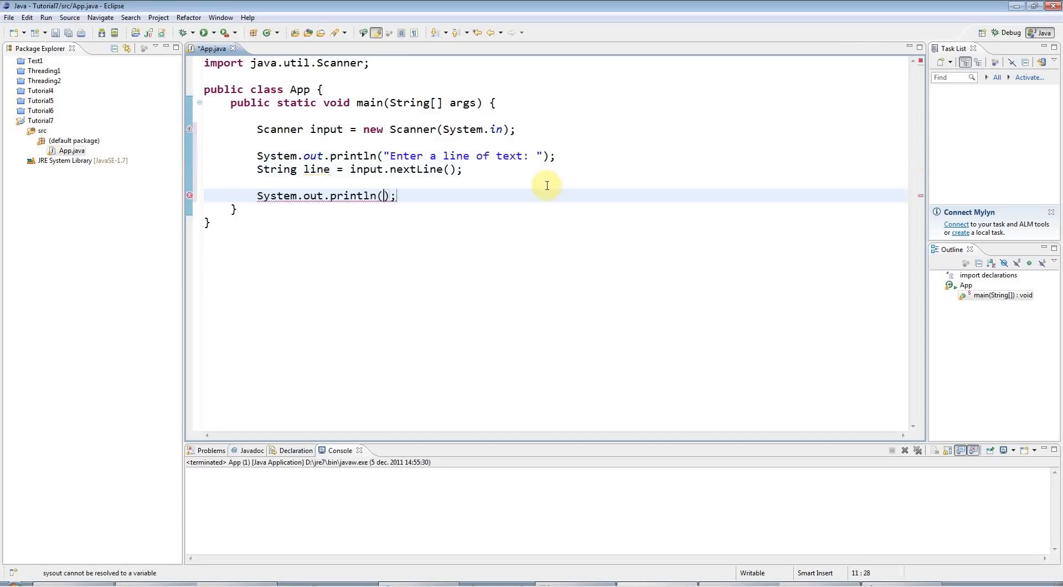
{"action": "type", "text": "\"You entered:"}
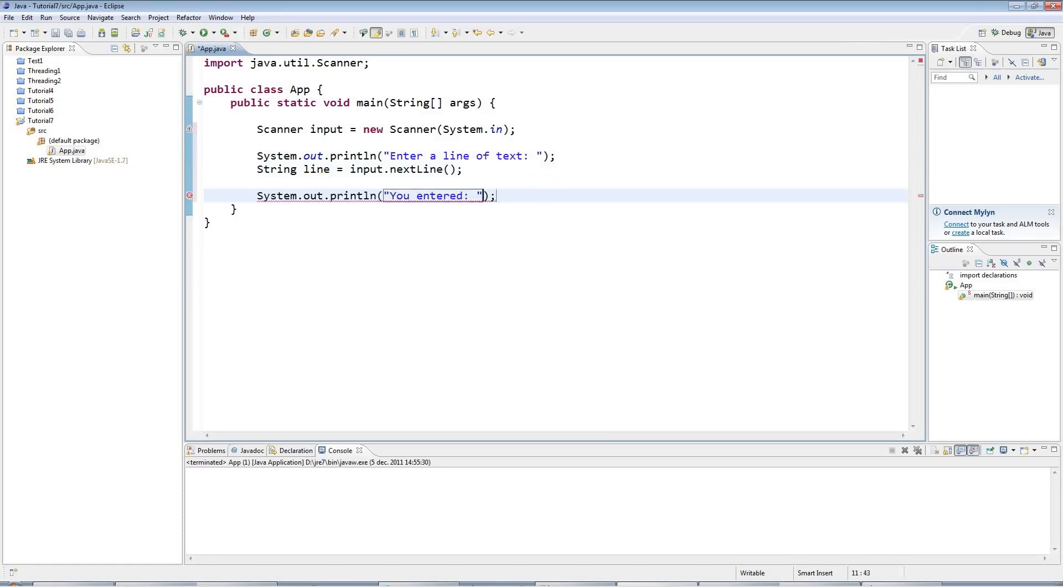
{"action": "type", "text": "+ line"}
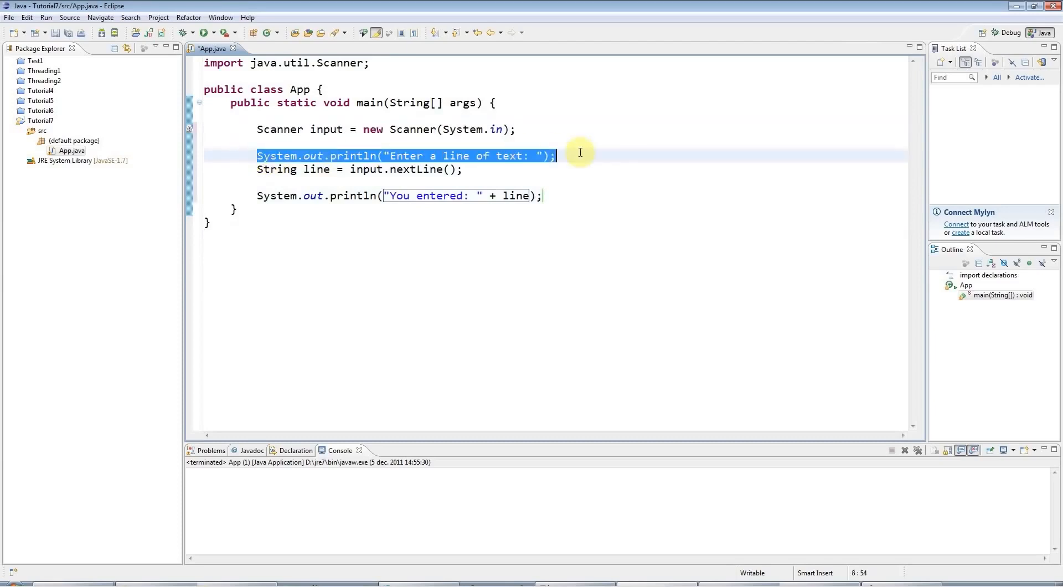
{"action": "left_click", "coordinate": [555, 155]}
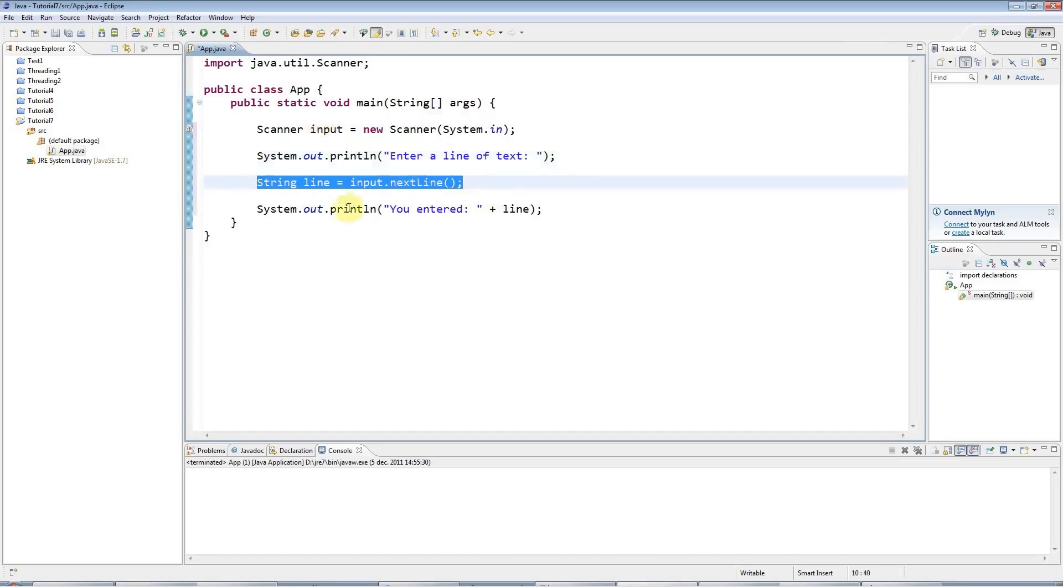
{"action": "mouse_move", "coordinate": [347, 209]}
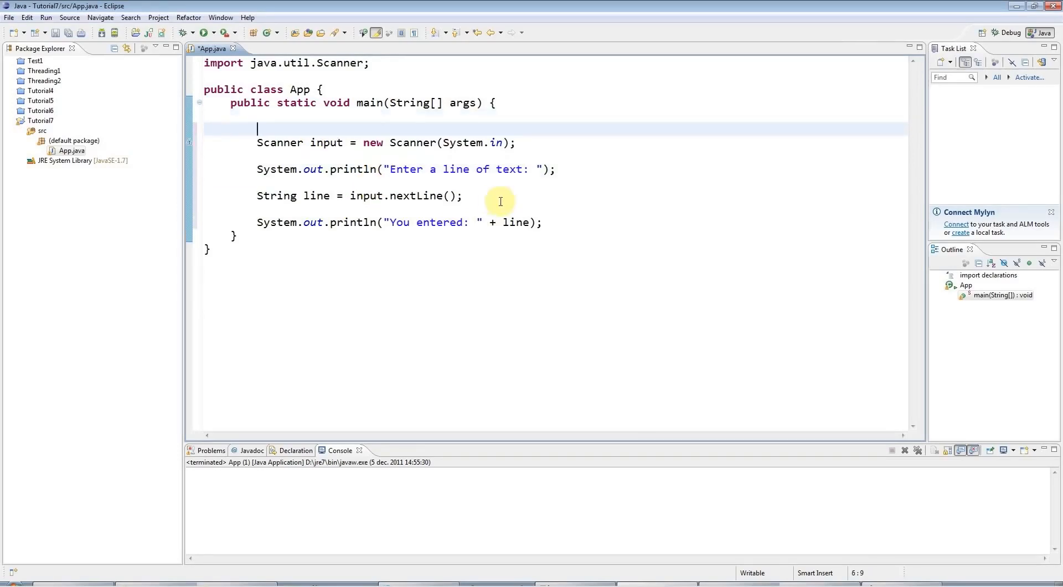
{"action": "mouse_move", "coordinate": [483, 367]}
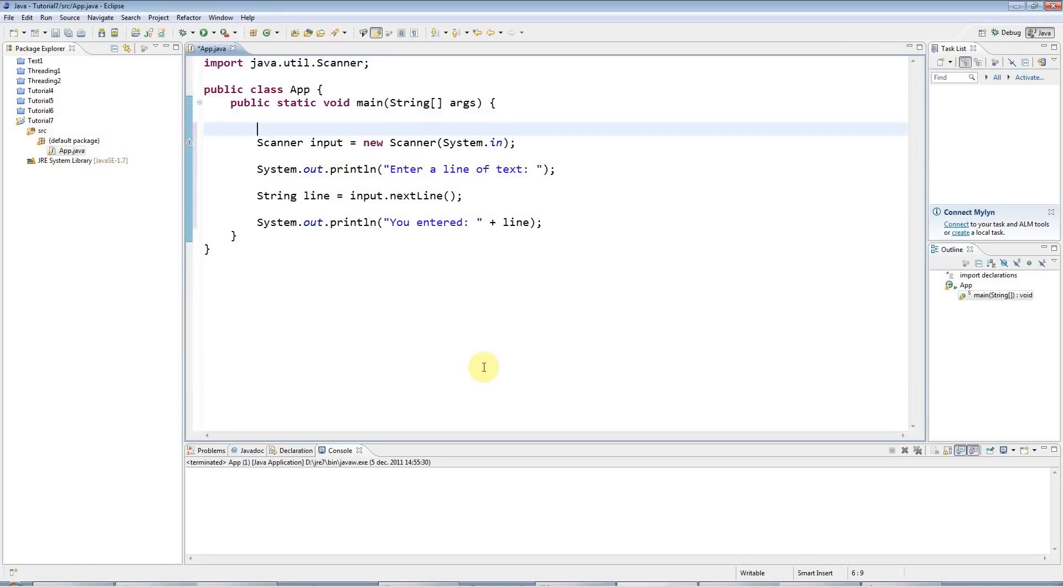
Add '// Create scanner object' and '// Output the prompt' comments above those statements
{"action": "type", "text": "//"}
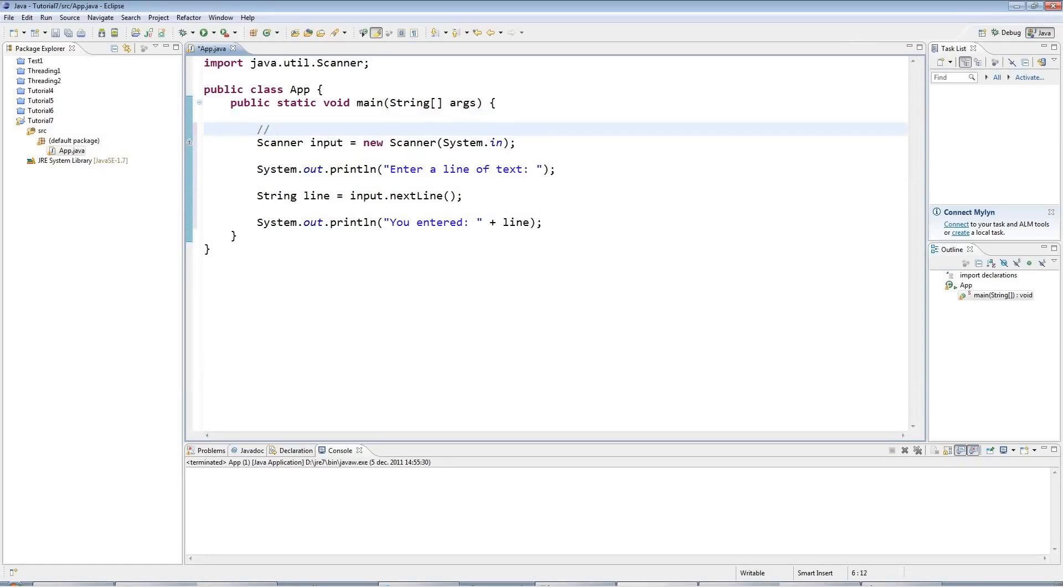
{"action": "left_click", "coordinate": [275, 129]}
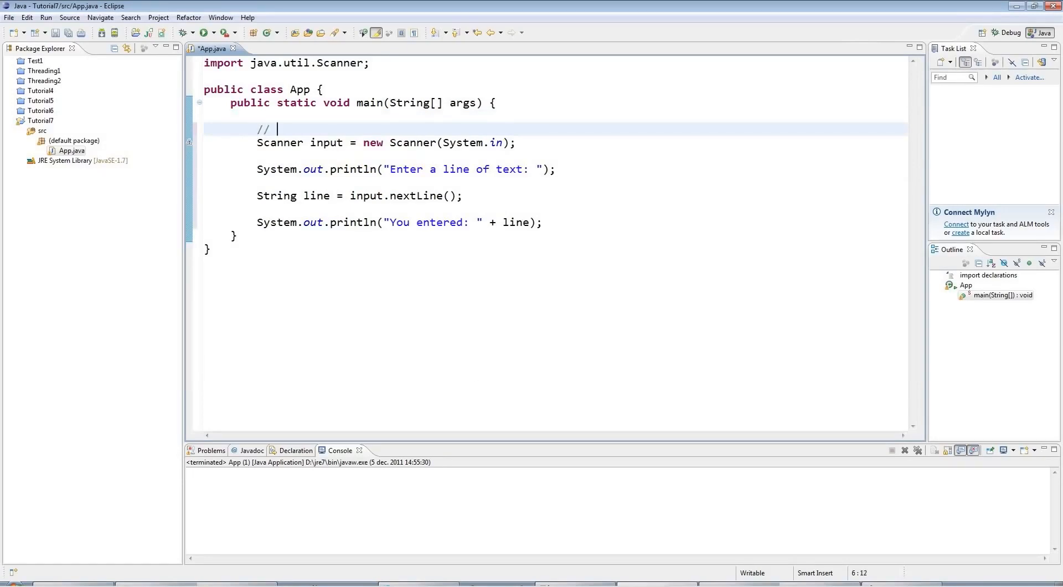
{"action": "type", "text": "Create s"}
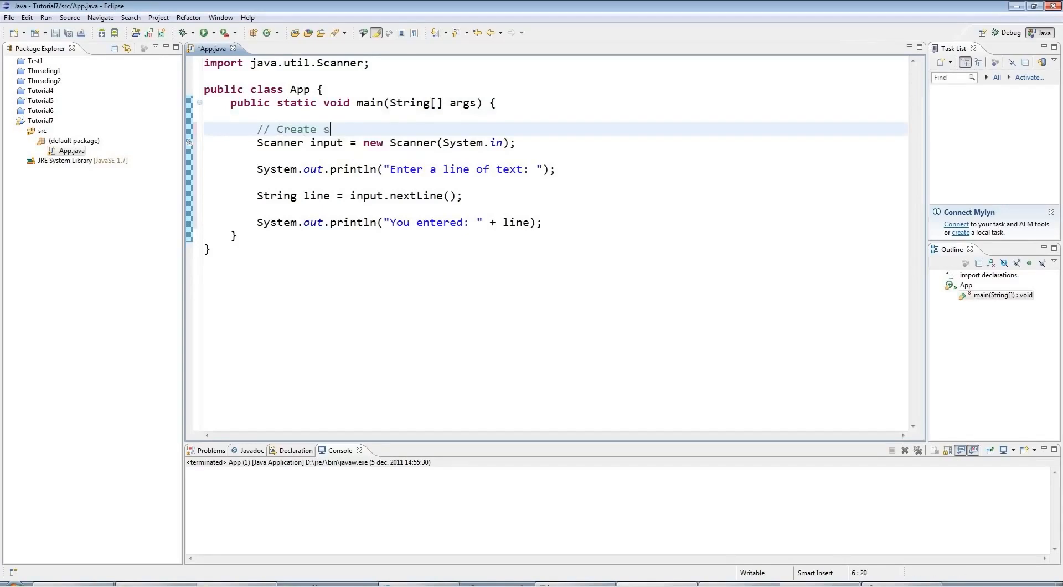
{"action": "type", "text": "canner object"}
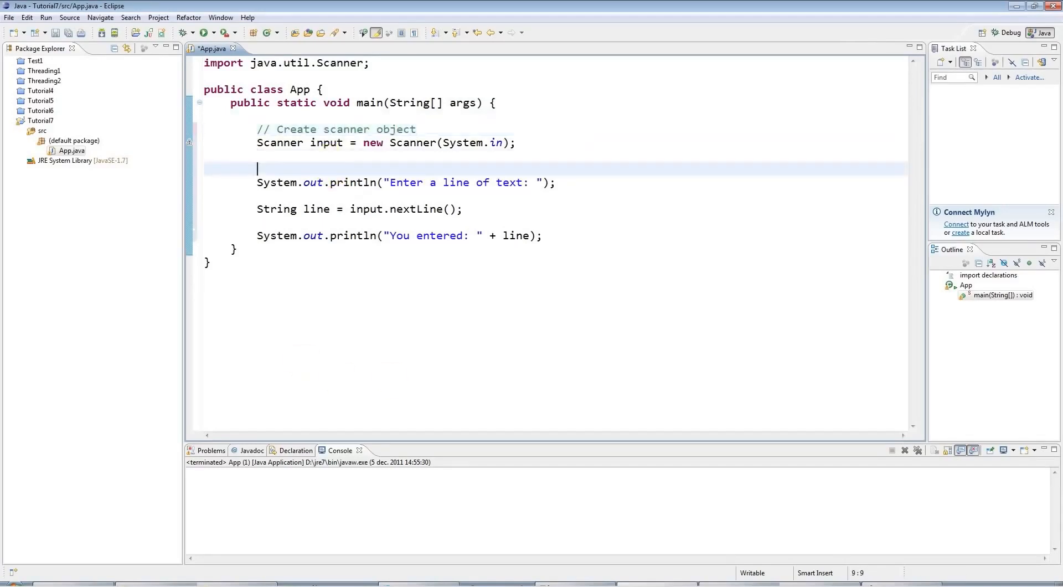
{"action": "type", "text": "// OUtpu"}
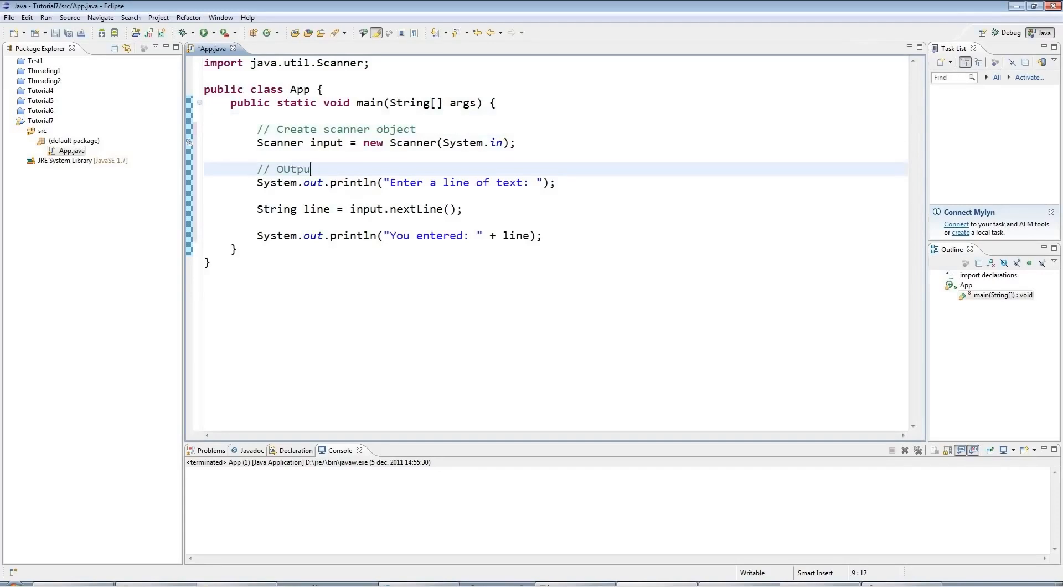
{"action": "type", "text": "utput the prompt"}
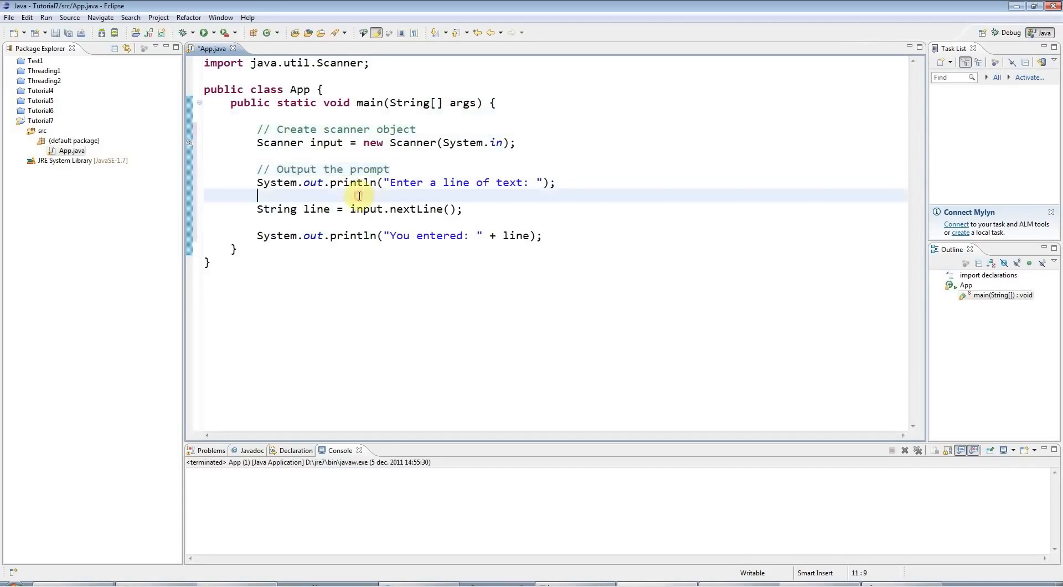
Add '// Wait for the user to enter a line of text' and '// Tell them what they entered.' comments
{"action": "key", "text": "Return"}
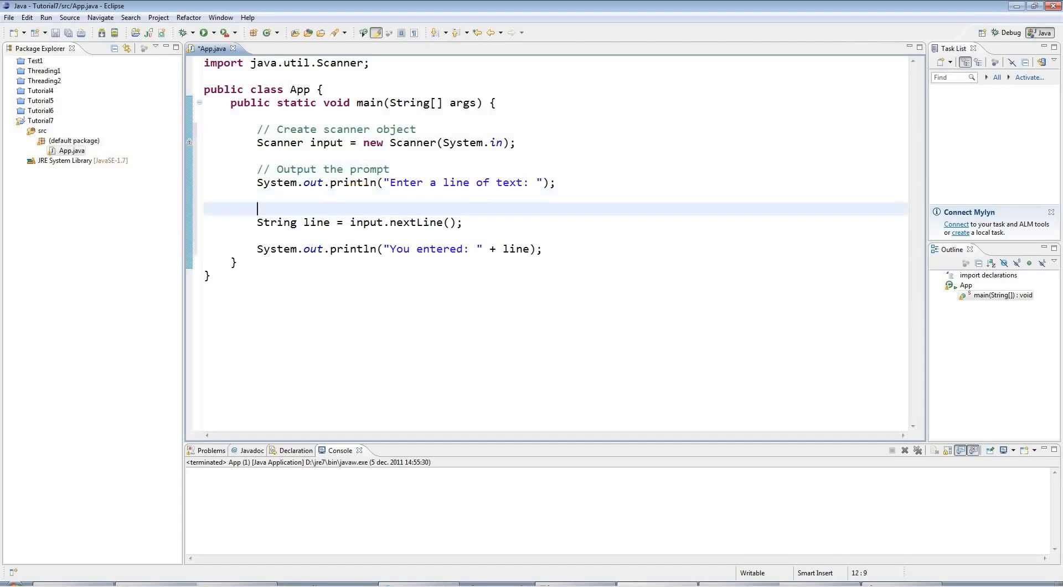
{"action": "type", "text": "// Wi"}
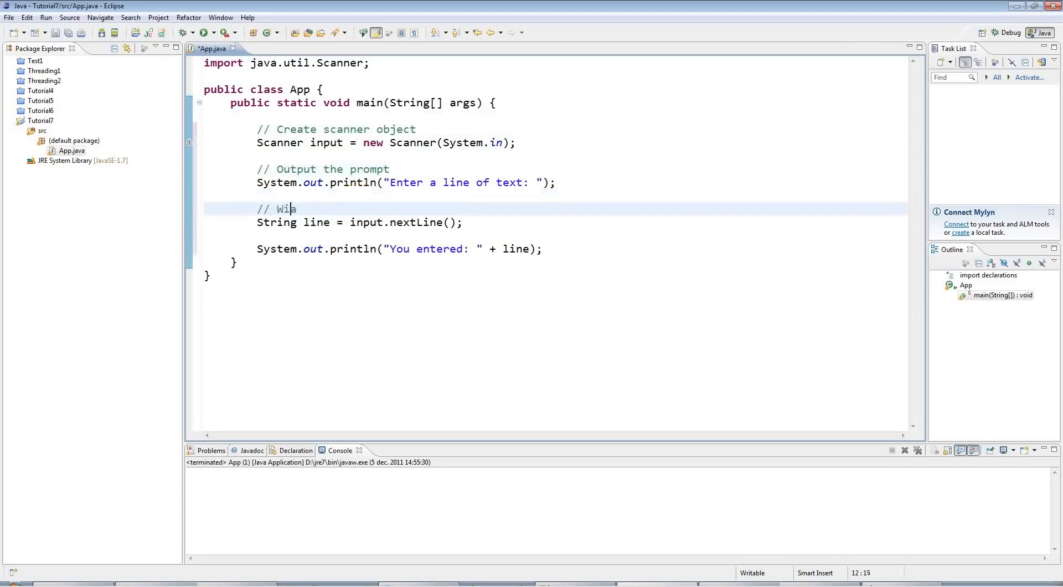
{"action": "type", "text": "ait for the user"}
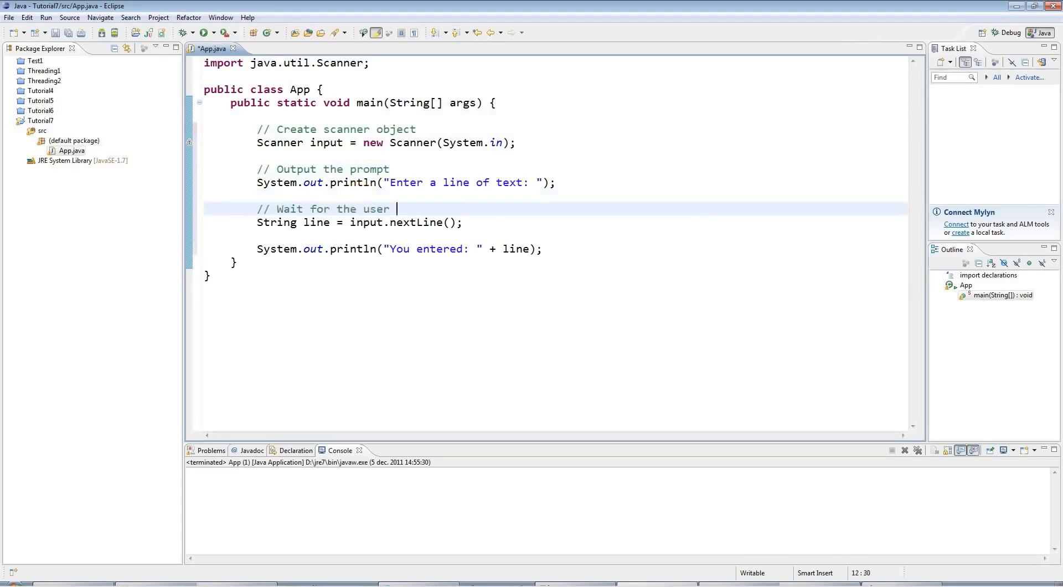
{"action": "type", "text": "to enter a line"}
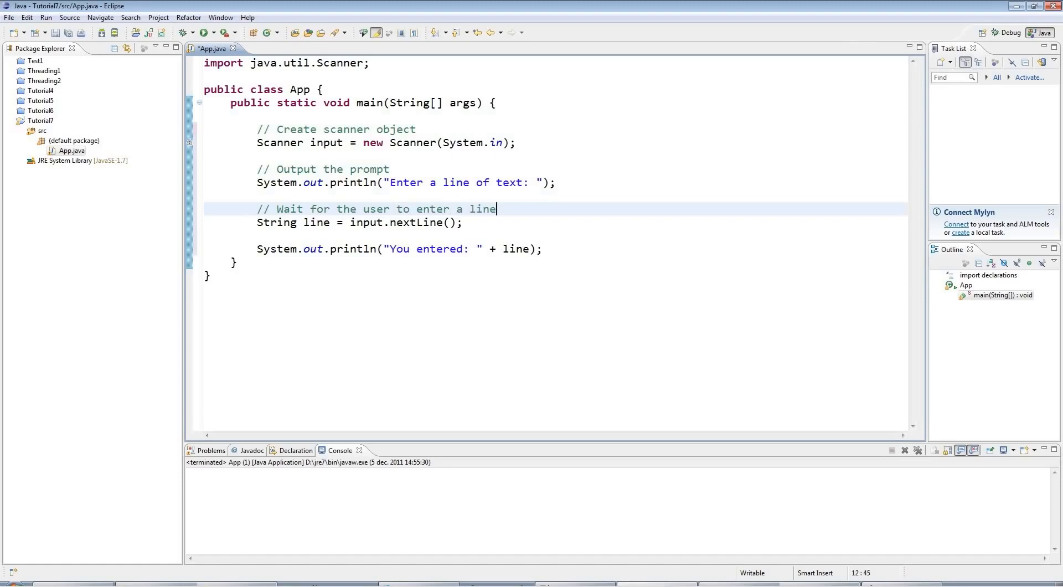
{"action": "type", "text": "of text"}
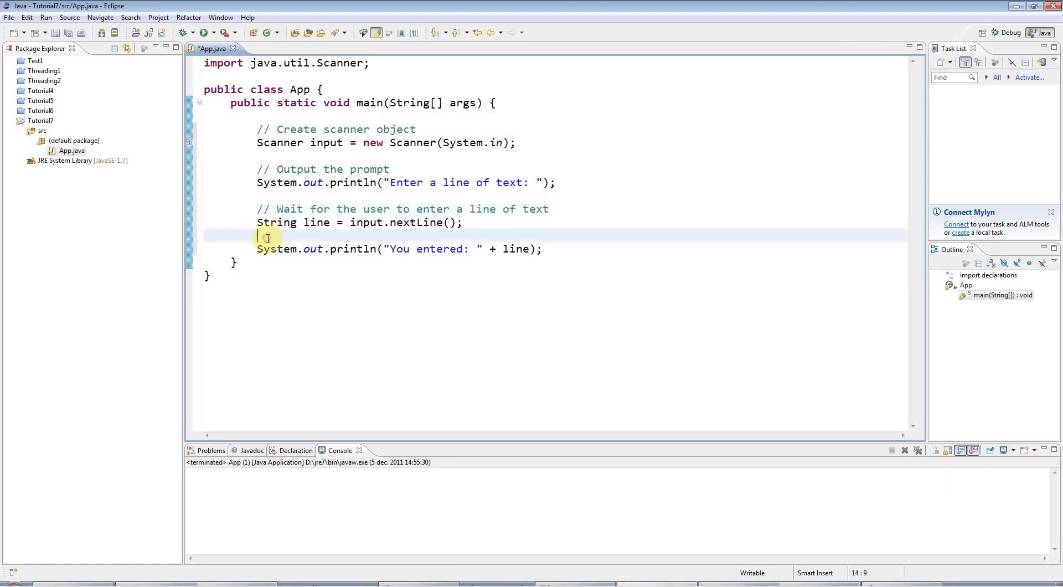
{"action": "type", "text": "// Tell"}
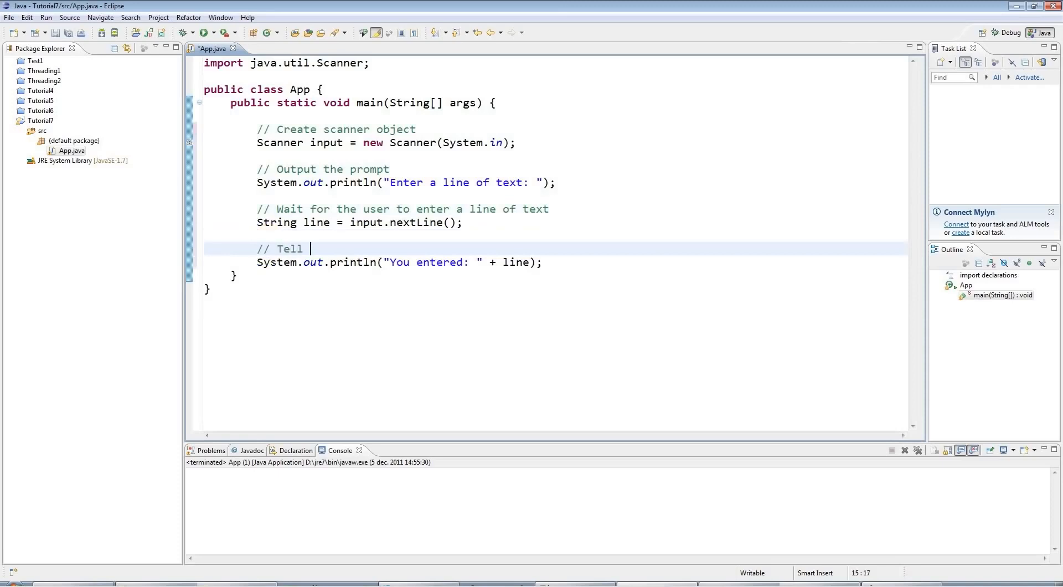
{"action": "type", "text": "them what they entere"}
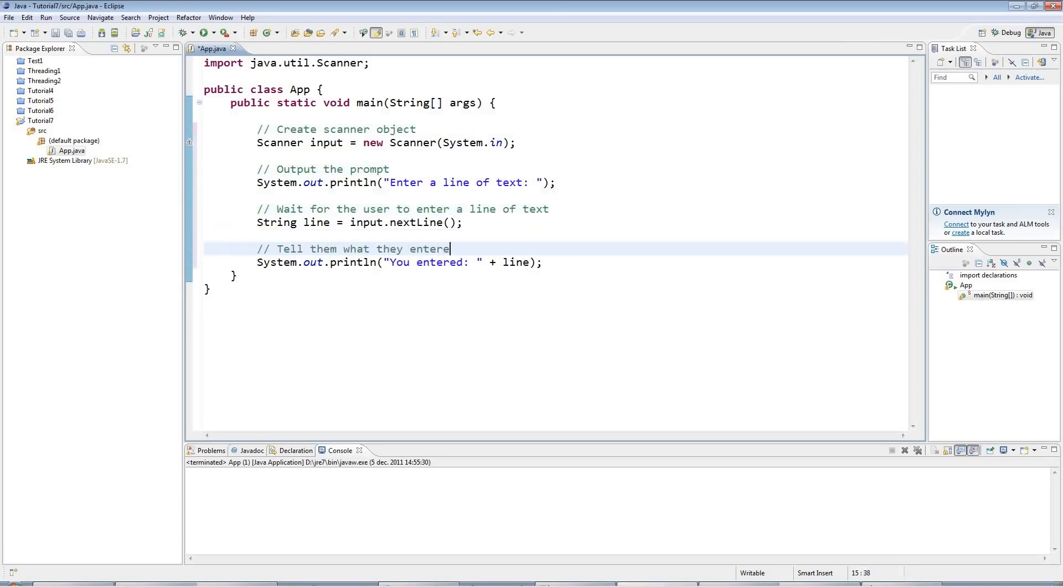
{"action": "type", "text": "d."}
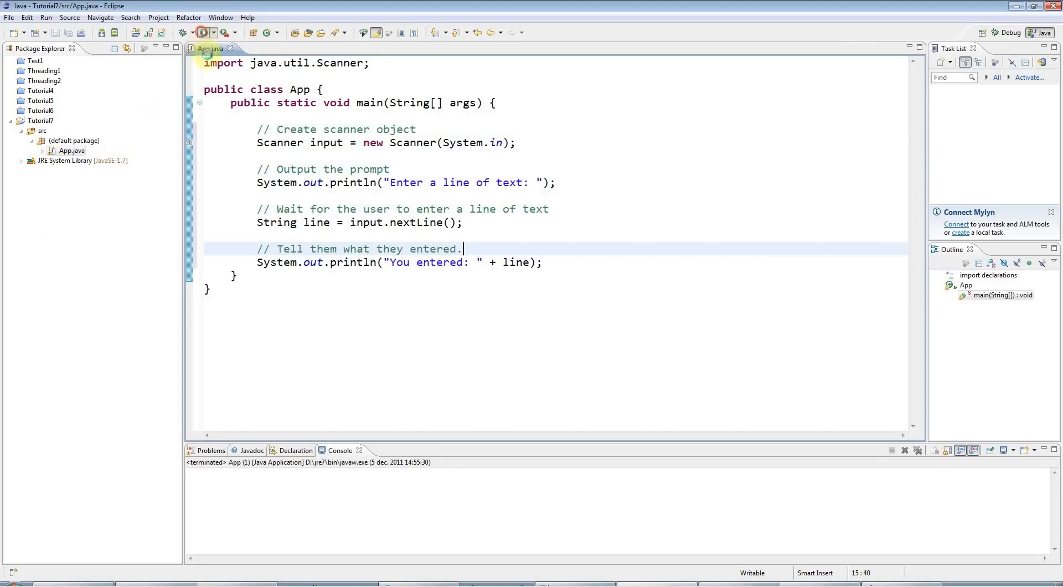
Run App and enter 'My name is John' at the Console prompt
{"action": "left_click", "coordinate": [202, 33]}
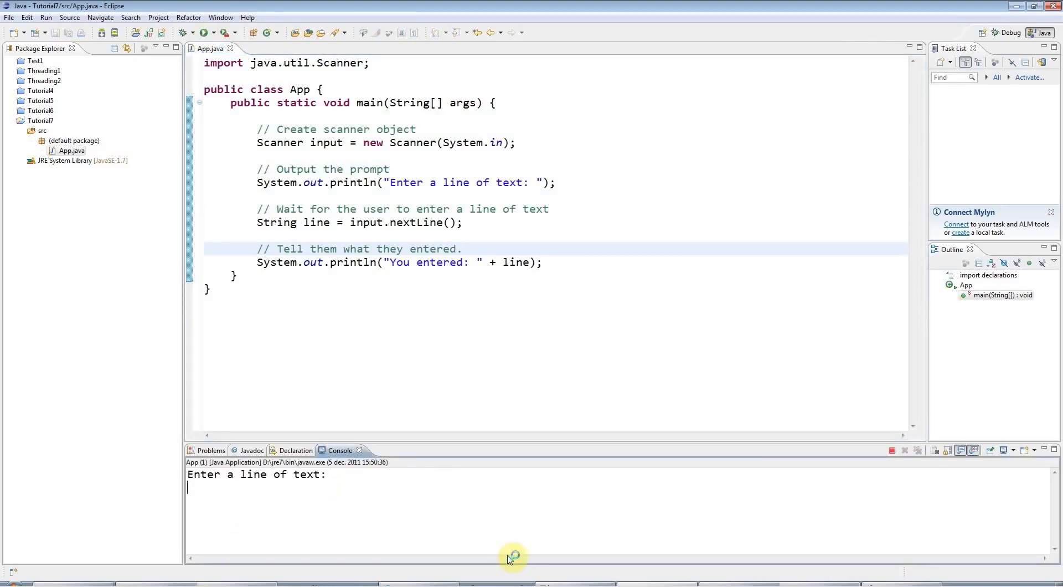
{"action": "type", "text": "My name is Joh"}
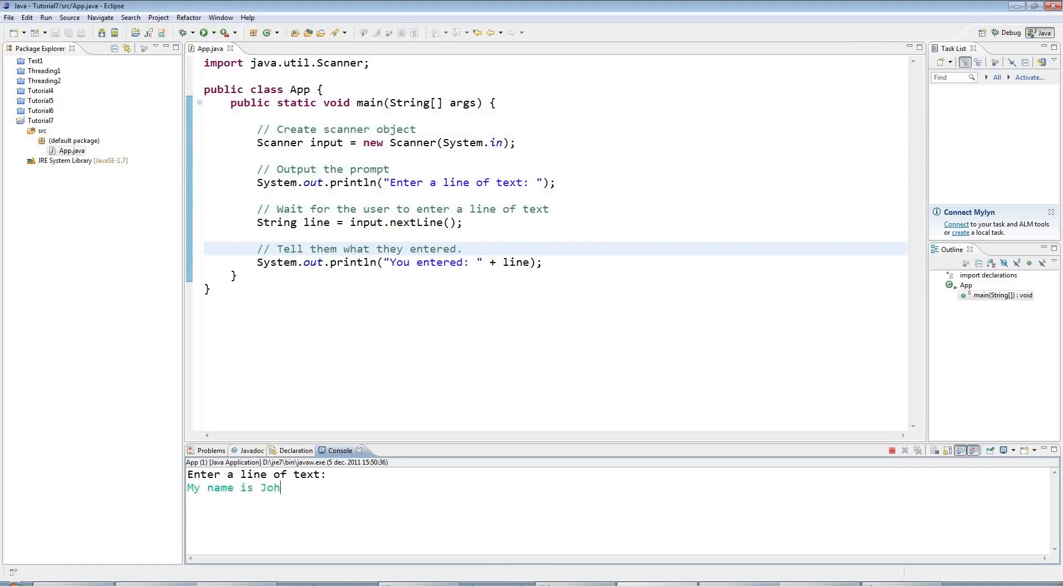
{"action": "key", "text": "Return"}
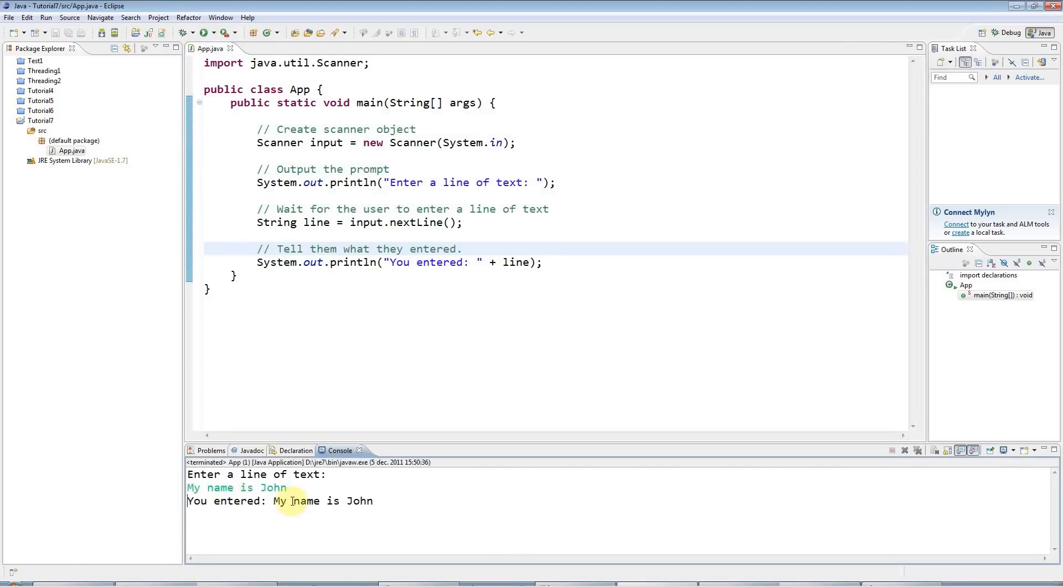
{"action": "mouse_move", "coordinate": [336, 273]}
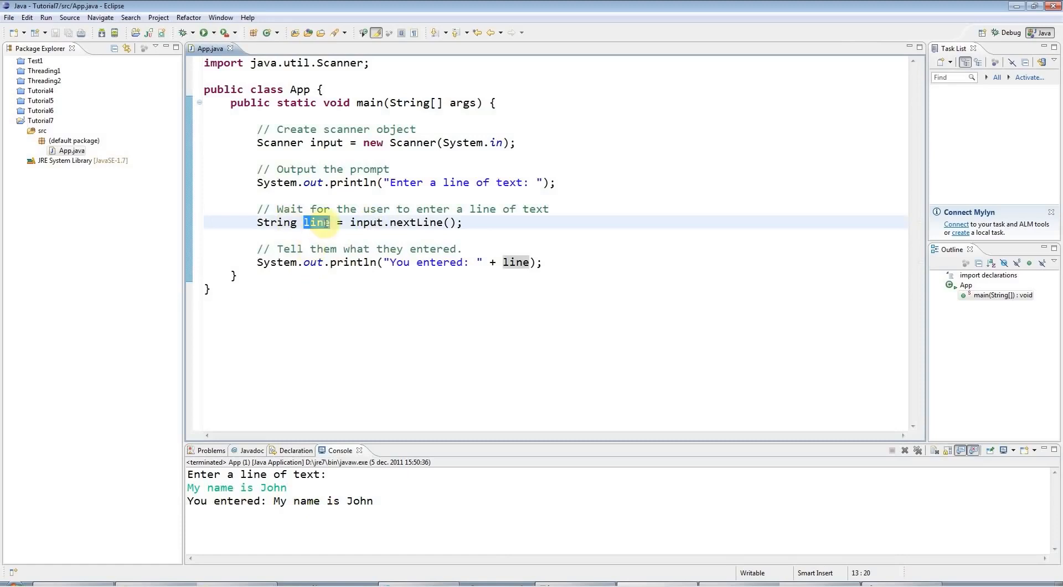
{"action": "mouse_move", "coordinate": [429, 182]}
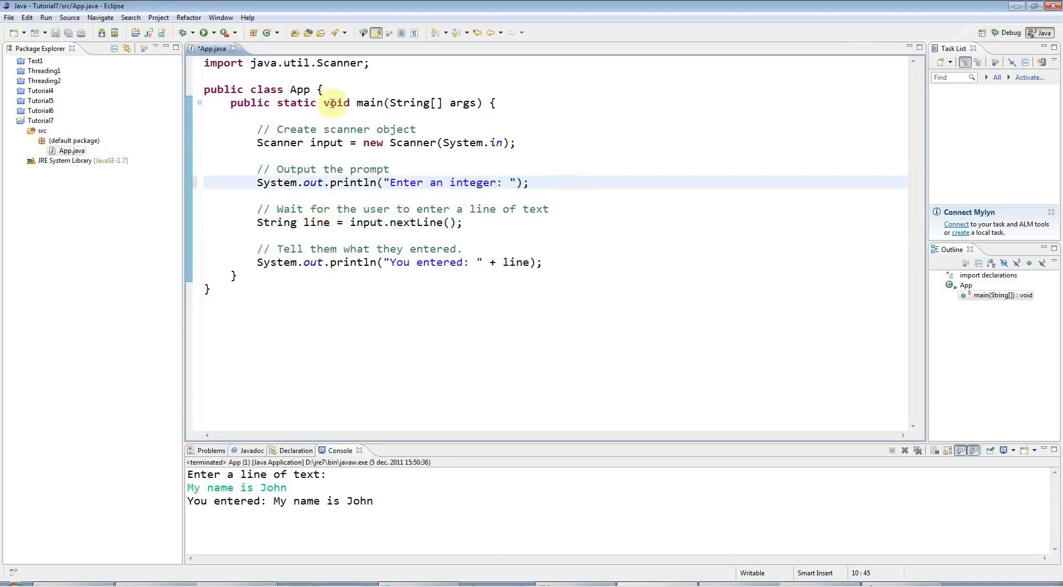
Reword the wait comment to 'to enter something.'
{"action": "double_click", "coordinate": [316, 222]}
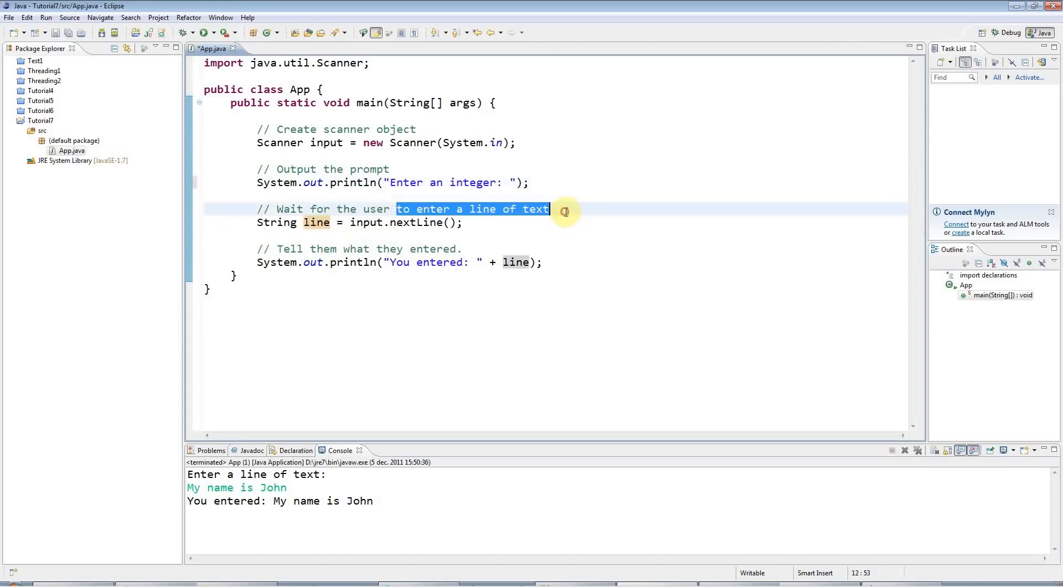
{"action": "type", "text": "to e"}
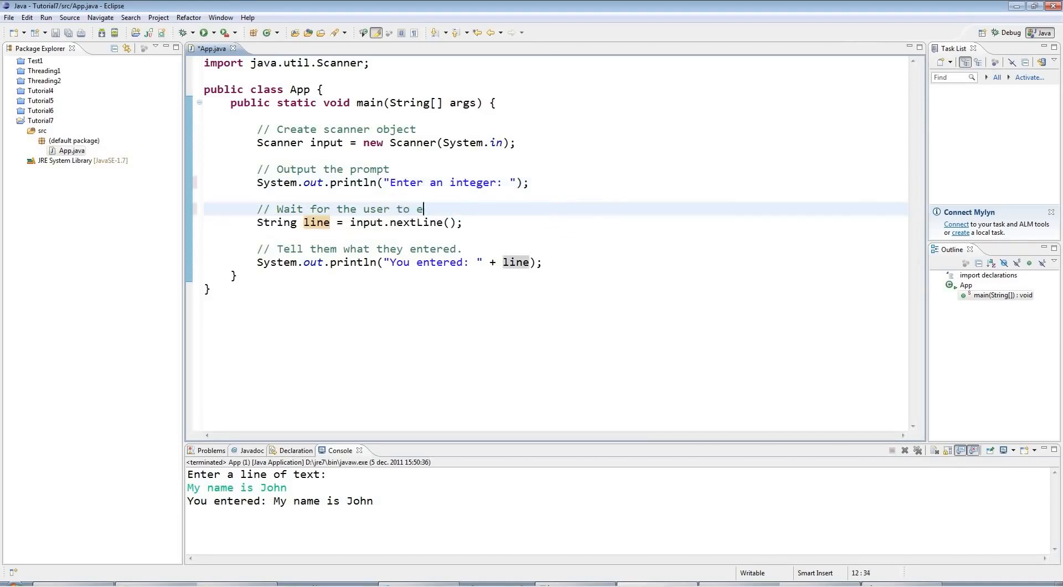
{"action": "type", "text": "nter somethi"}
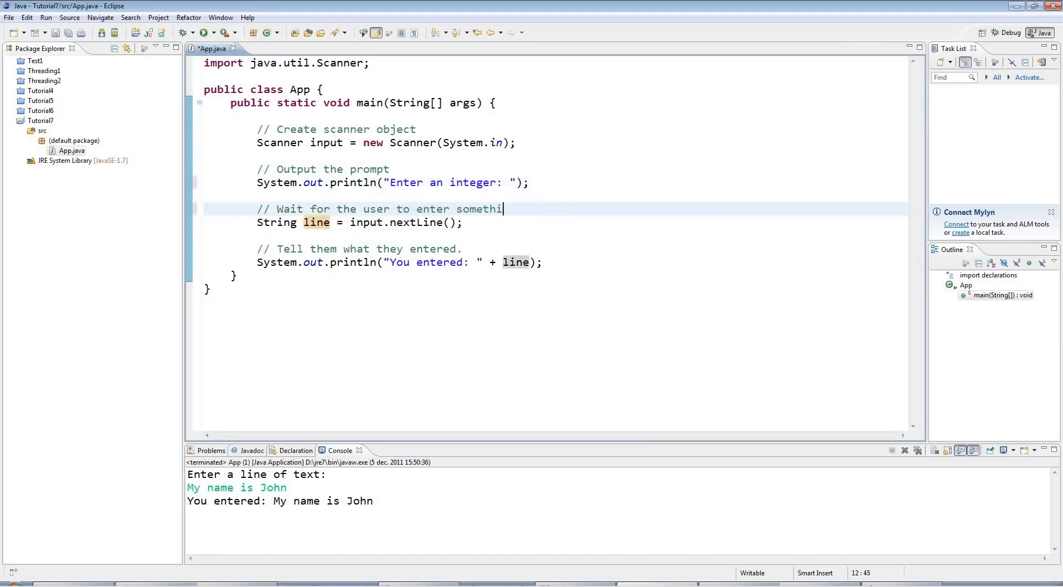
{"action": "type", "text": "ng."}
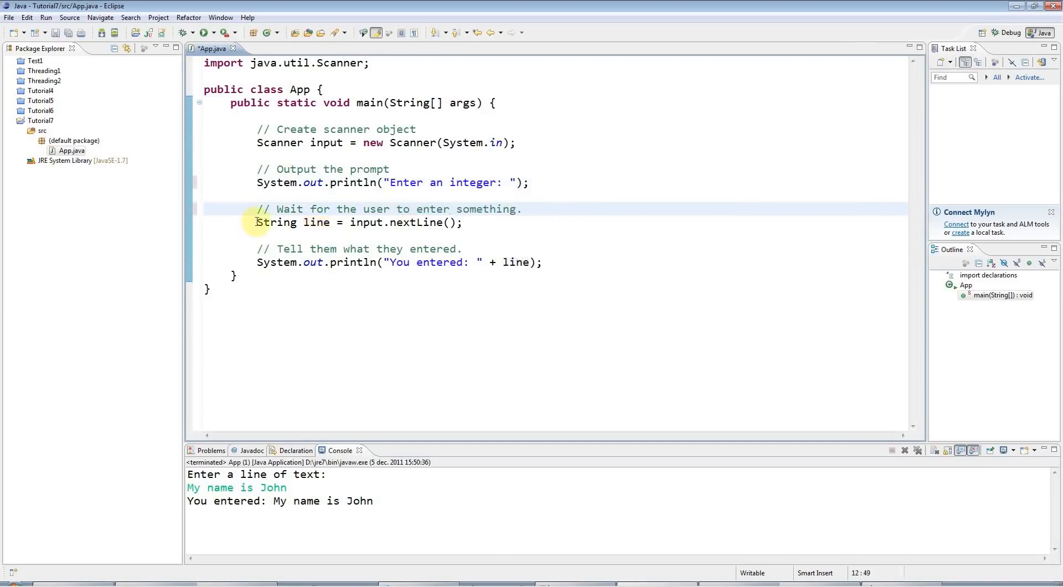
Replace the read with 'int value = input.nextInt();', save, and print value instead of line
{"action": "double_click", "coordinate": [292, 222]}
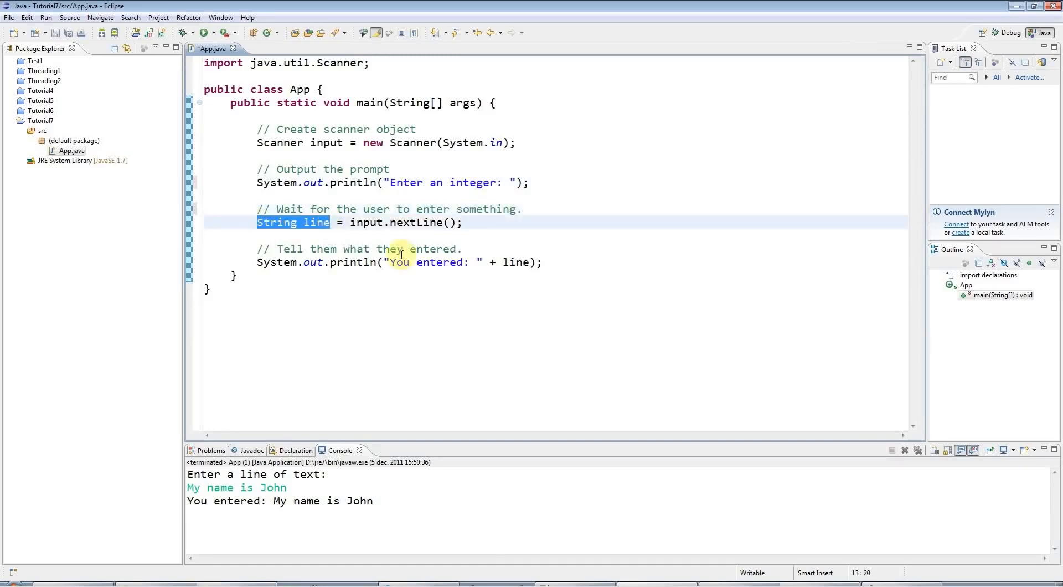
{"action": "type", "text": "int value"}
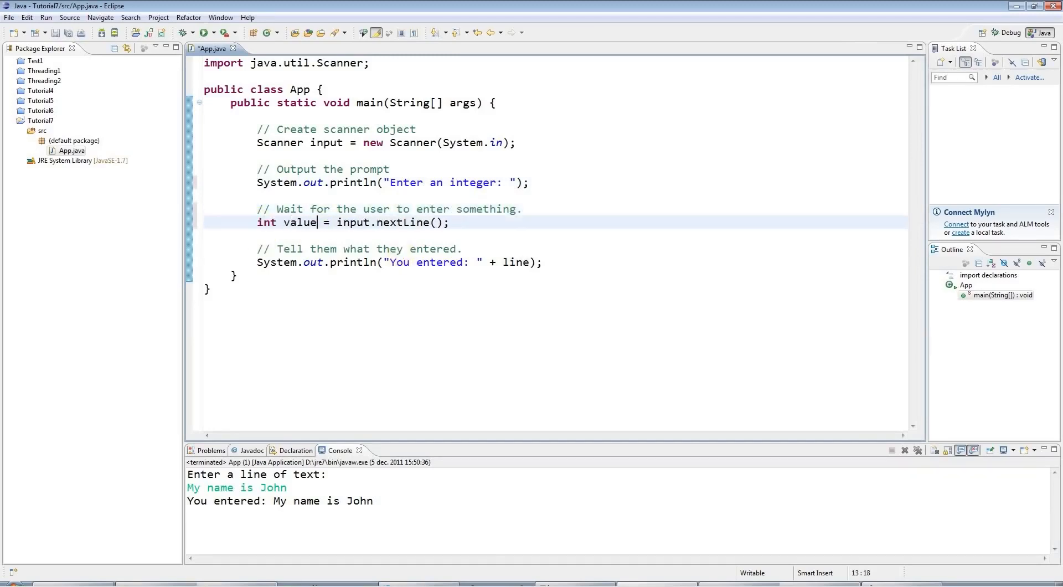
{"action": "double_click", "coordinate": [403, 222]}
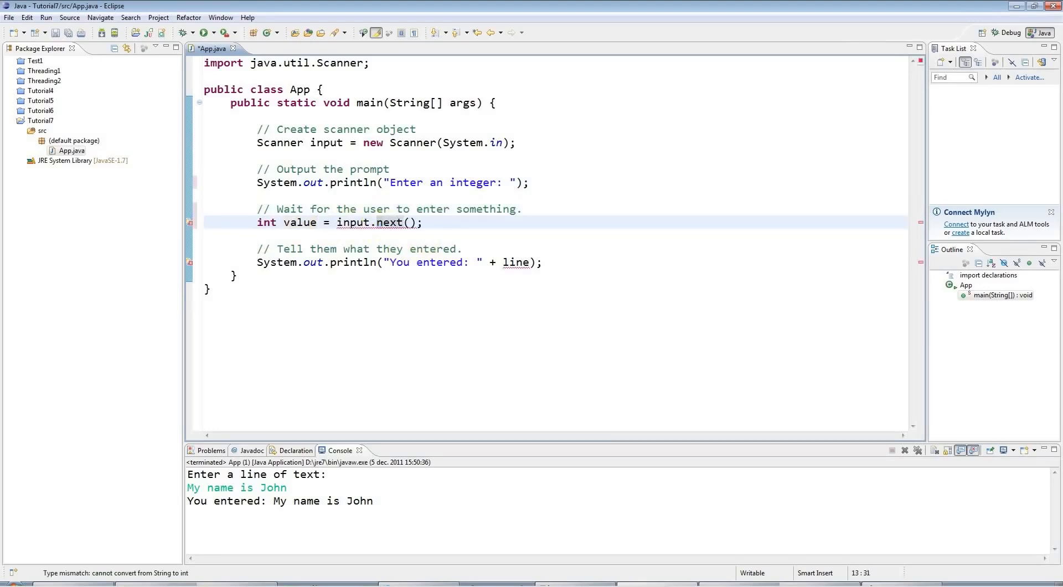
{"action": "type", "text": "Int("}
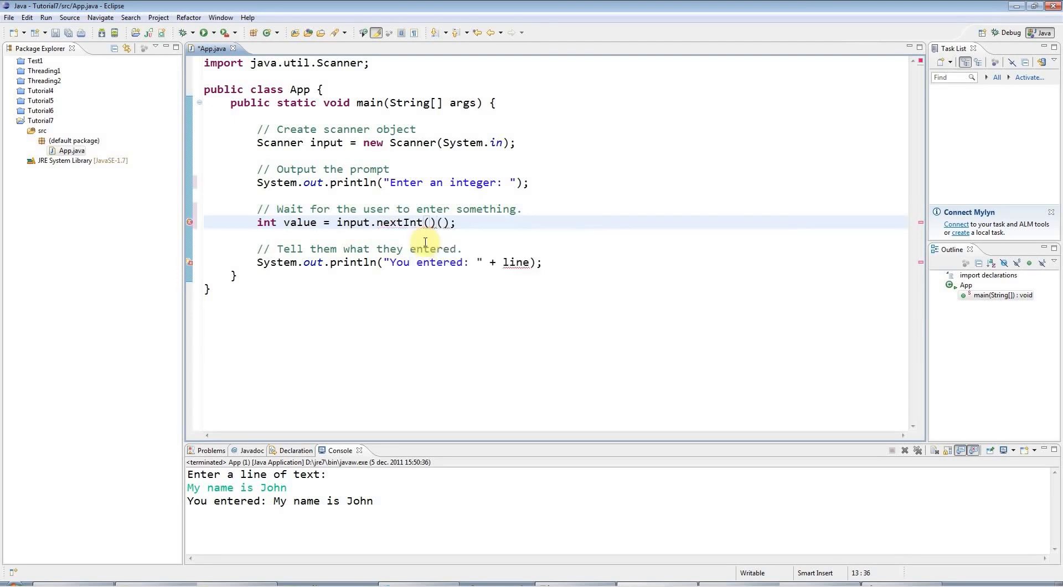
{"action": "key", "text": "BackSpace"}
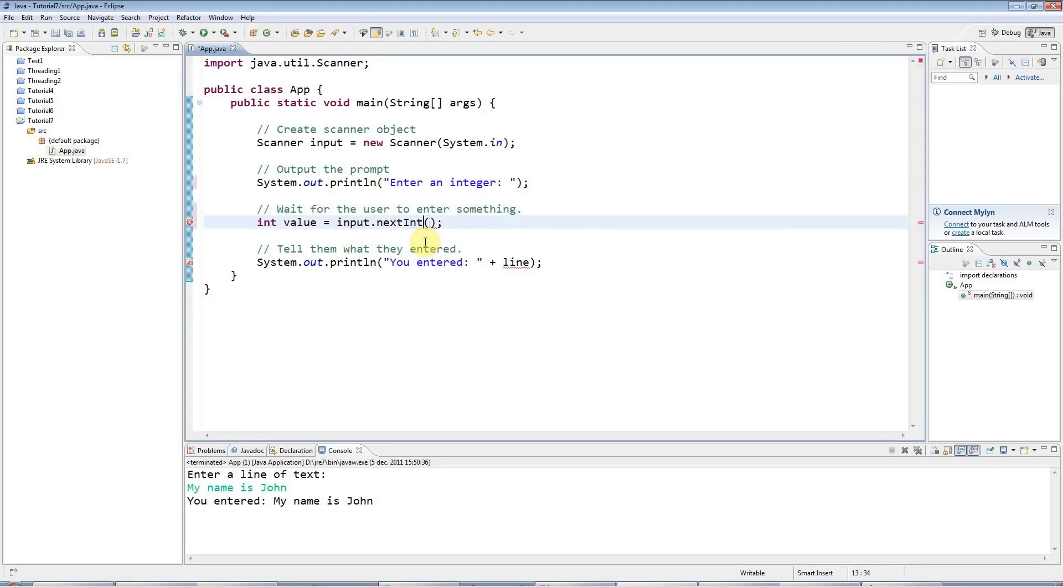
{"action": "left_click", "coordinate": [56, 33]}
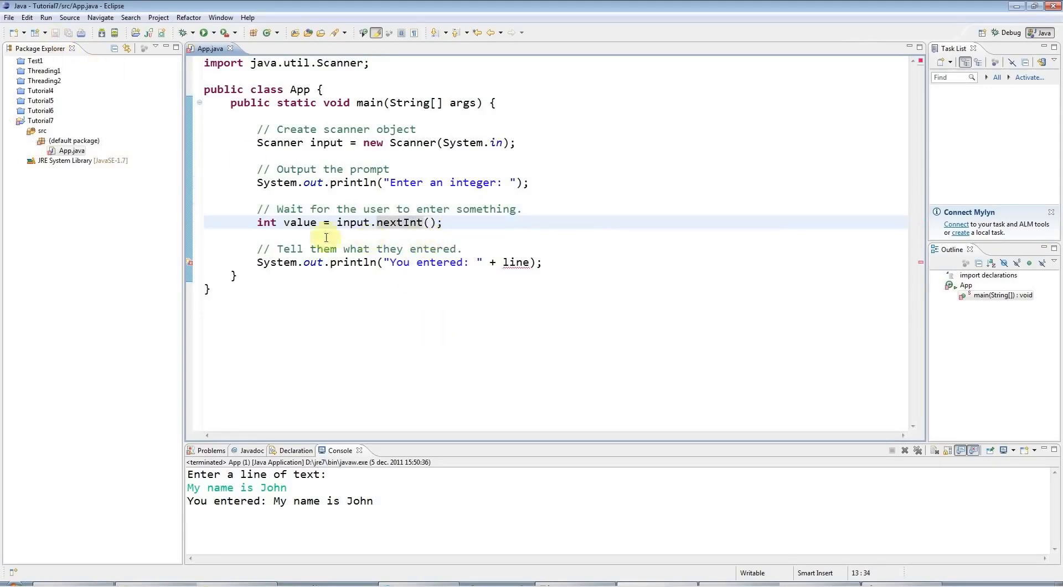
{"action": "mouse_move", "coordinate": [354, 262]}
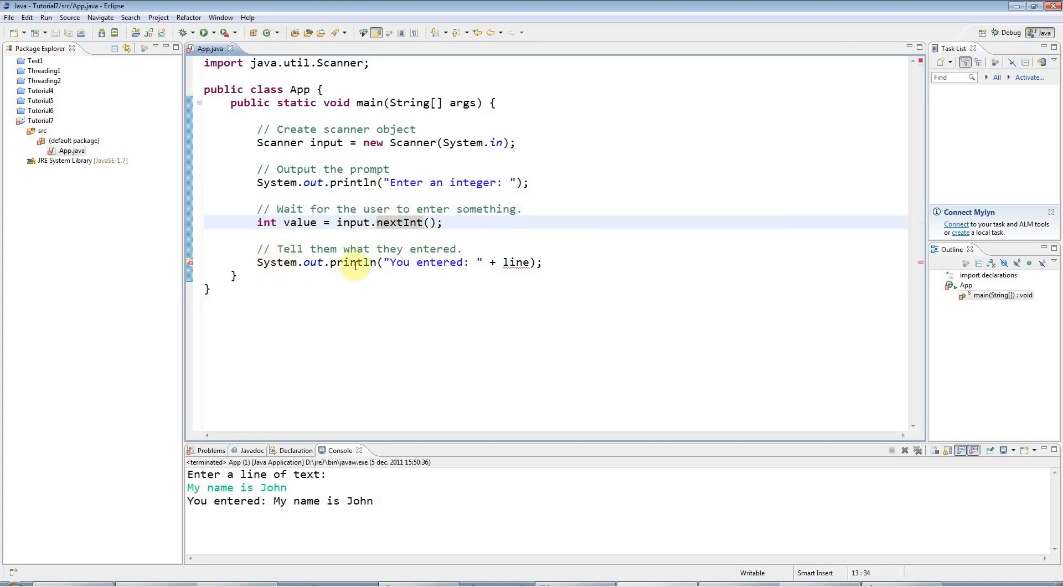
{"action": "left_click", "coordinate": [516, 262]}
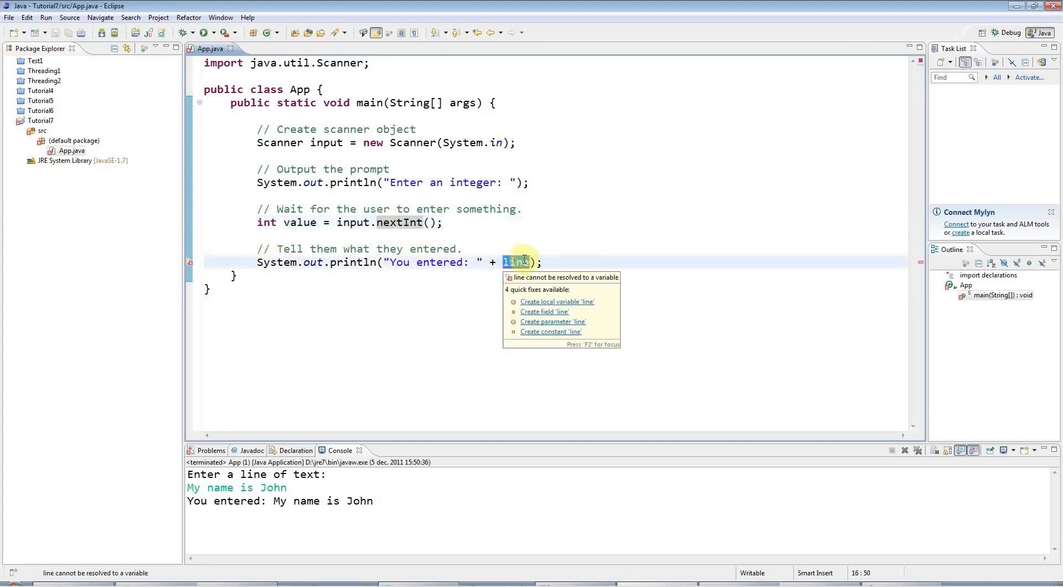
{"action": "type", "text": "value"}
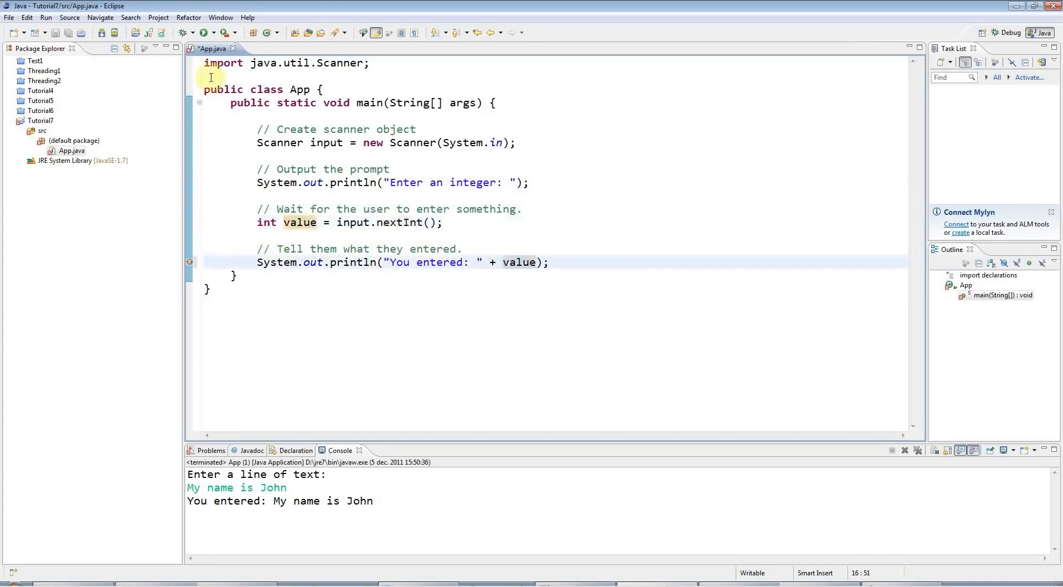
Run with input 88, then rerun with letters to trigger InputMismatchException
{"action": "left_click", "coordinate": [203, 33]}
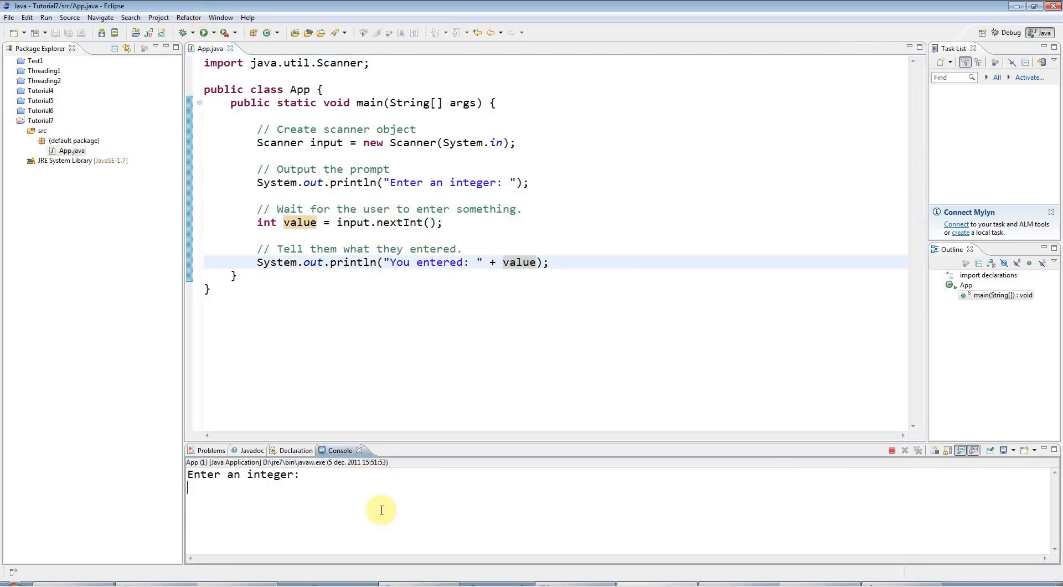
{"action": "type", "text": "88"}
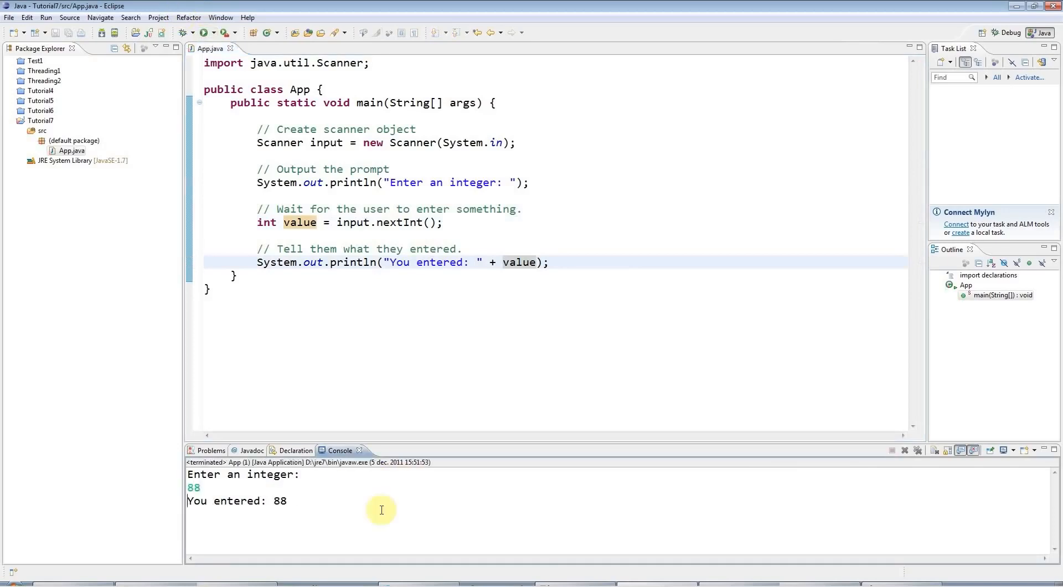
{"action": "mouse_move", "coordinate": [350, 422]}
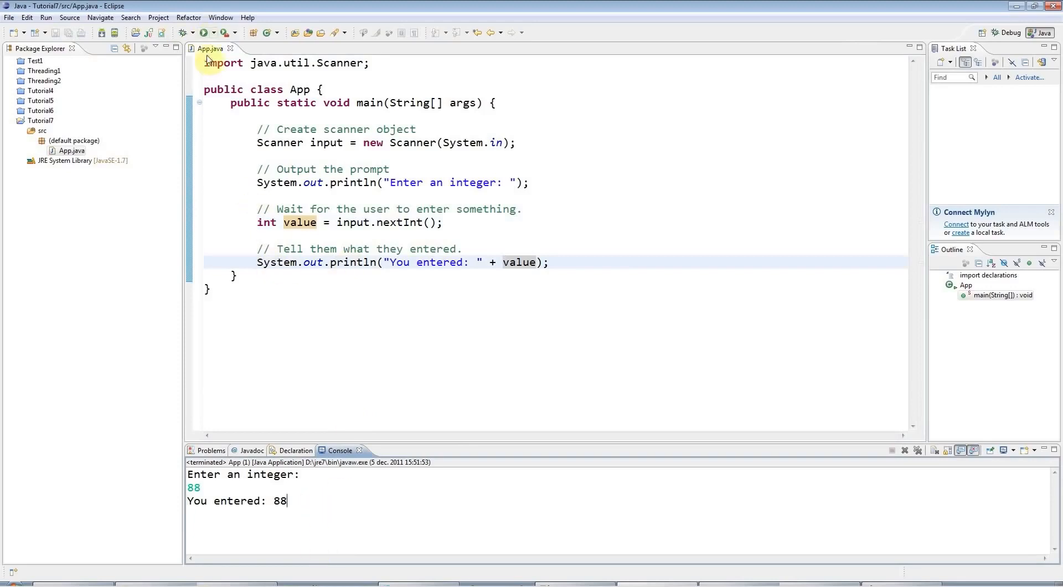
{"action": "left_click", "coordinate": [204, 32]}
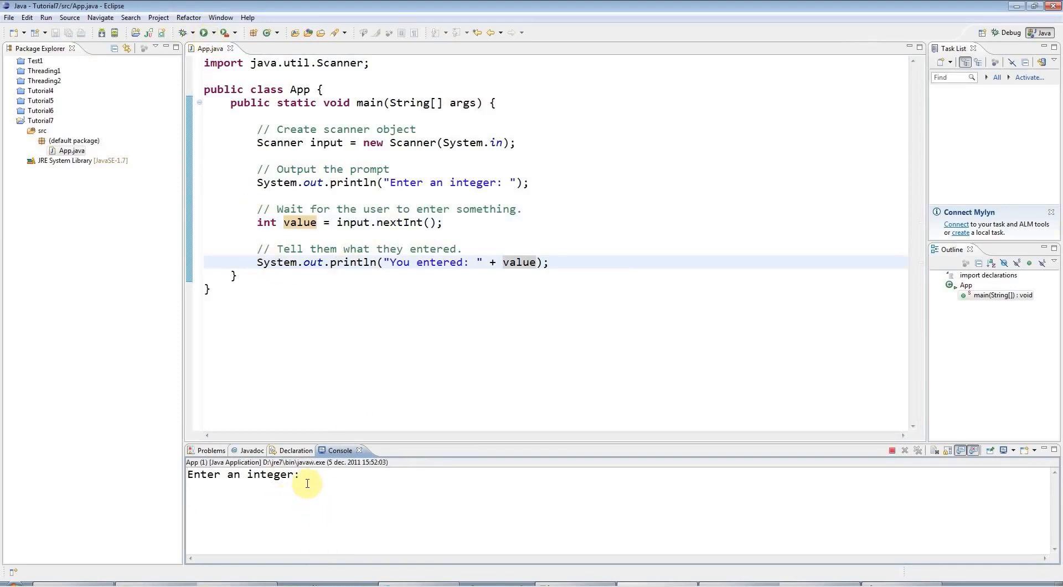
{"action": "type", "text": "jlkjl"}
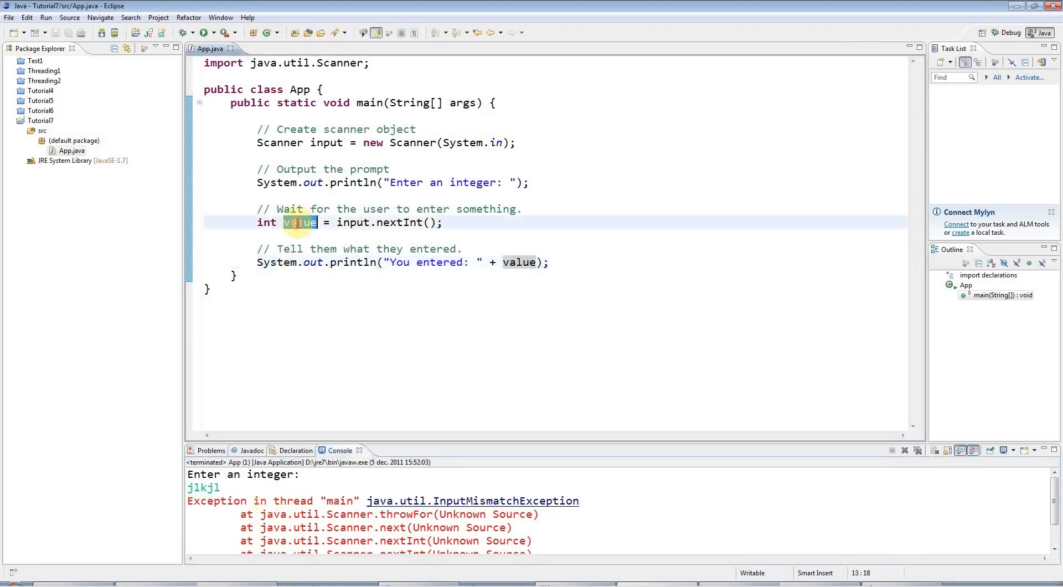
{"action": "double_click", "coordinate": [300, 223]}
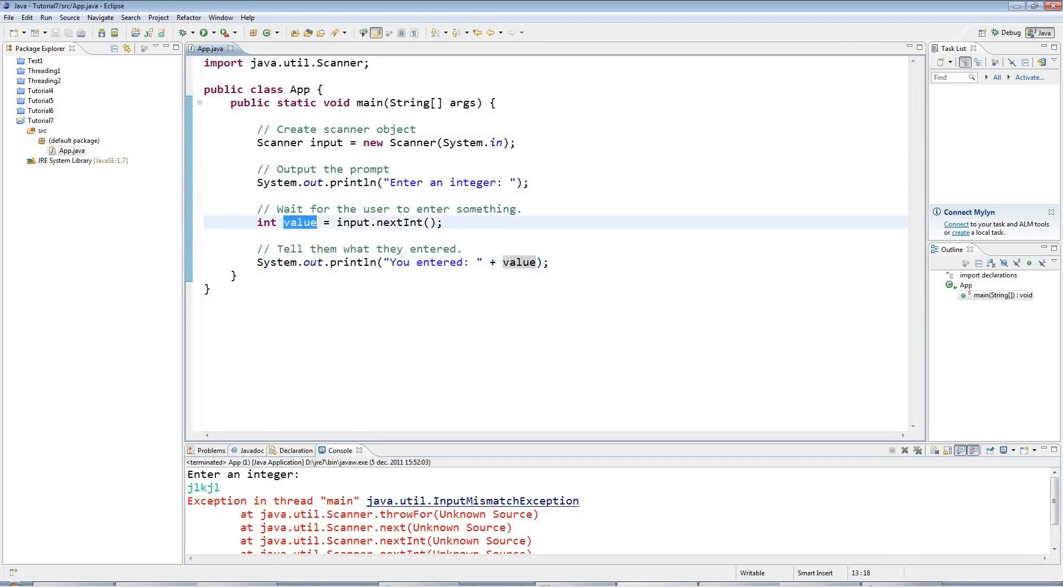
Change the prompt text to "Enter a floating point value: "
{"action": "double_click", "coordinate": [473, 182]}
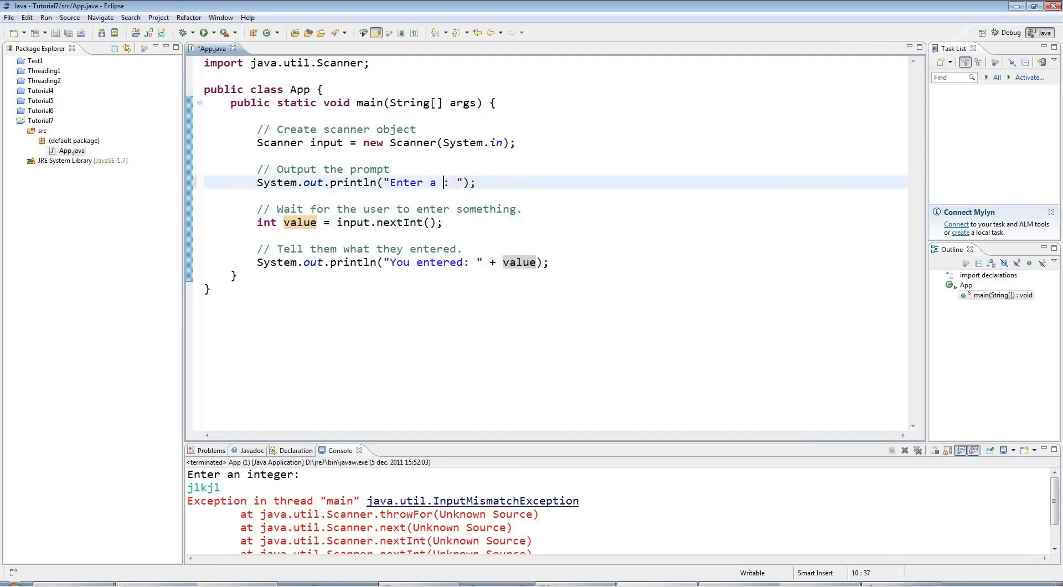
{"action": "type", "text": "floating point"}
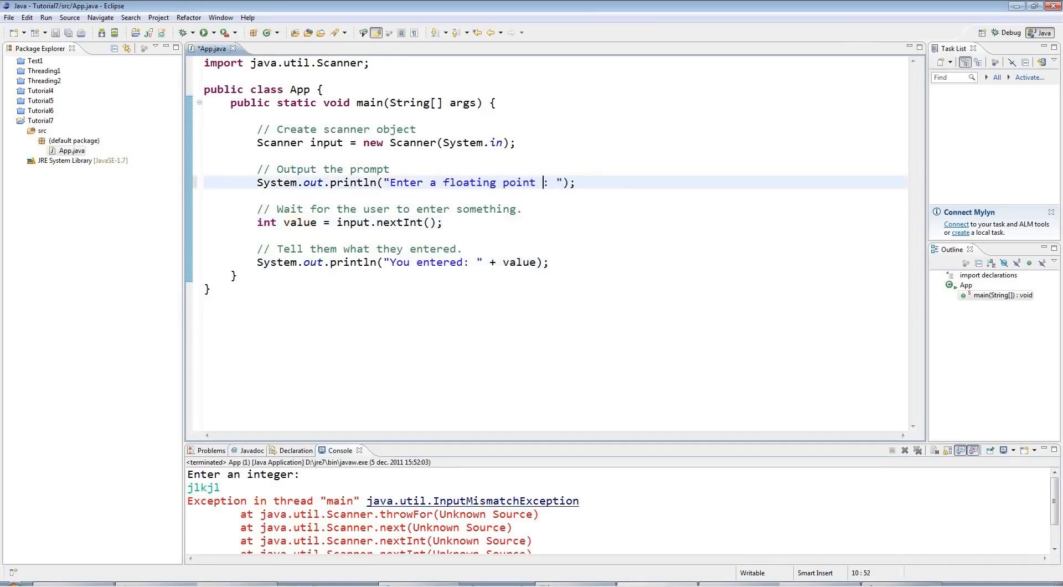
{"action": "type", "text": "value"}
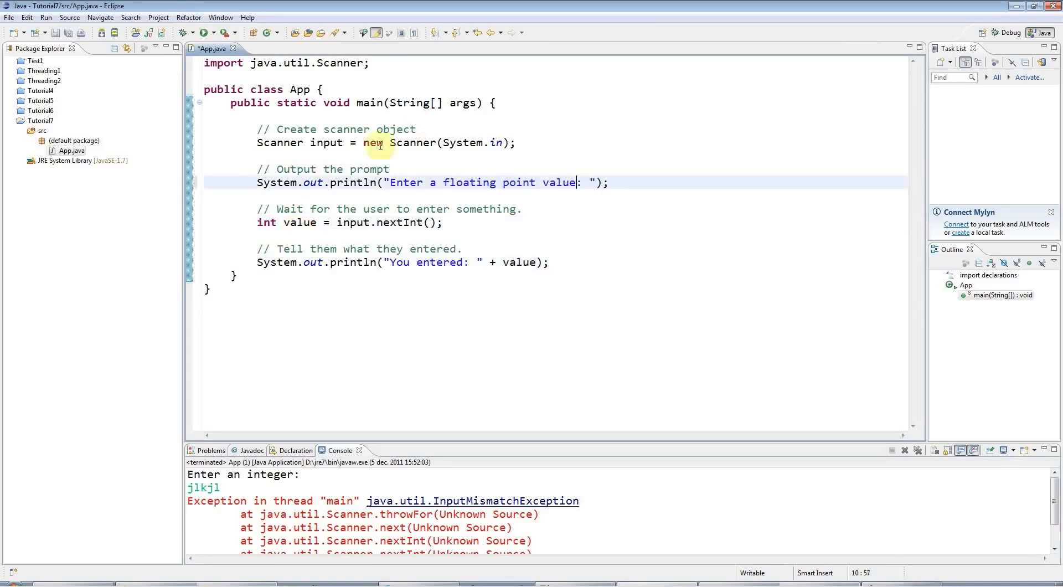
{"action": "mouse_move", "coordinate": [296, 222]}
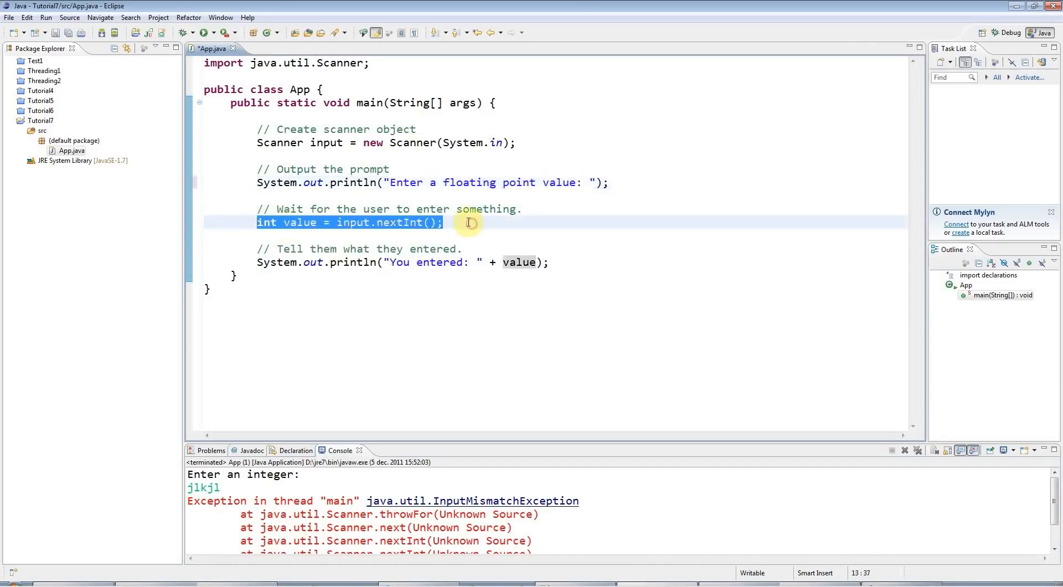
Replace the int read with double value = input.nextDouble(); using content assist
{"action": "type", "text": "double"}
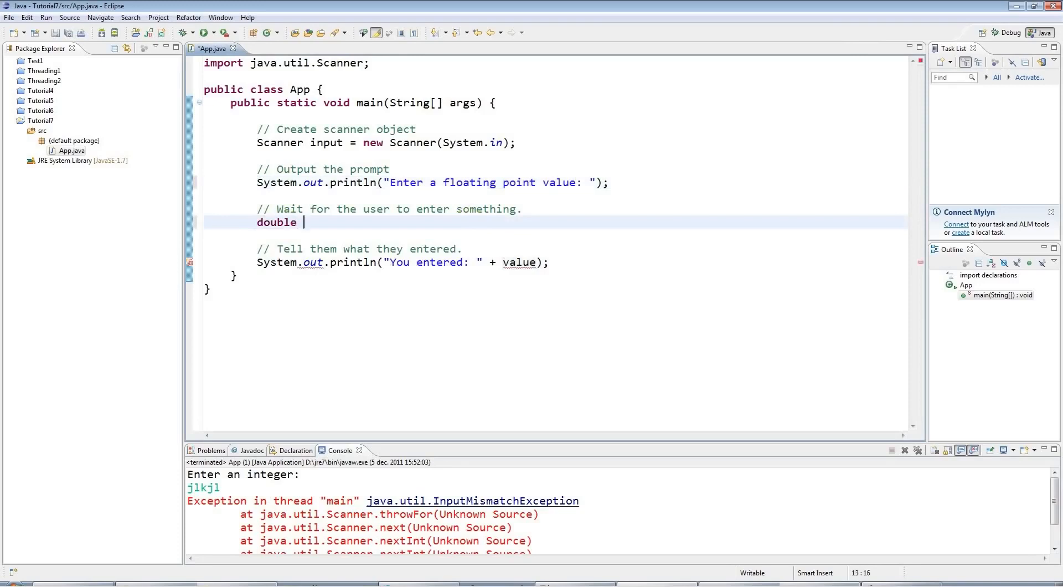
{"action": "type", "text": "value = sc"}
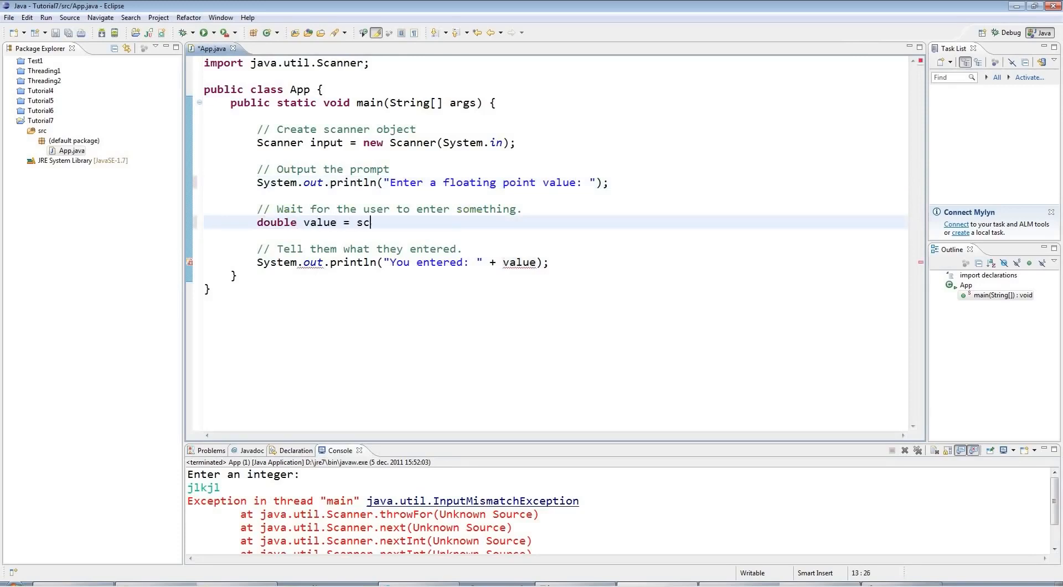
{"action": "type", "text": "input.nextDouble();"}
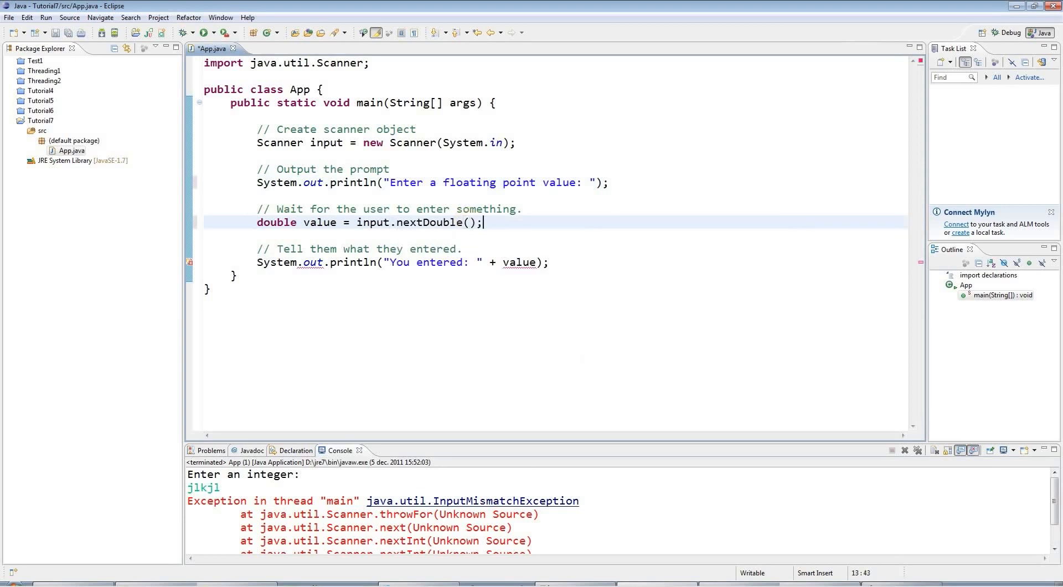
{"action": "double_click", "coordinate": [520, 263]}
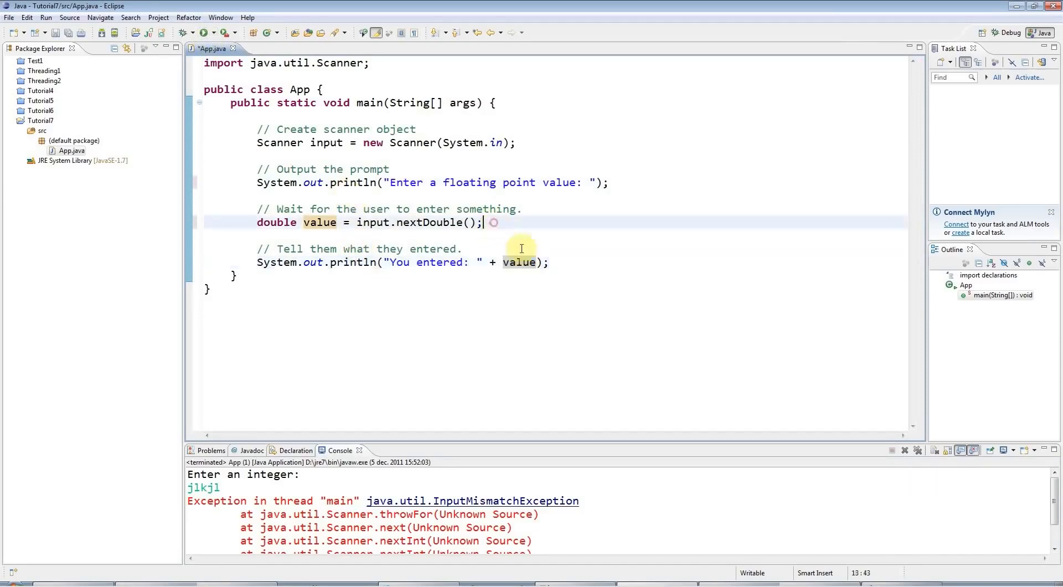
{"action": "key", "text": "enter"}
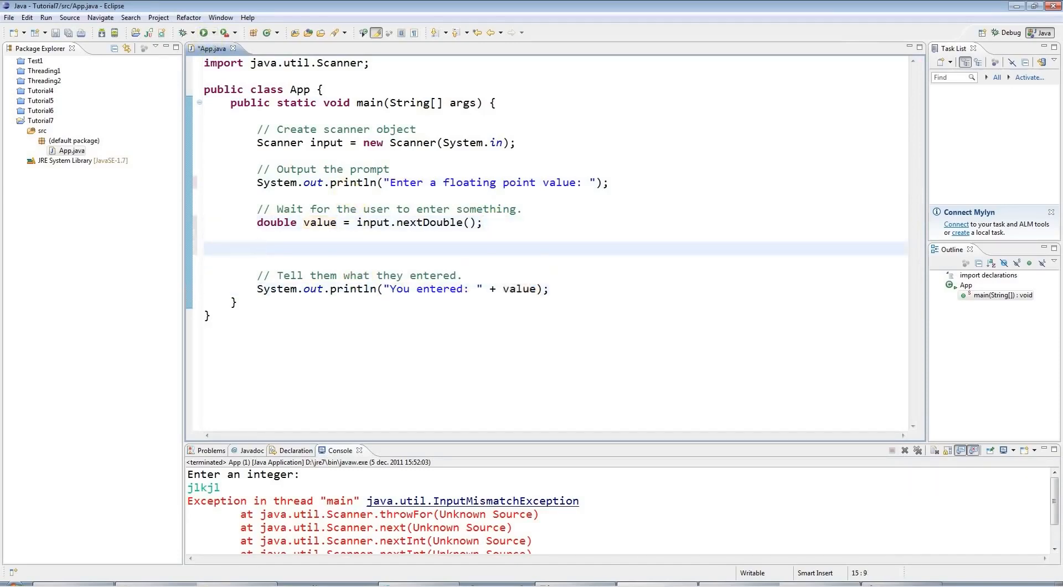
{"action": "type", "text": "7"}
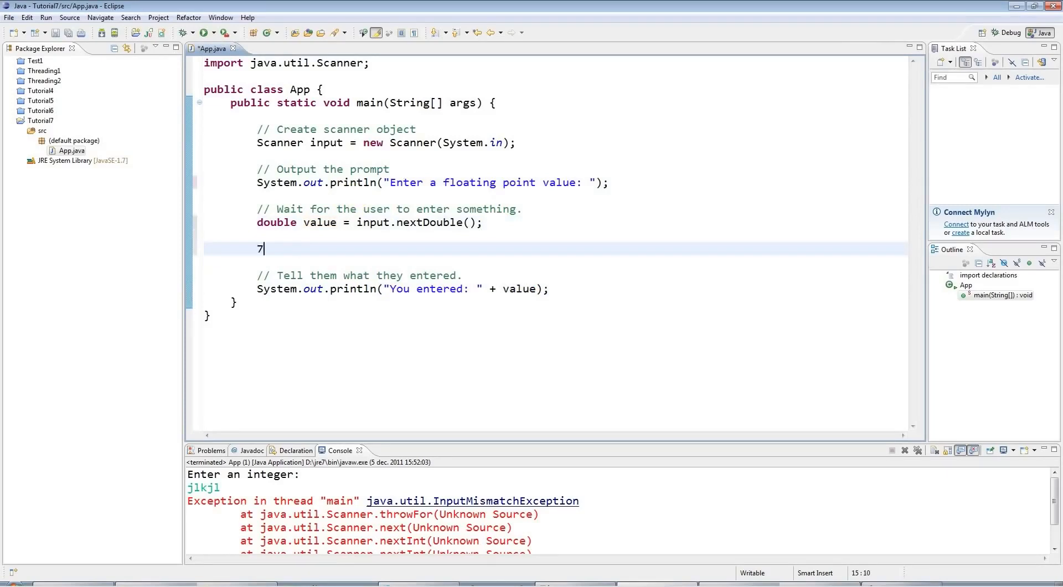
{"action": "type", "text": "7."}
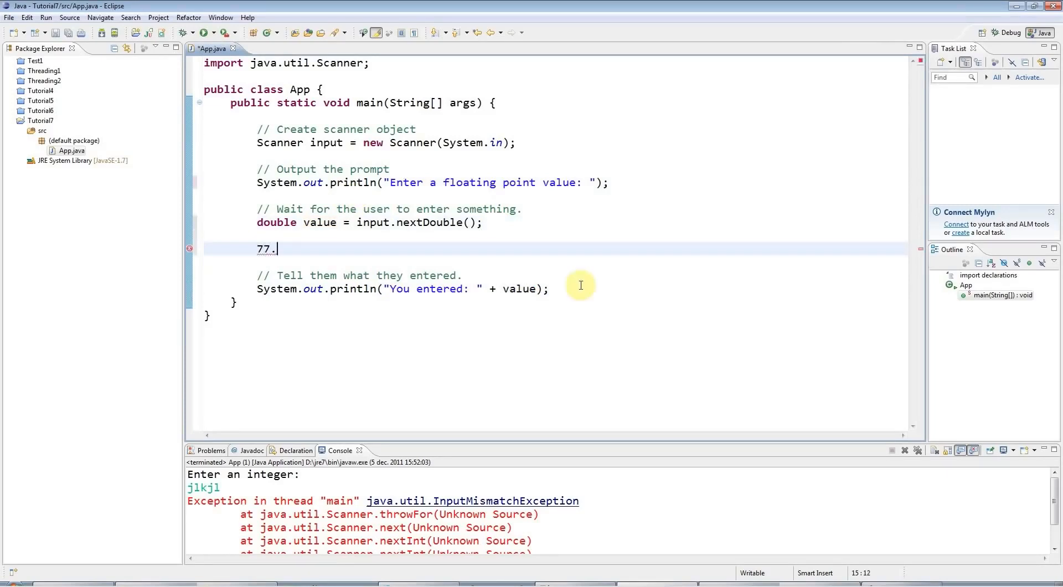
{"action": "type", "text": "4;"}
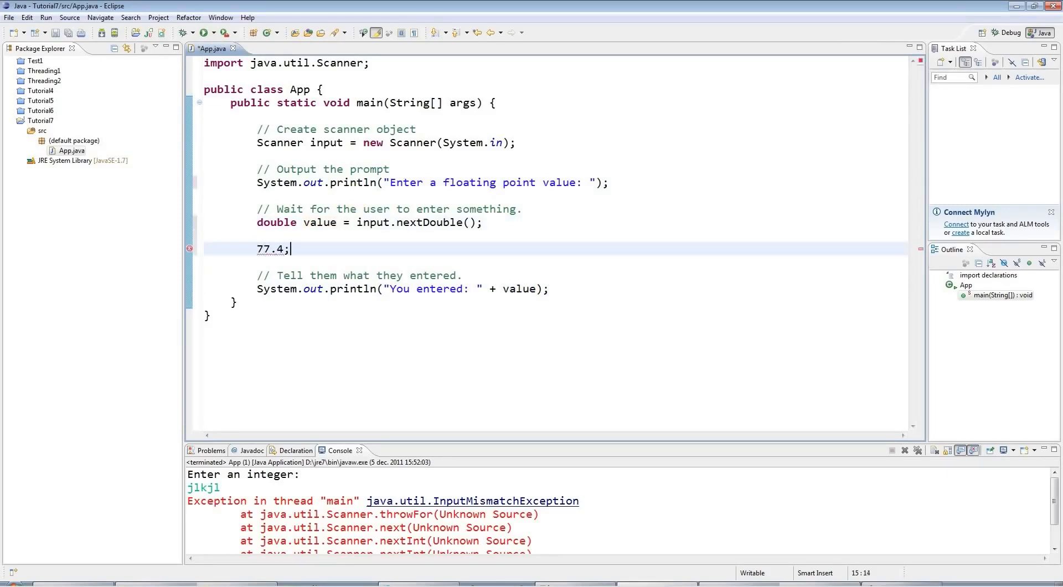
{"action": "key", "text": "BackSpace"}
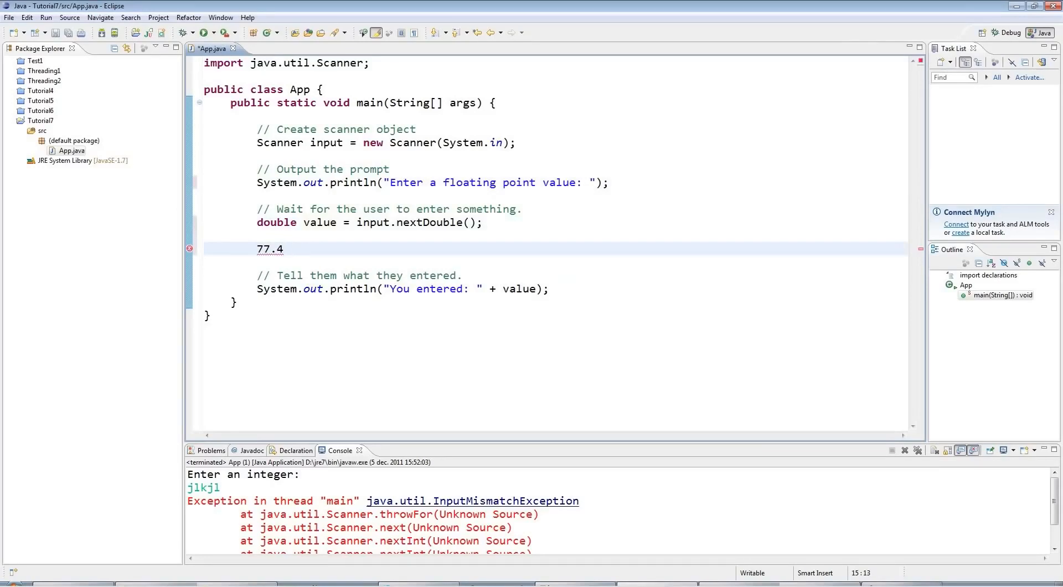
{"action": "key", "text": "Delete"}
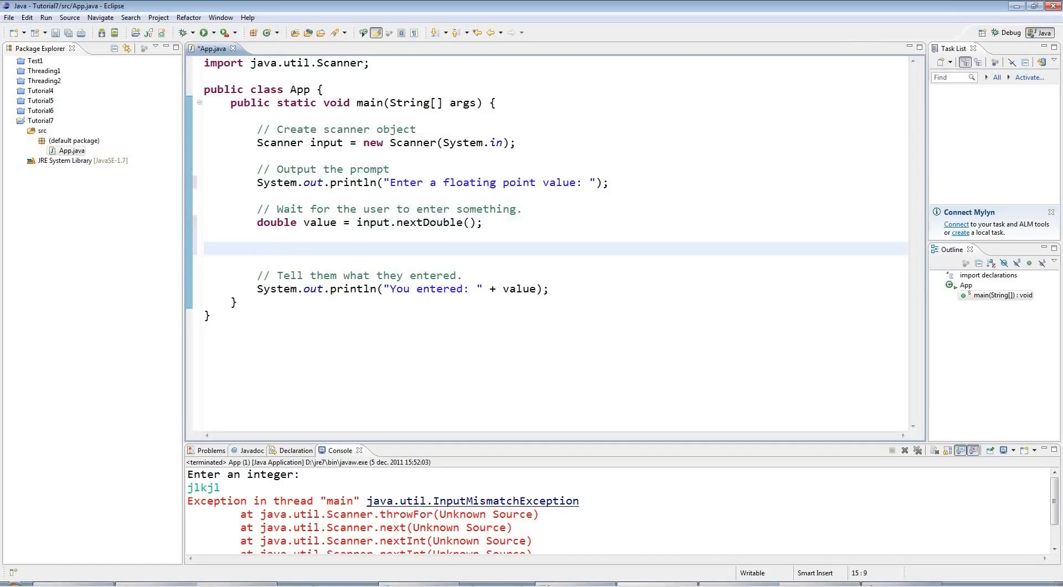
{"action": "left_click", "coordinate": [257, 248]}
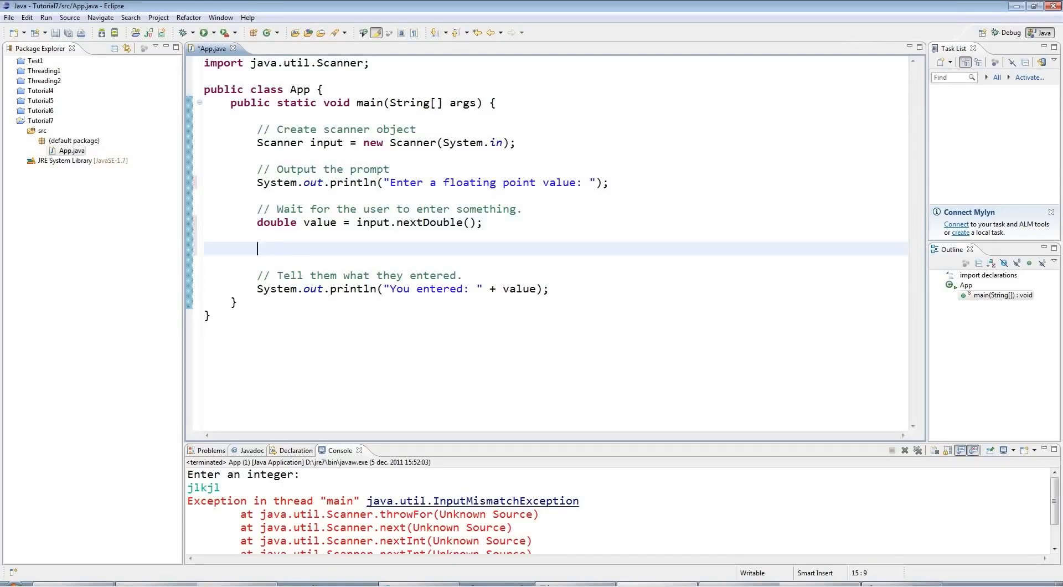
{"action": "type", "text": "77,4"}
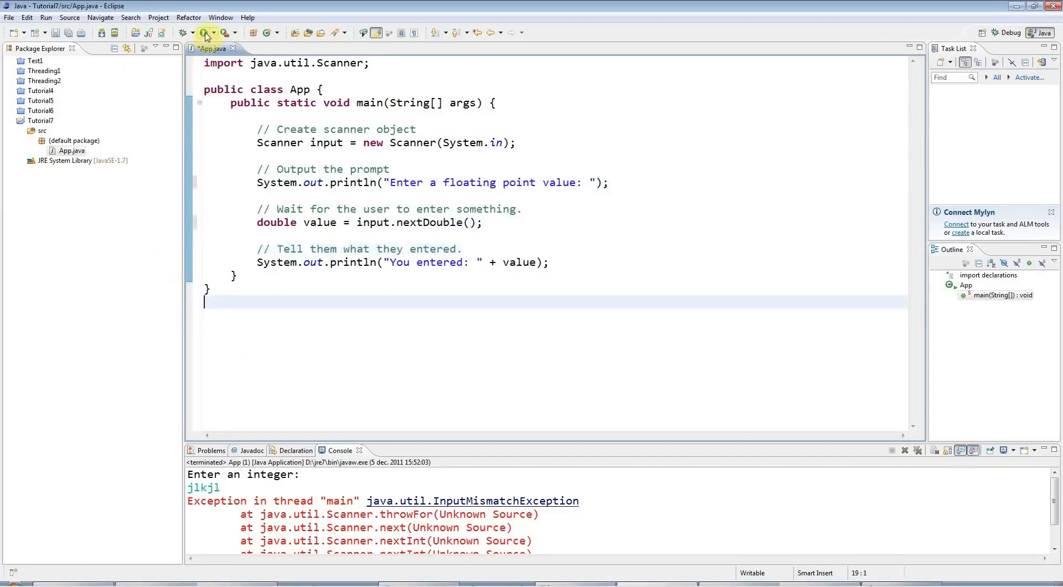
Run App.java, enter 5,6 at the prompt, and select the echoed 5.6
{"action": "left_click", "coordinate": [204, 33]}
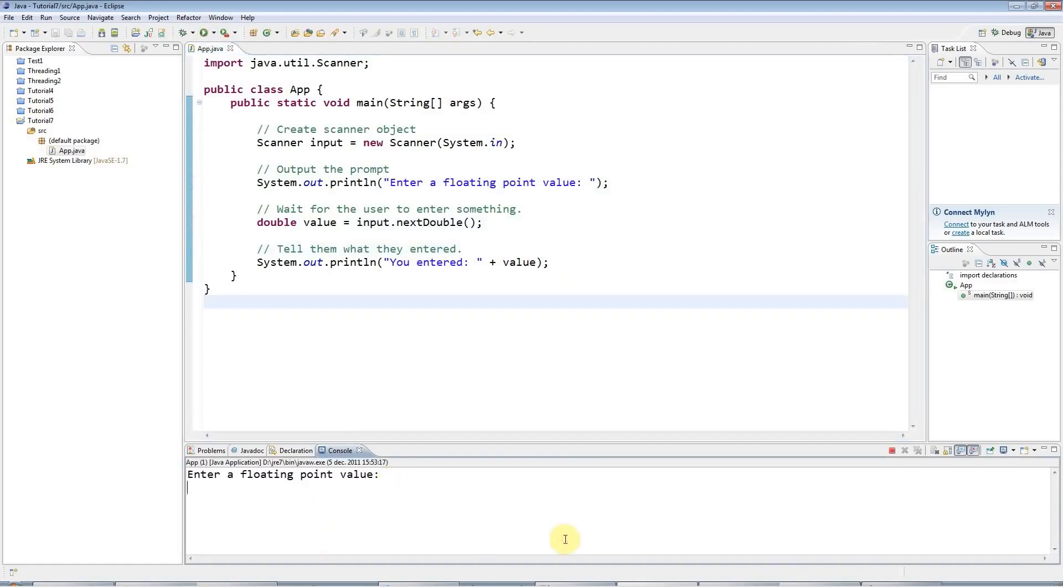
{"action": "type", "text": "5,6"}
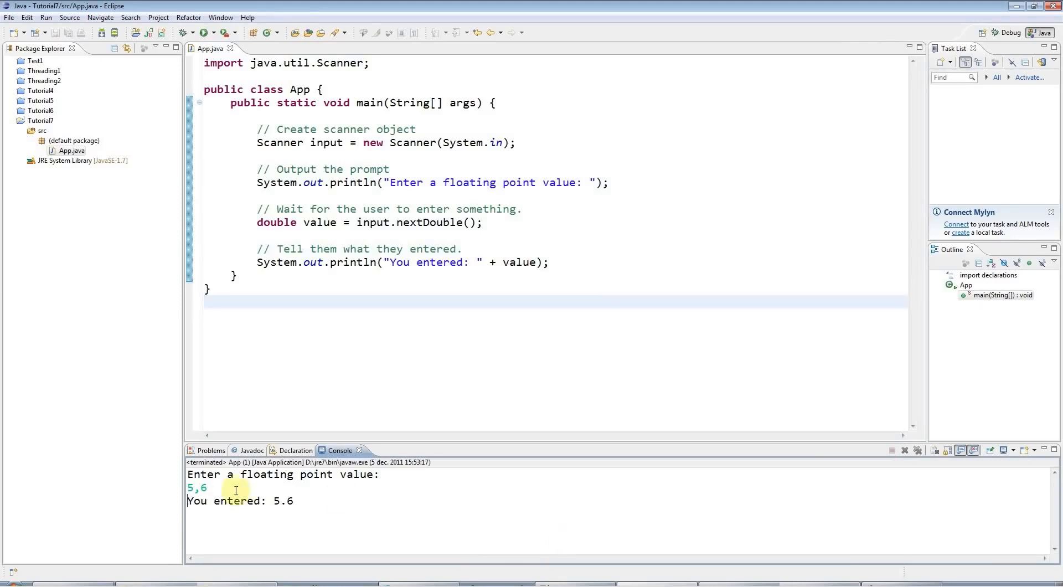
{"action": "double_click", "coordinate": [283, 501]}
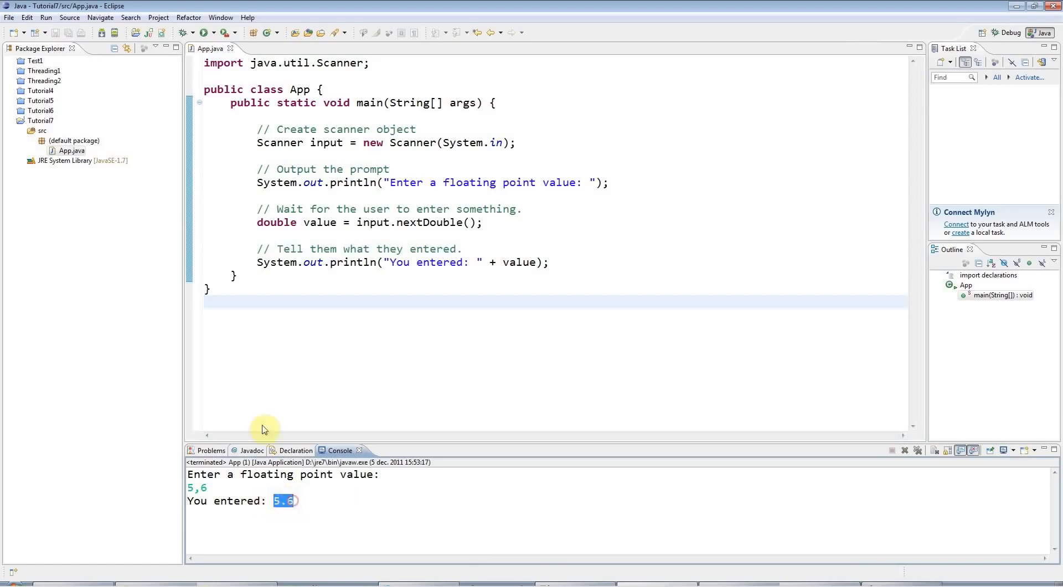
{"action": "mouse_move", "coordinate": [272, 267]}
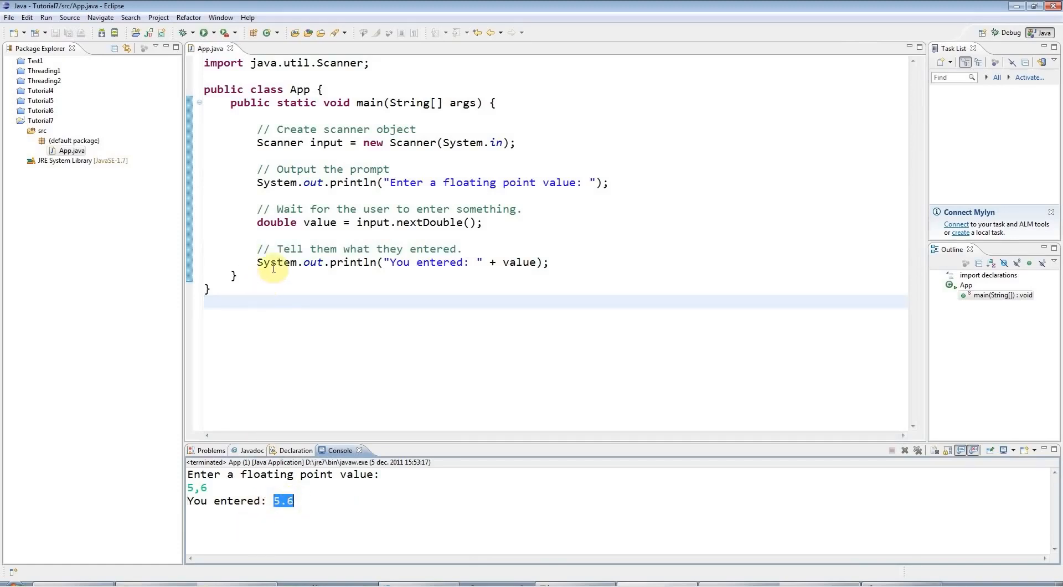
{"action": "left_click", "coordinate": [550, 262]}
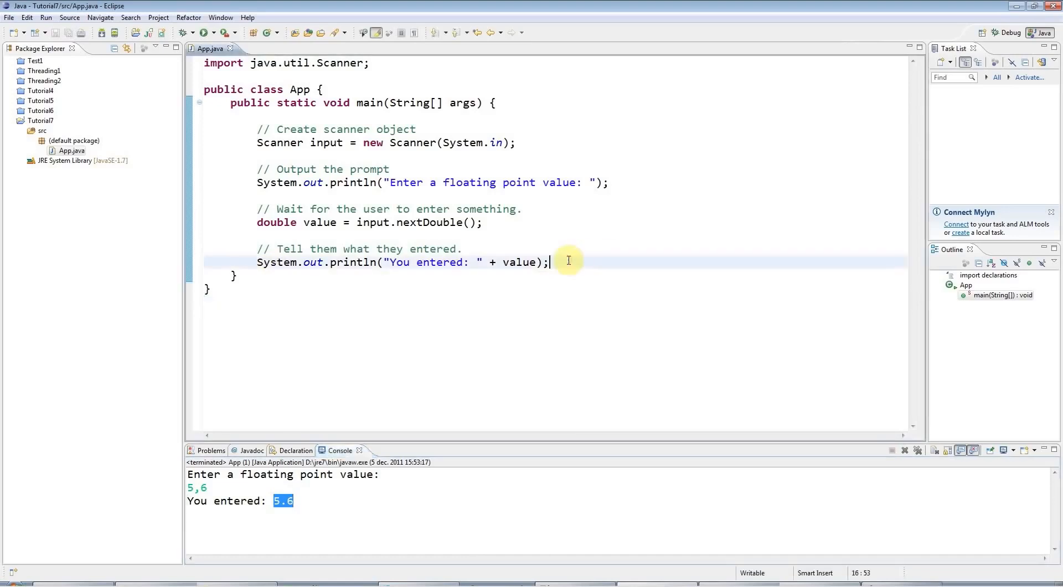
{"action": "mouse_move", "coordinate": [378, 322]}
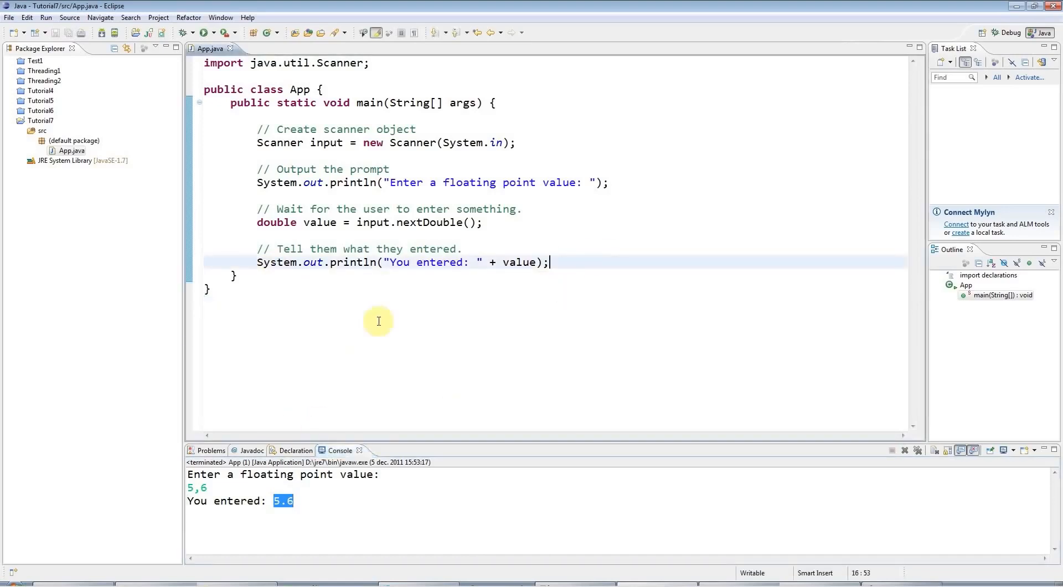
{"action": "mouse_move", "coordinate": [279, 139]}
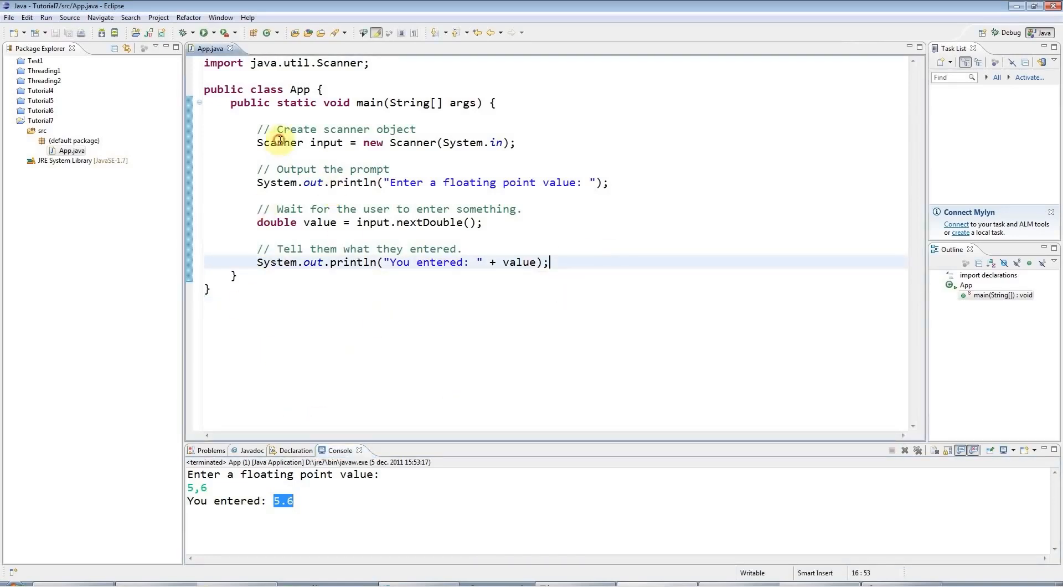
{"action": "double_click", "coordinate": [279, 143]}
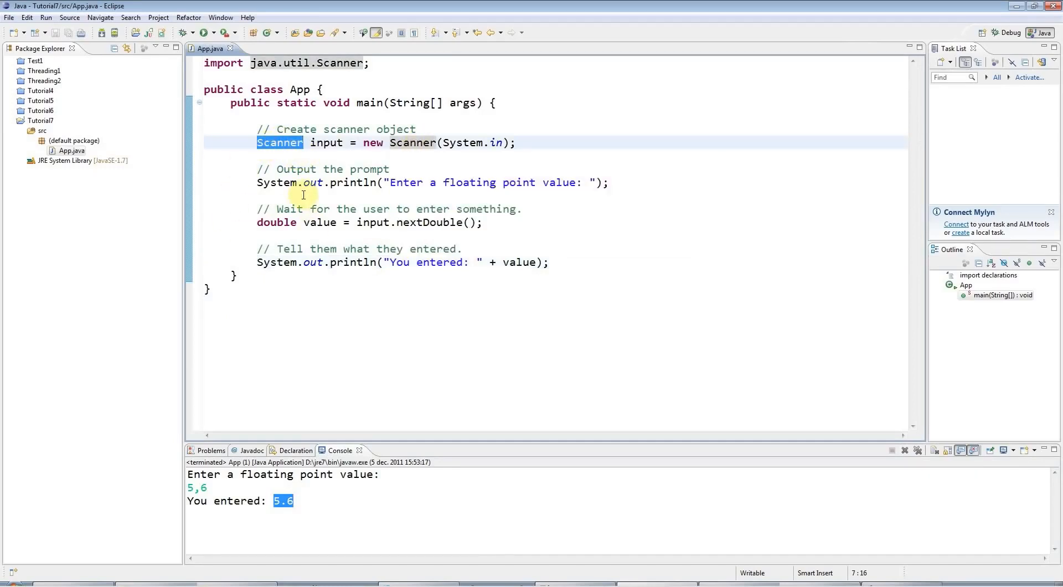
{"action": "mouse_move", "coordinate": [375, 222]}
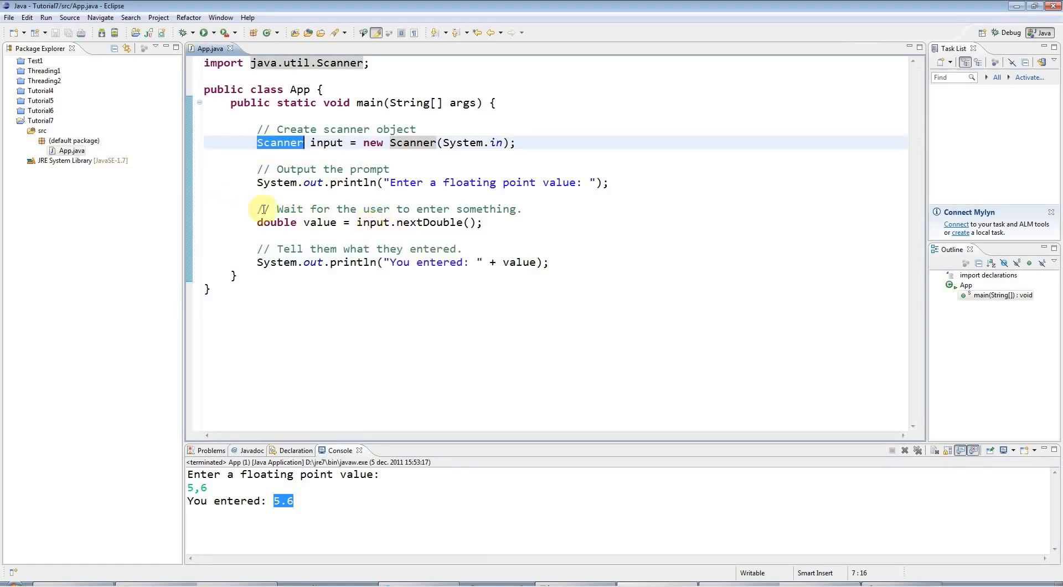
{"action": "mouse_move", "coordinate": [386, 222]}
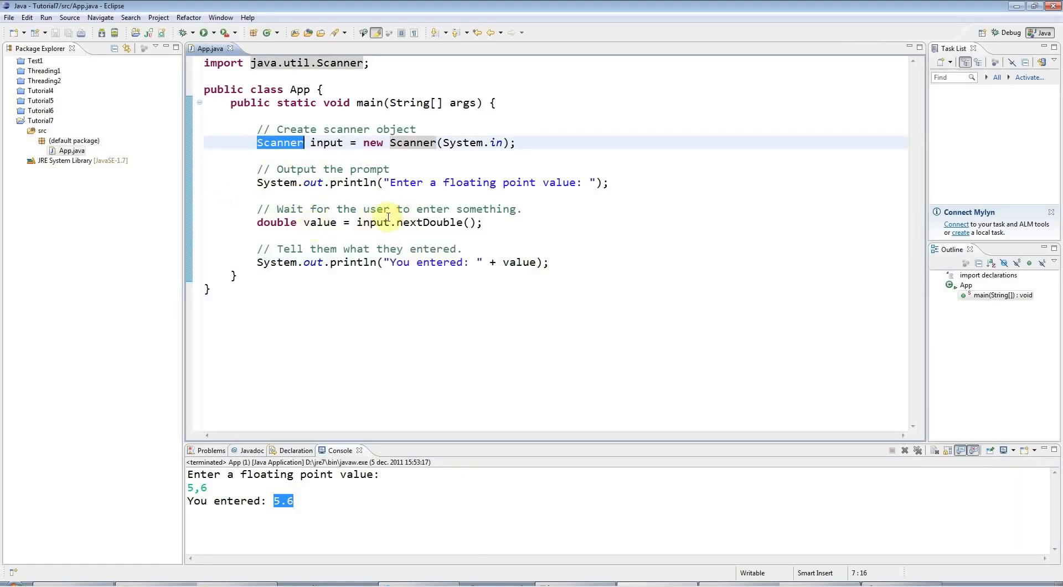
{"action": "mouse_move", "coordinate": [407, 224]}
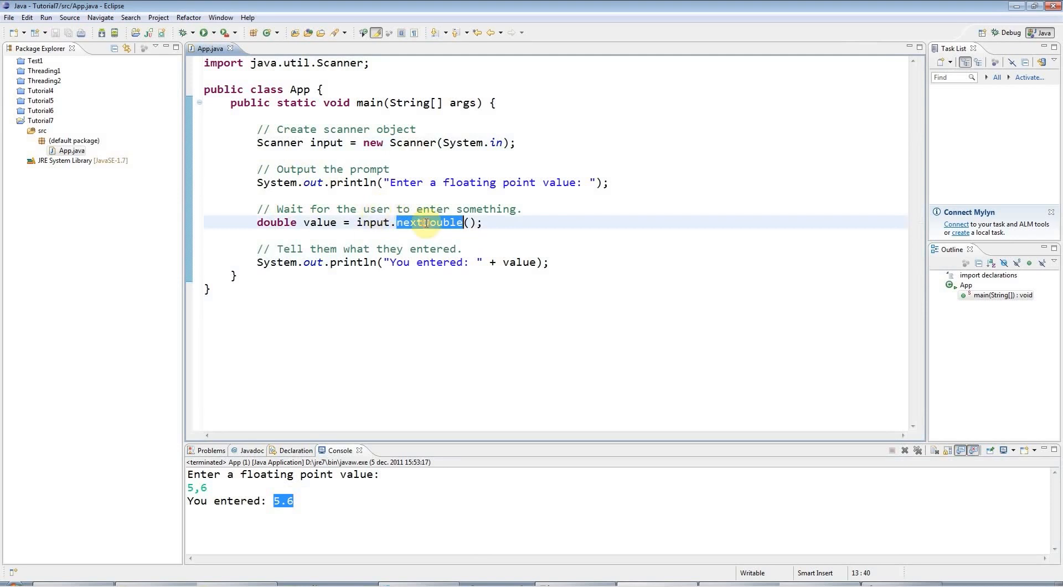
{"action": "left_click", "coordinate": [253, 284]}
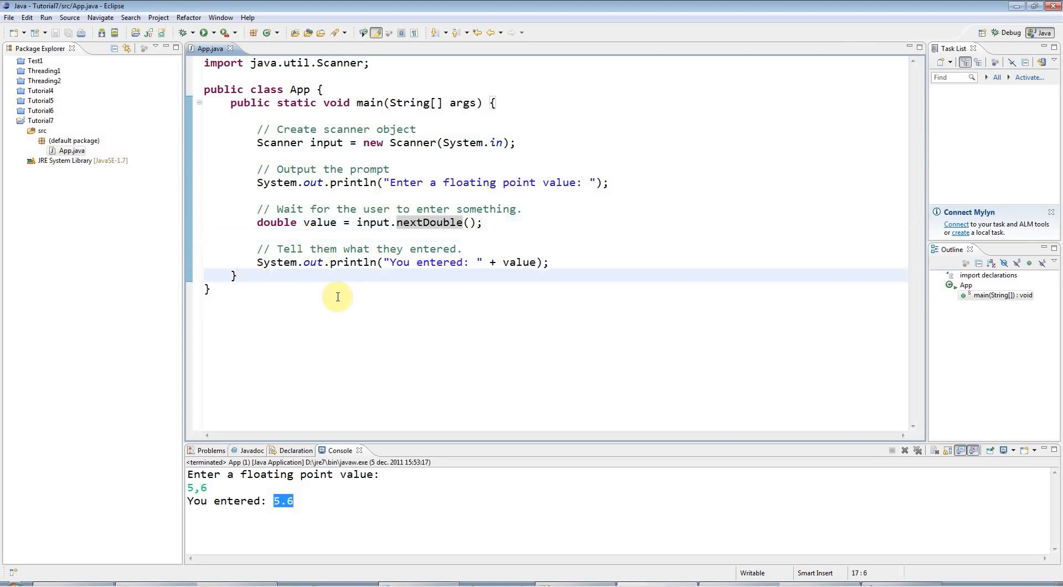
{"action": "mouse_move", "coordinate": [222, 289]}
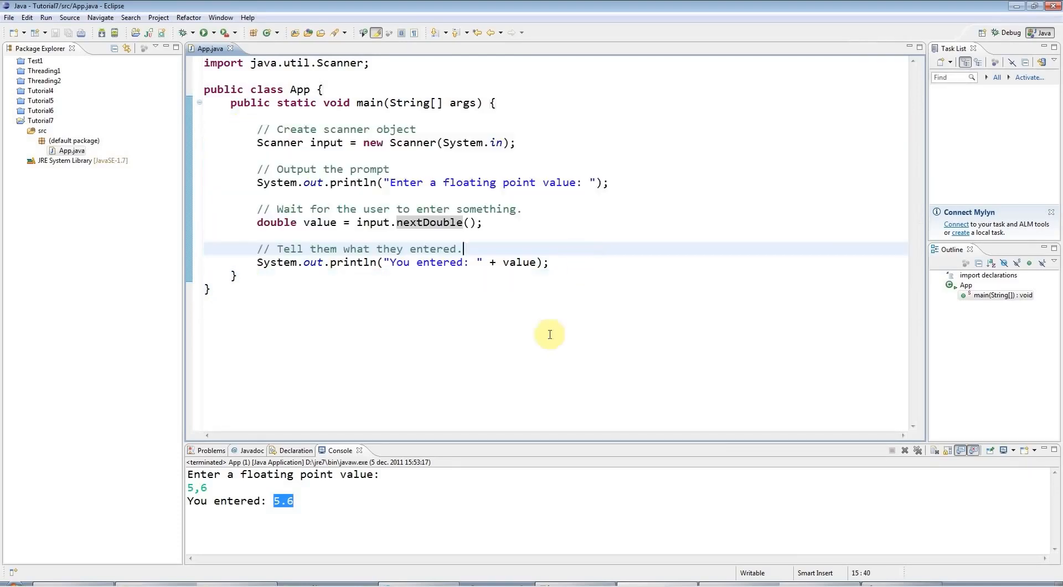
{"action": "mouse_move", "coordinate": [556, 262]}
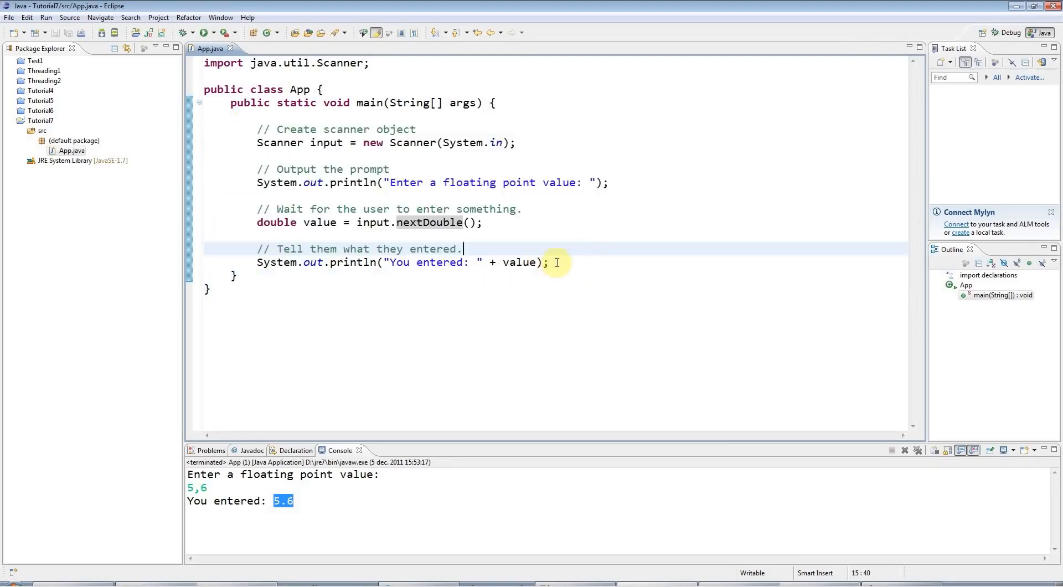